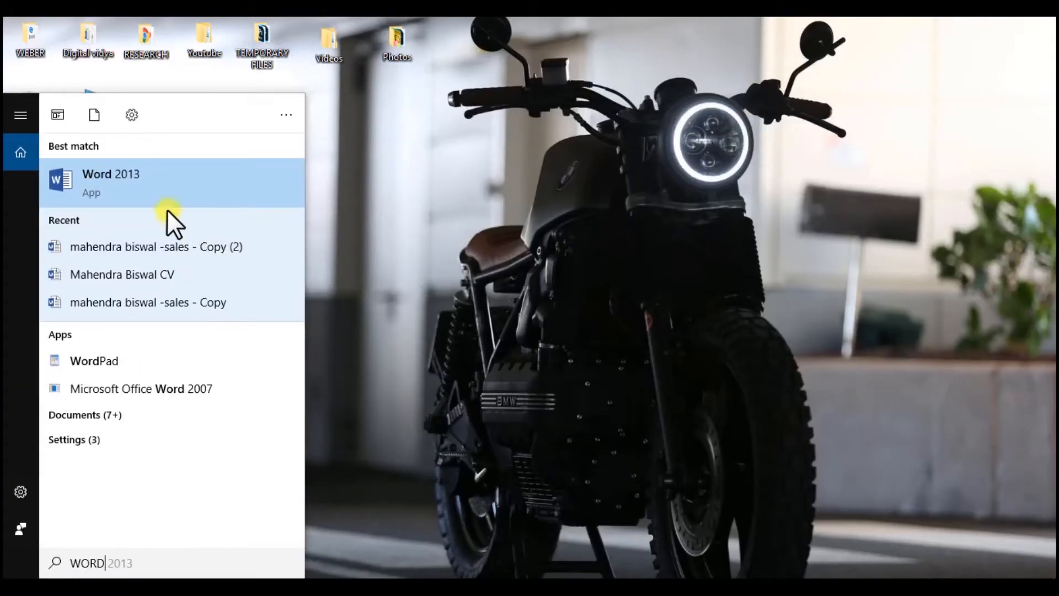
# Launch Word 2013 and open a maximized blank document.
pyautogui.click(111, 175)
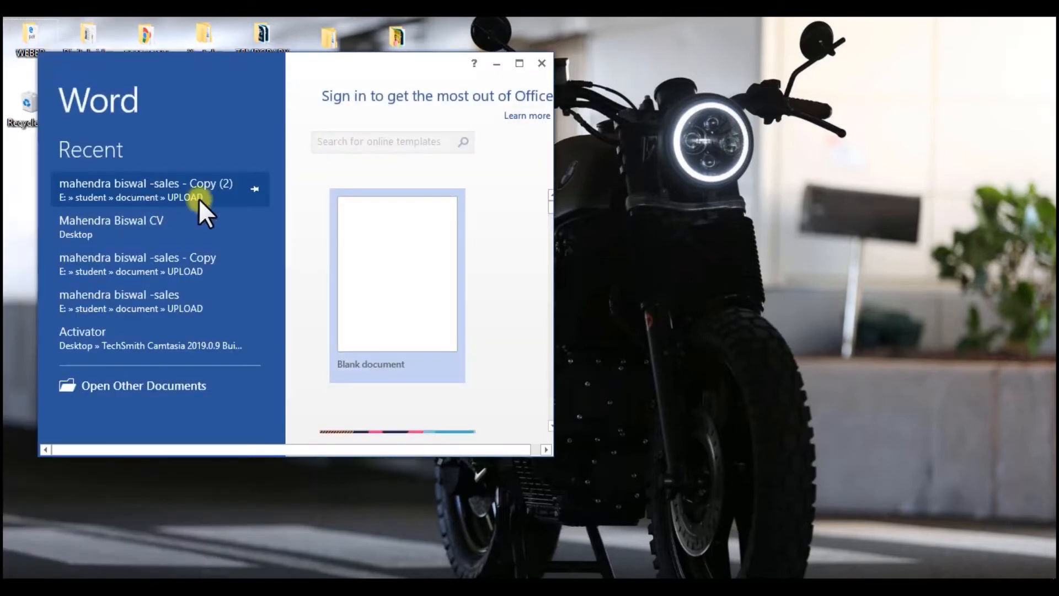
pyautogui.click(397, 273)
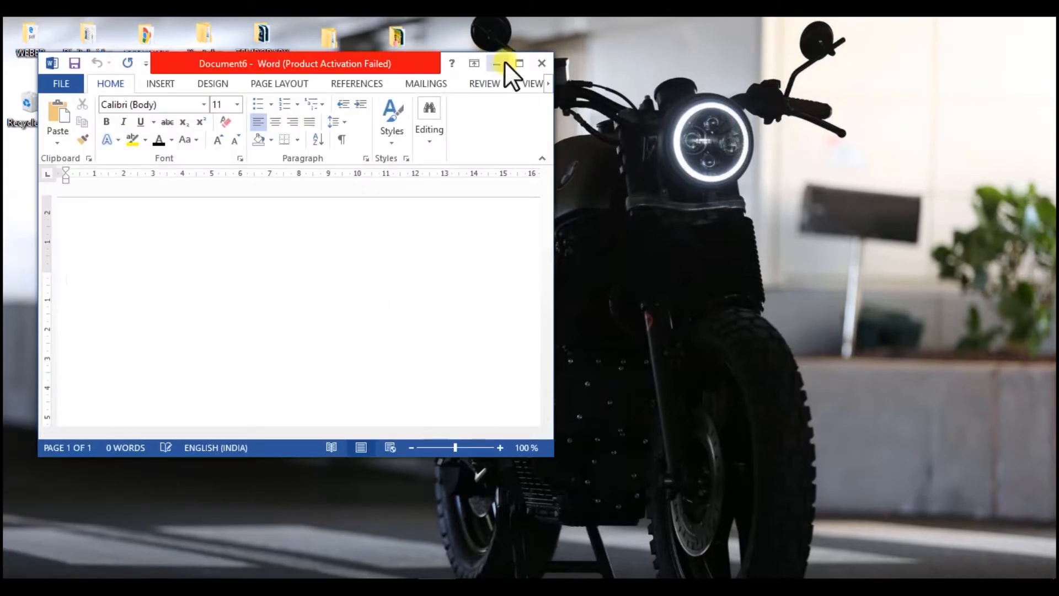
pyautogui.click(517, 63)
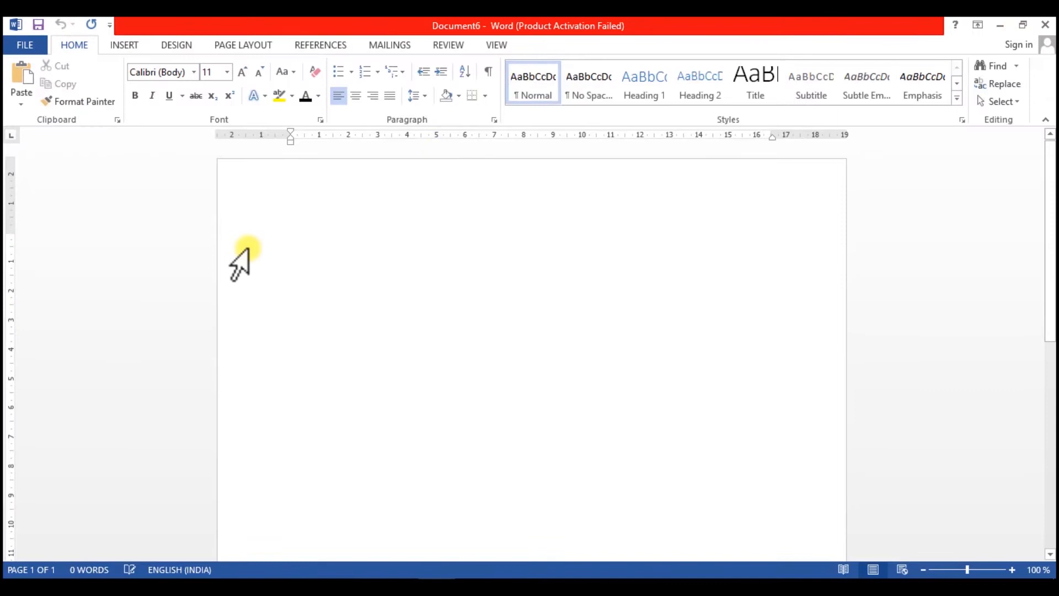
pyautogui.moveTo(480, 504)
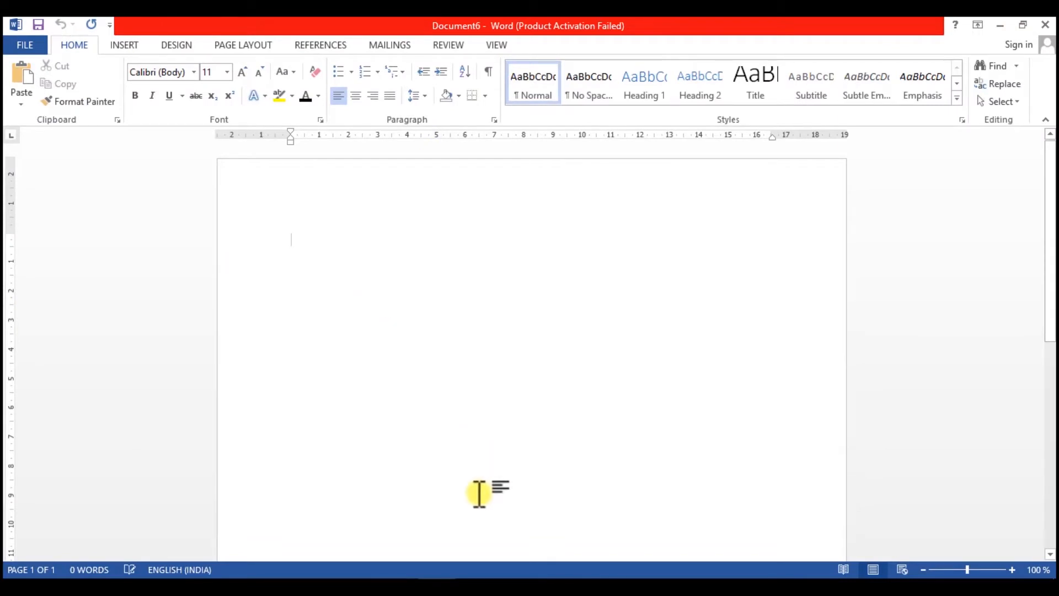
# Type the RESUME heading and make it centred, bold and 12 pt.
pyautogui.write('RESUME')
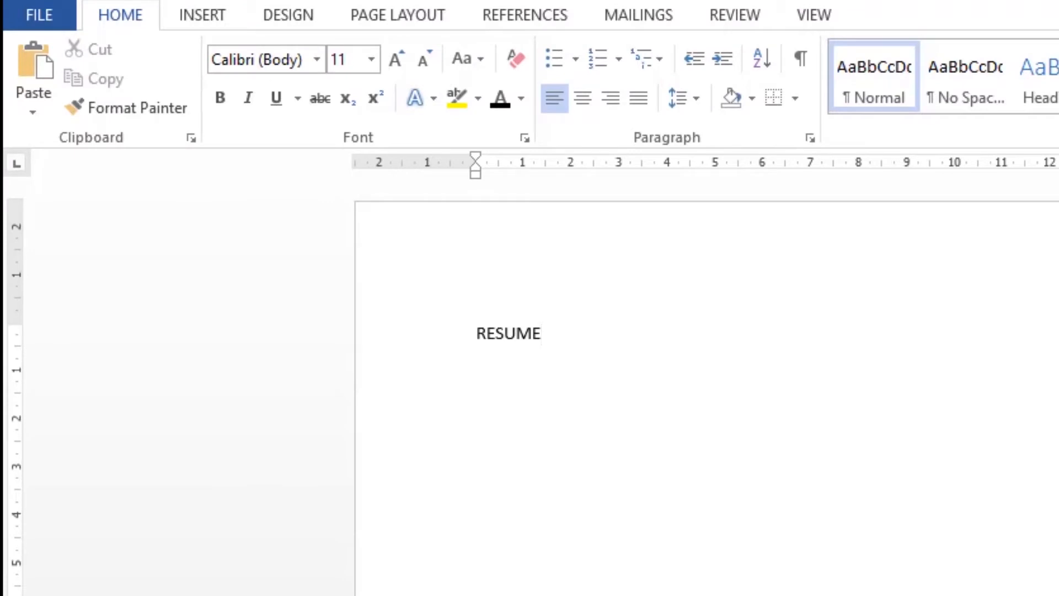
pyautogui.click(476, 334)
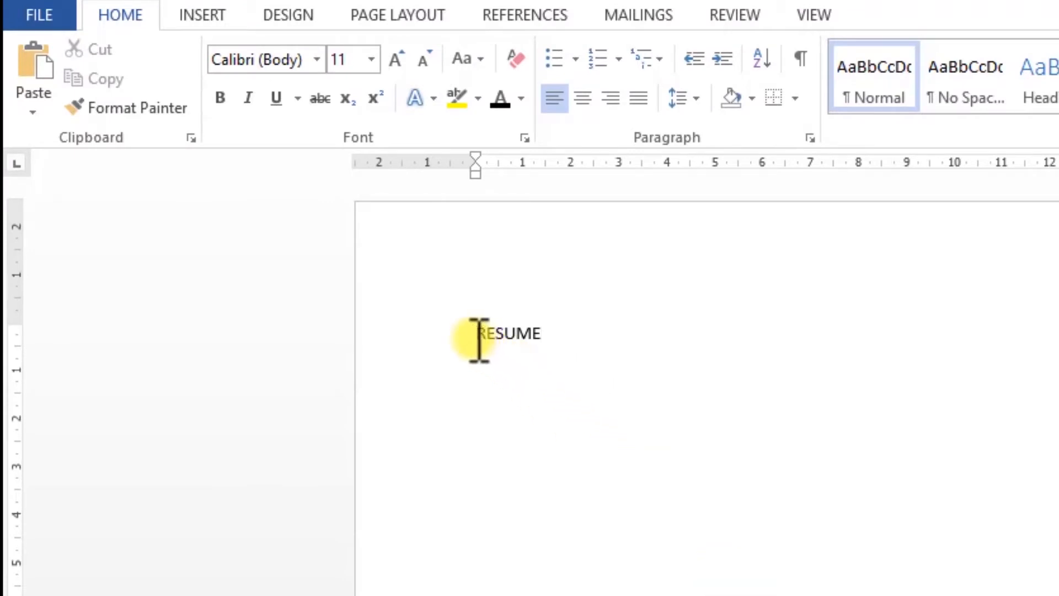
pyautogui.doubleClick(507, 334)
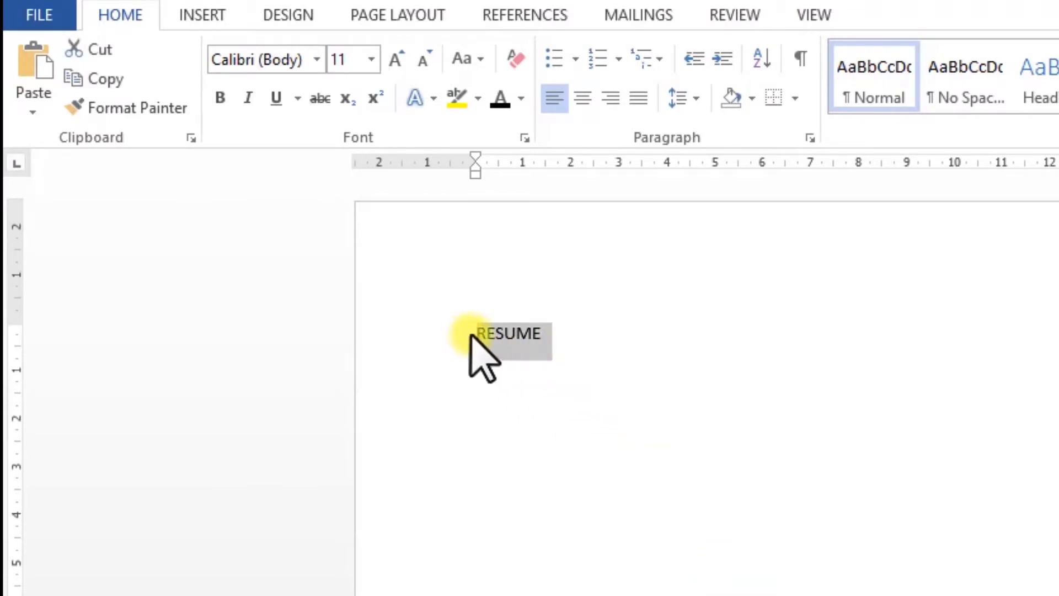
pyautogui.moveTo(503, 290)
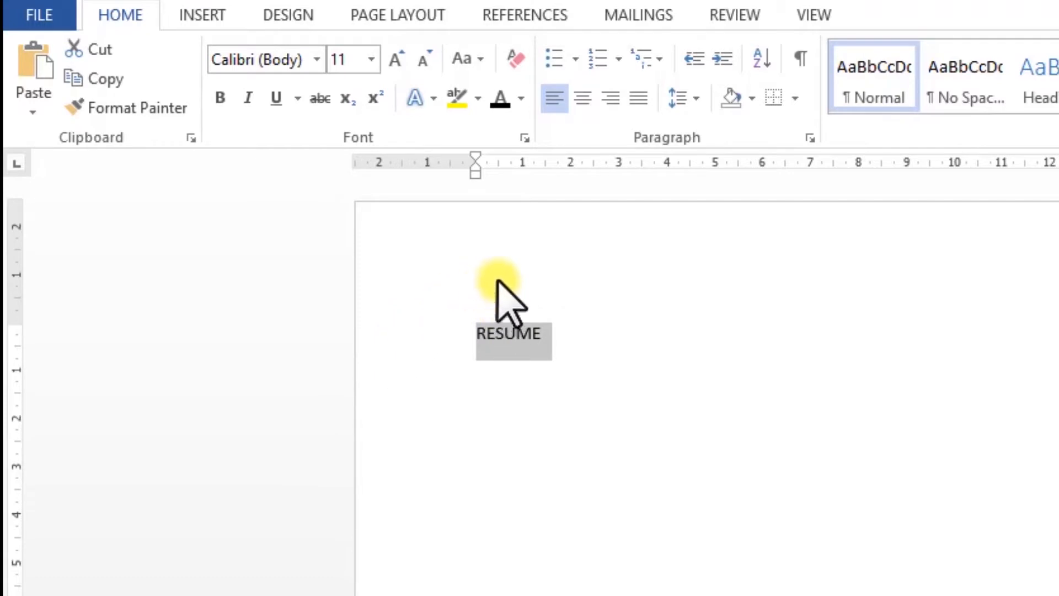
pyautogui.moveTo(19, 357)
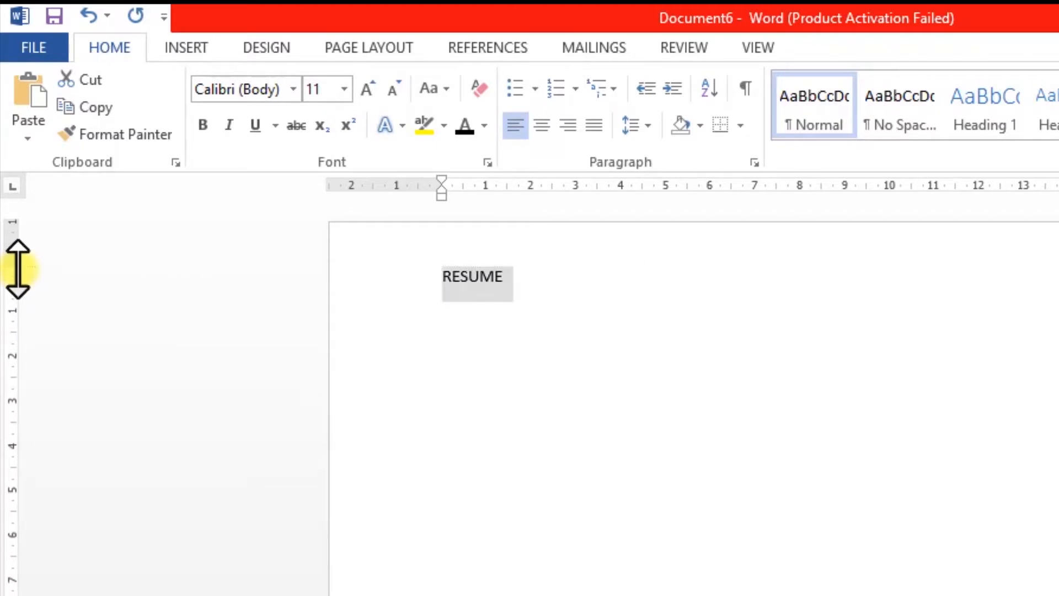
pyautogui.moveTo(440, 184)
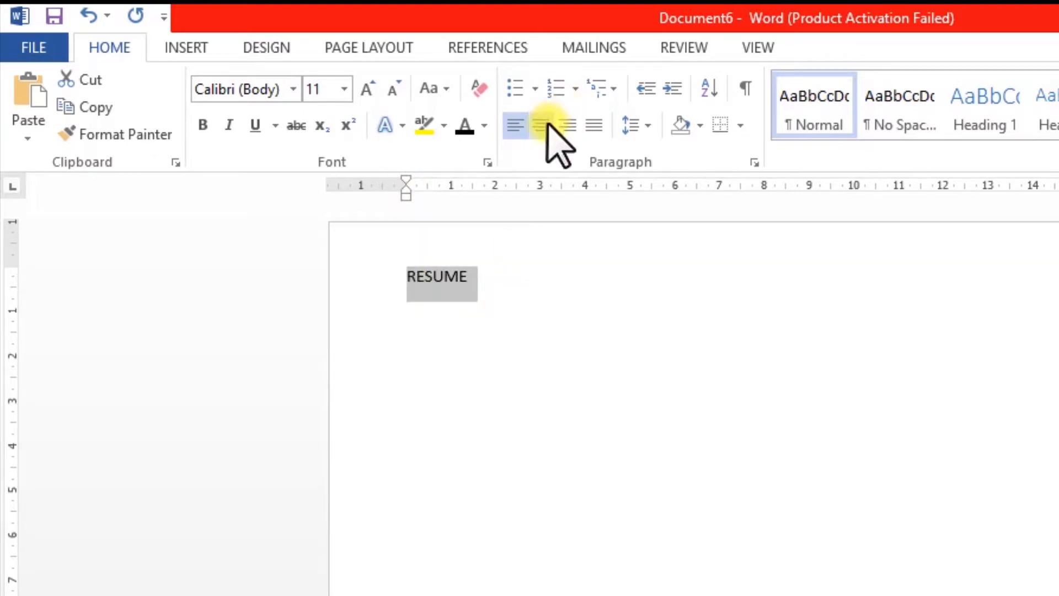
pyautogui.click(541, 125)
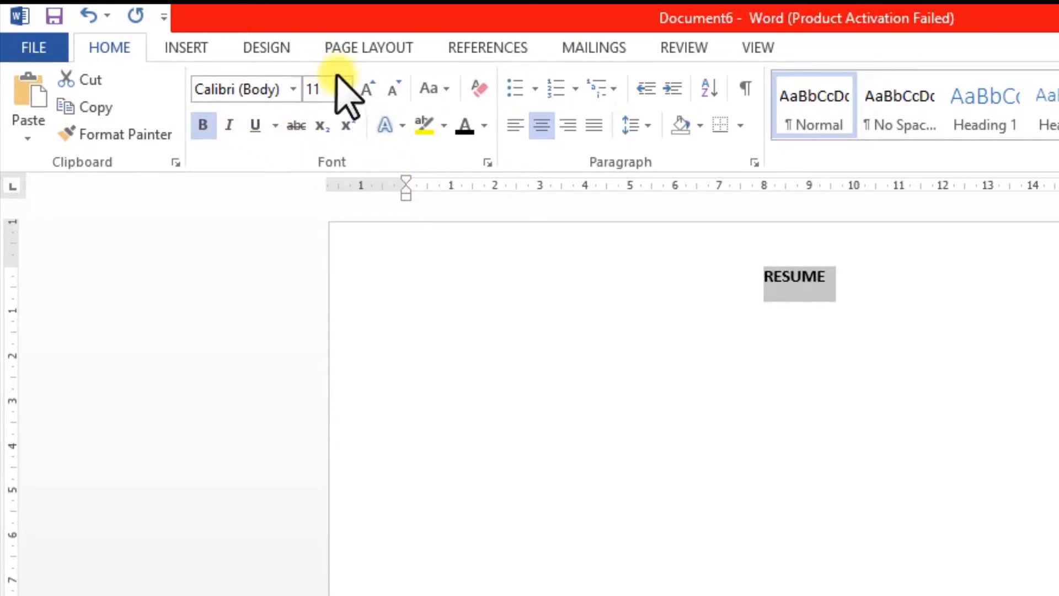
pyautogui.click(345, 88)
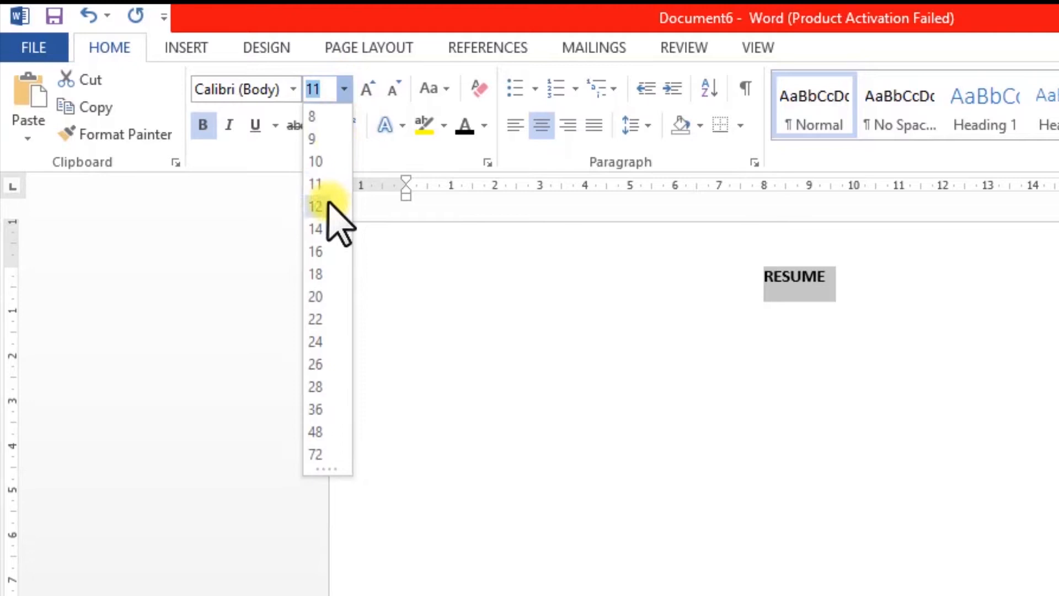
pyautogui.moveTo(316, 229)
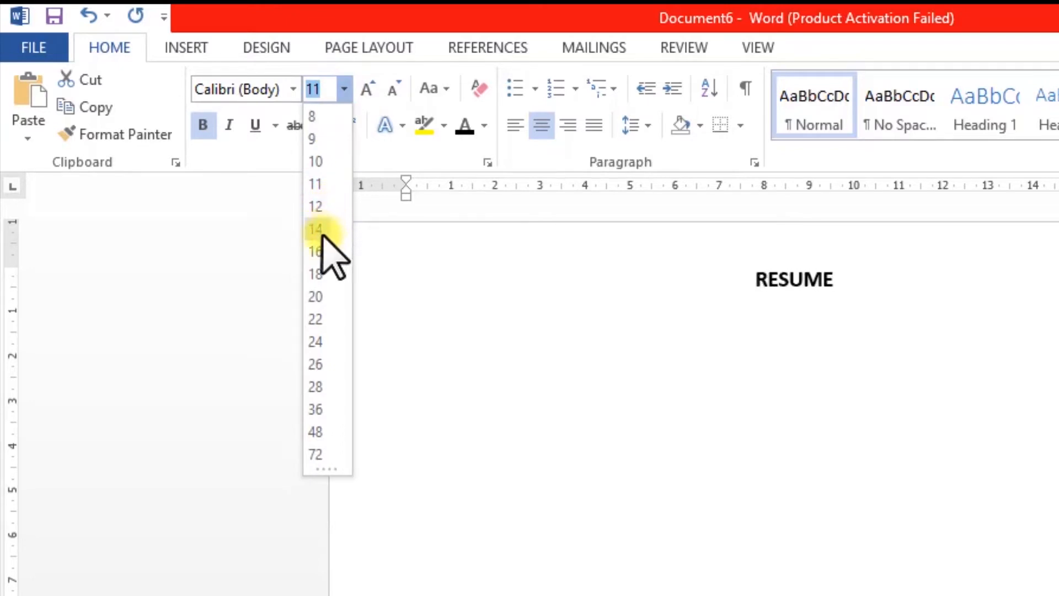
pyautogui.moveTo(316, 206)
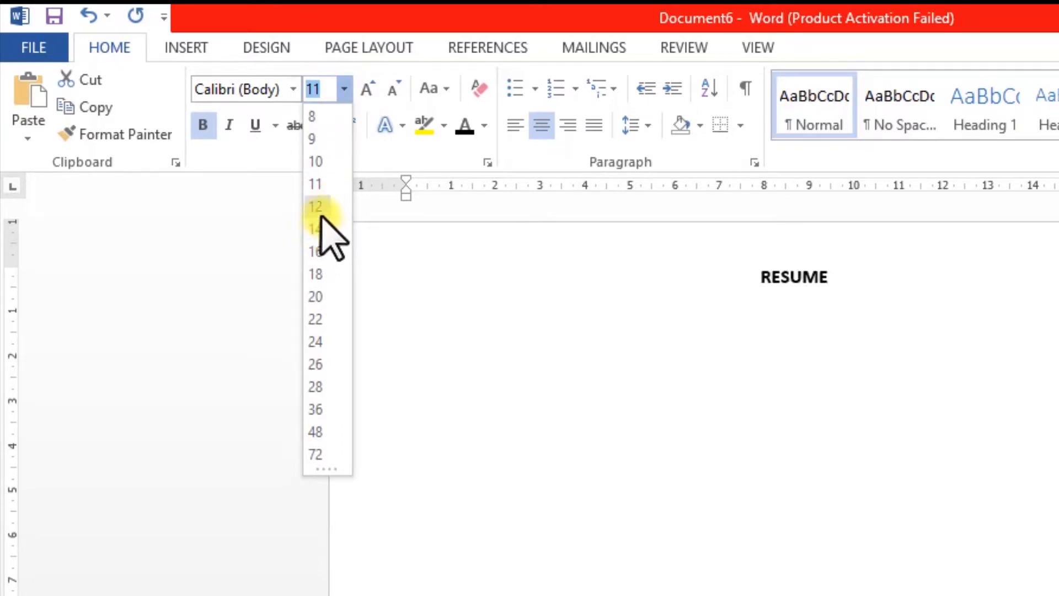
pyautogui.click(315, 206)
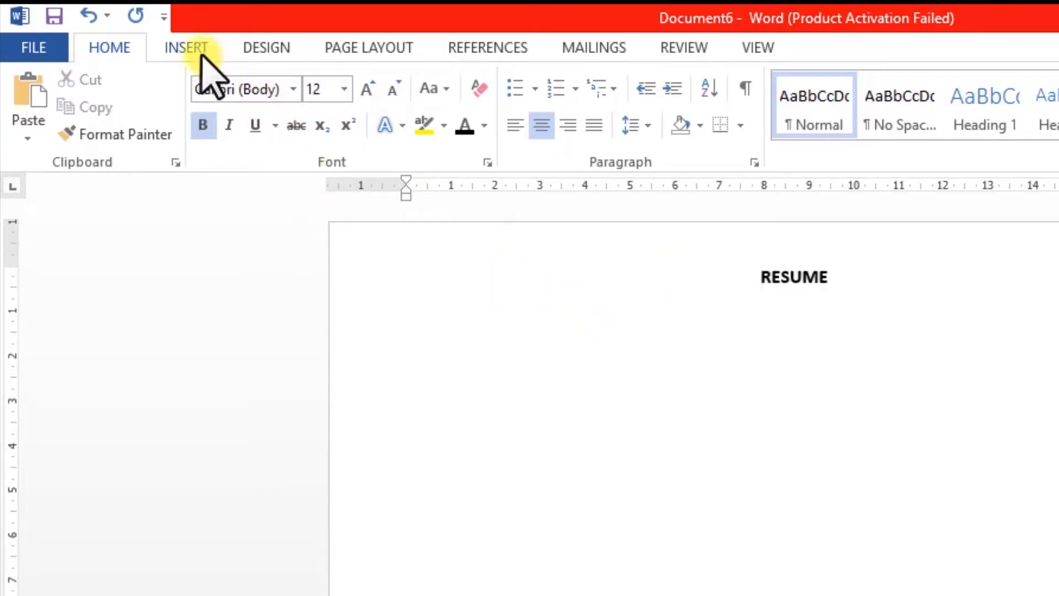
# Draw a page-wide line under RESUME and give it a solid dark style.
pyautogui.click(187, 47)
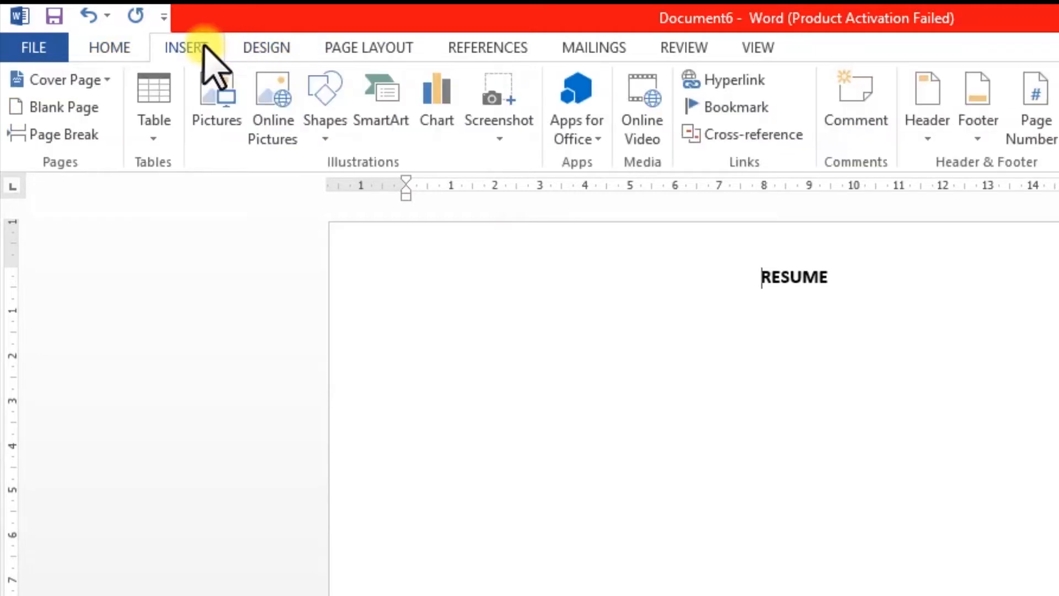
pyautogui.click(324, 91)
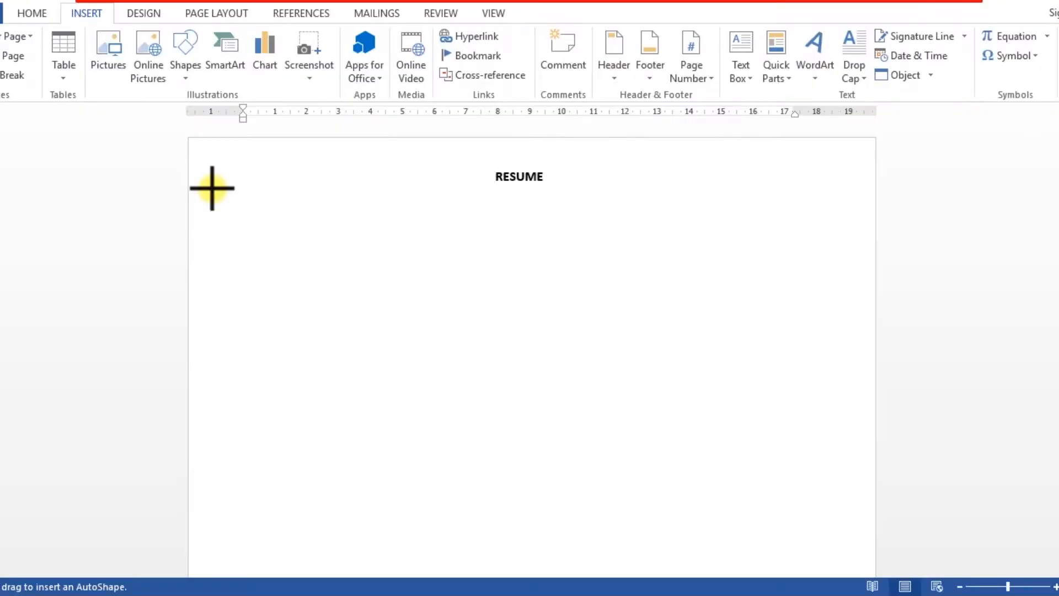
pyautogui.moveTo(211, 188); pyautogui.dragTo(819, 183)
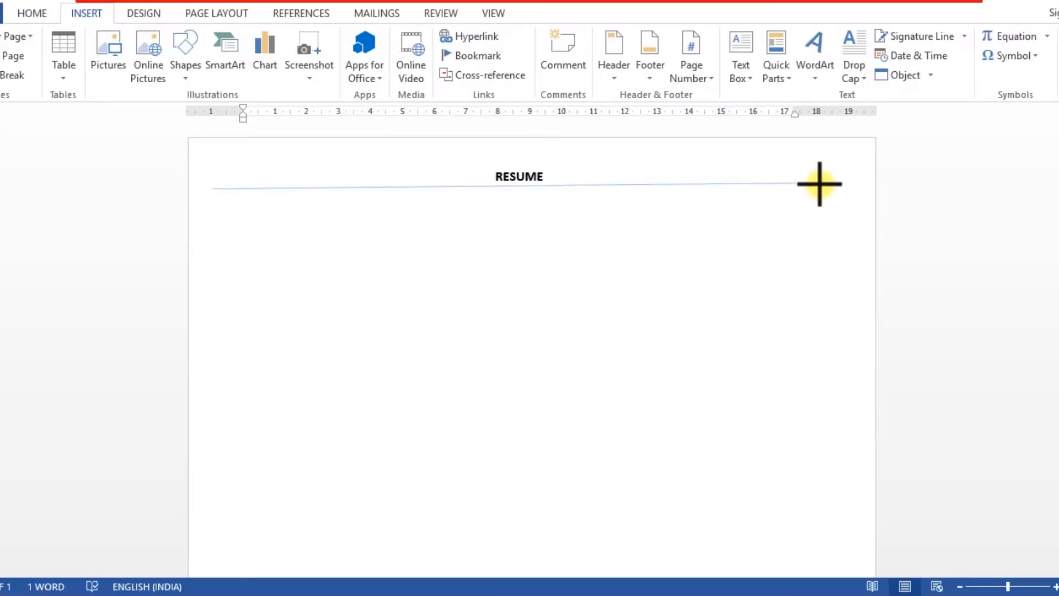
pyautogui.click(819, 185)
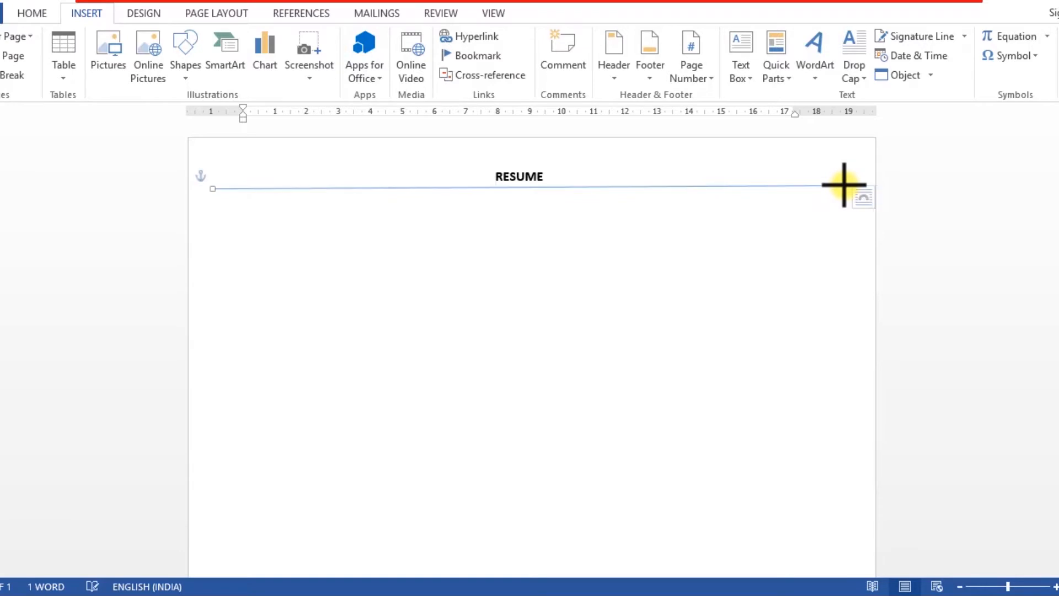
pyautogui.click(843, 185)
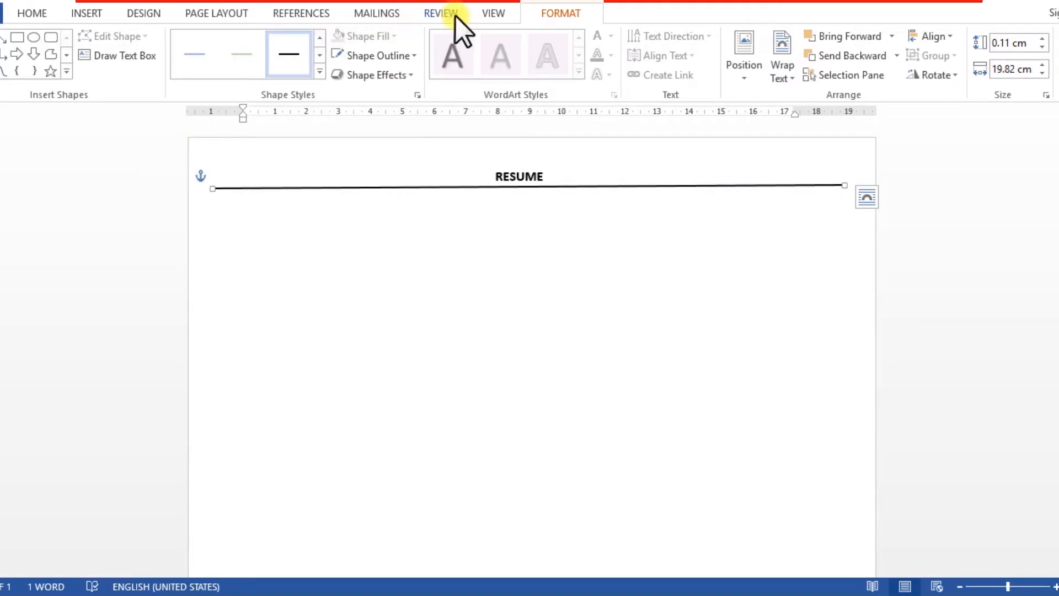
# Align the line using gridlines, then place a matching copy lower down.
pyautogui.click(493, 13)
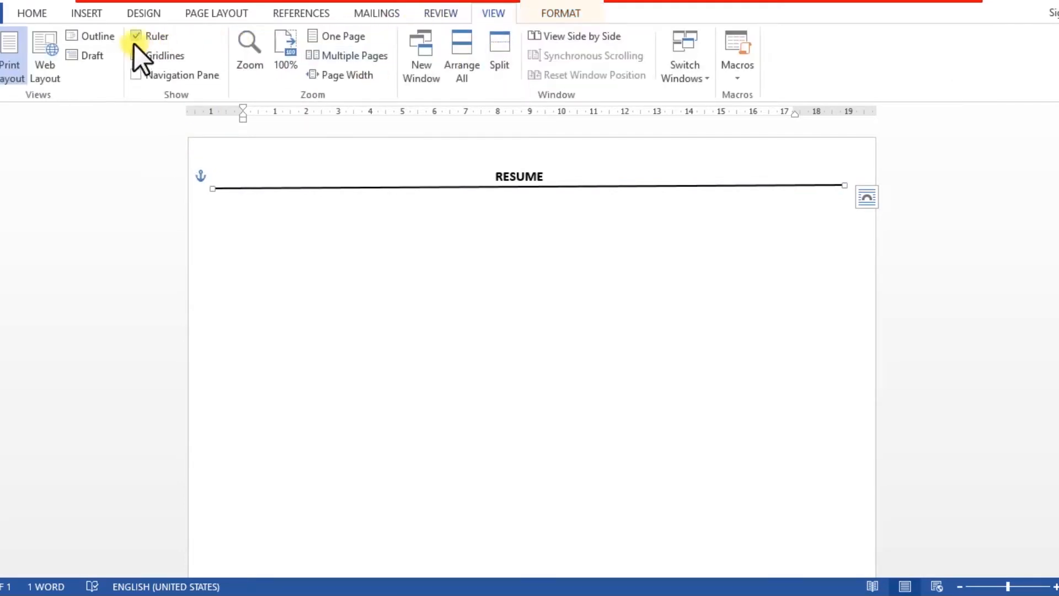
pyautogui.click(139, 56)
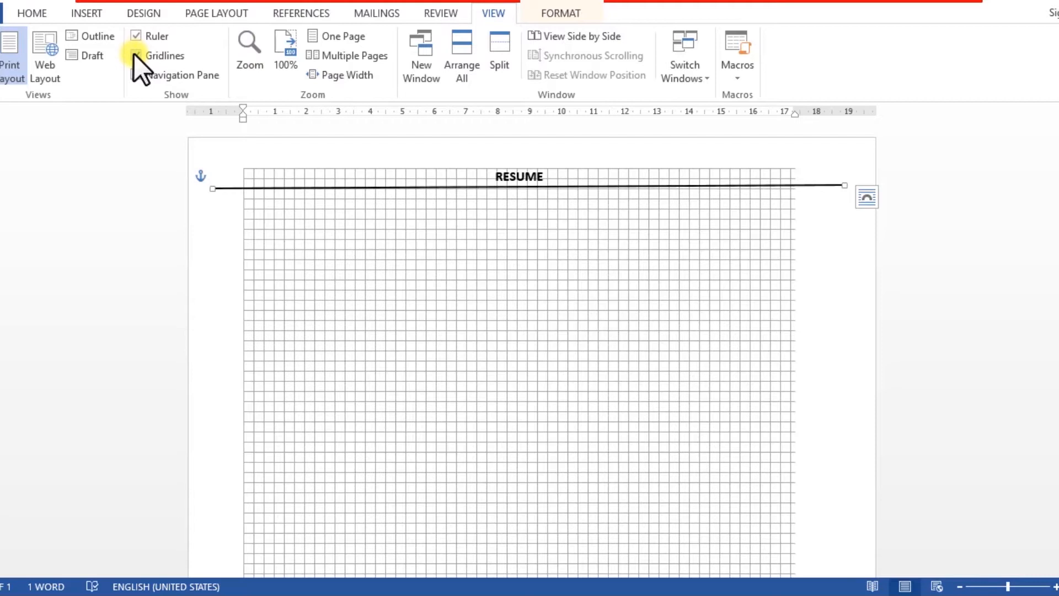
pyautogui.click(137, 56)
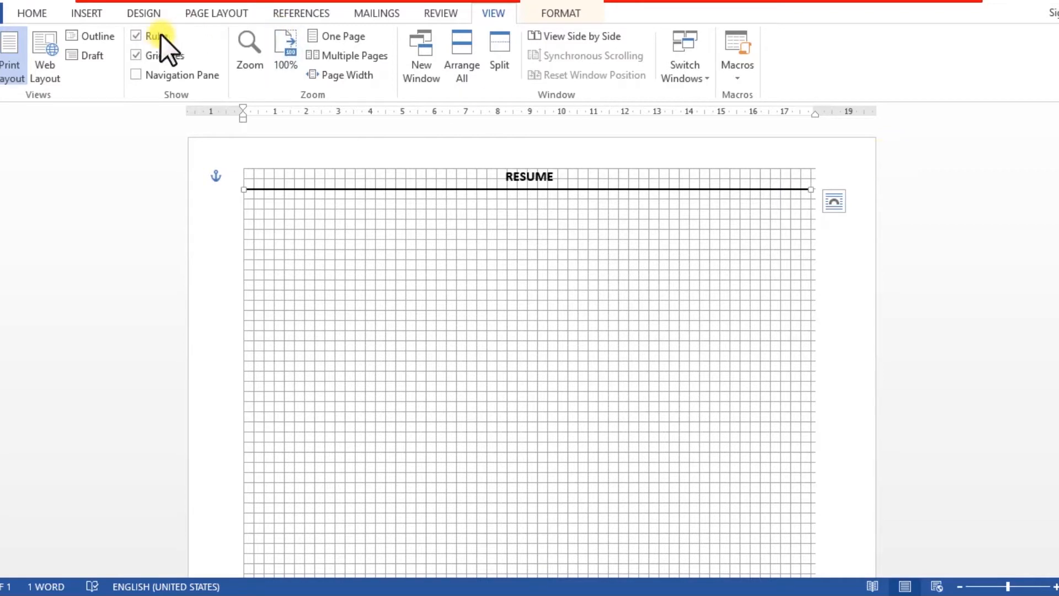
pyautogui.click(136, 55)
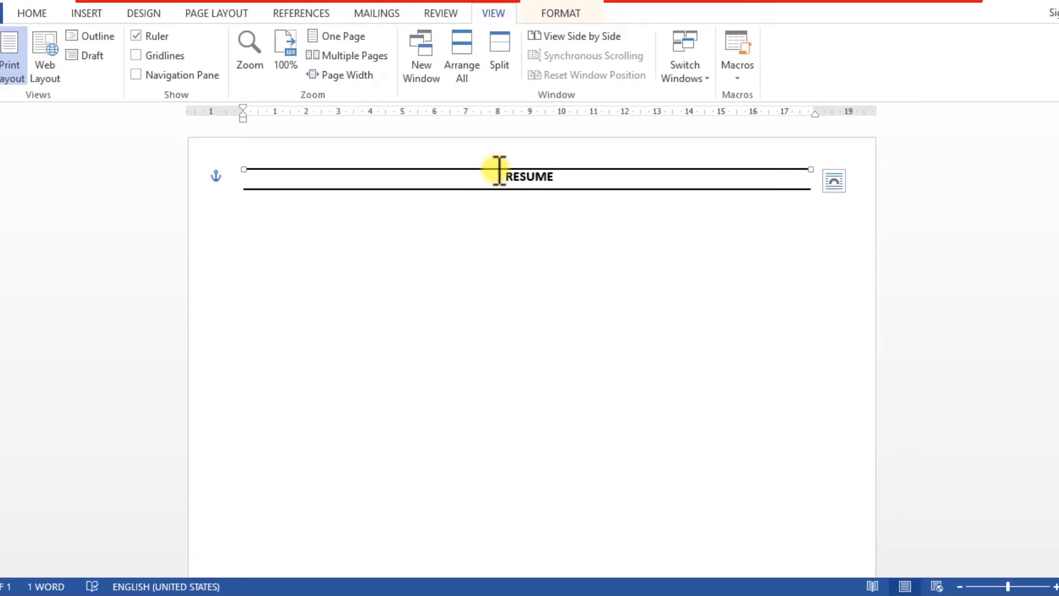
pyautogui.moveTo(498, 175); pyautogui.dragTo(499, 287)
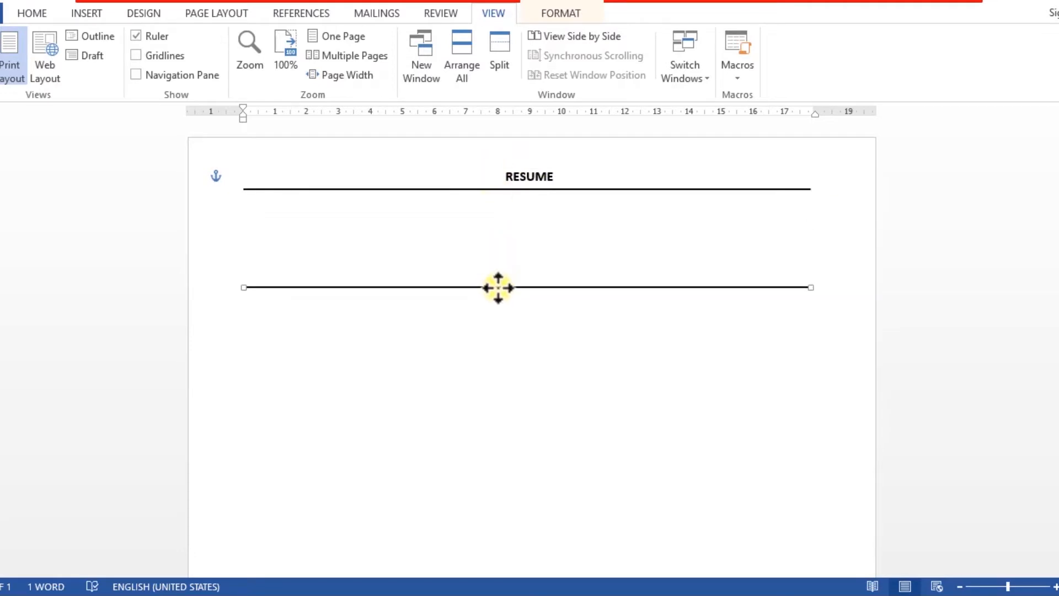
pyautogui.moveTo(497, 287); pyautogui.dragTo(500, 333)
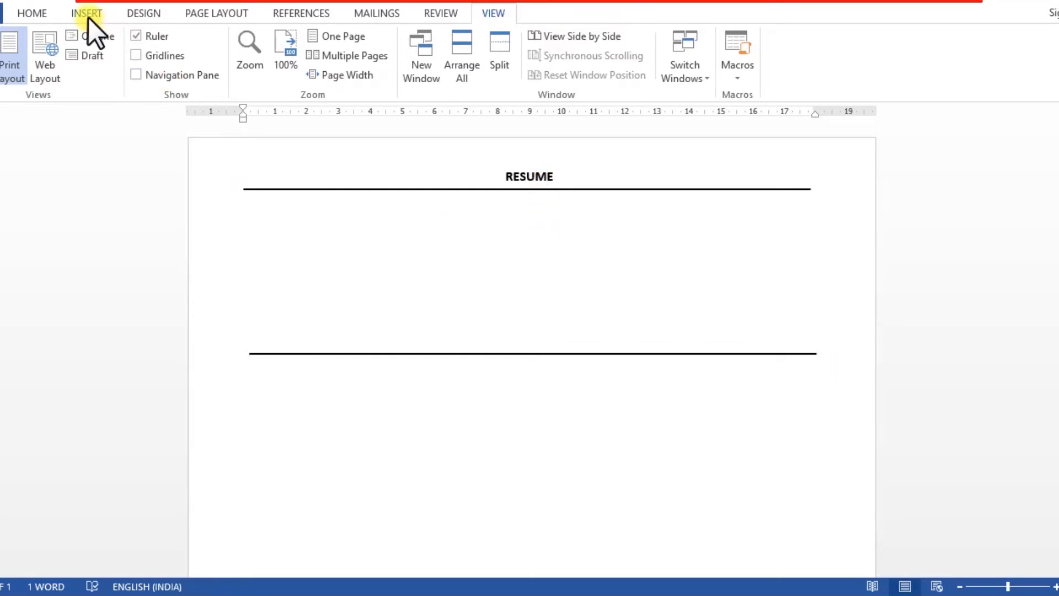
# Draw a square text box at the right between the two header lines.
pyautogui.click(86, 12)
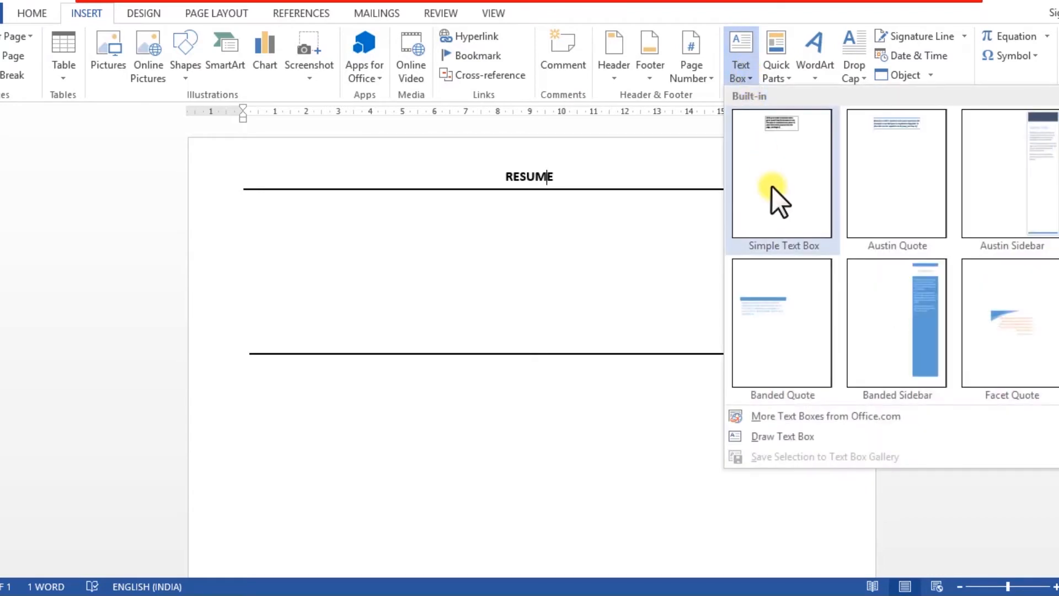
pyautogui.click(782, 173)
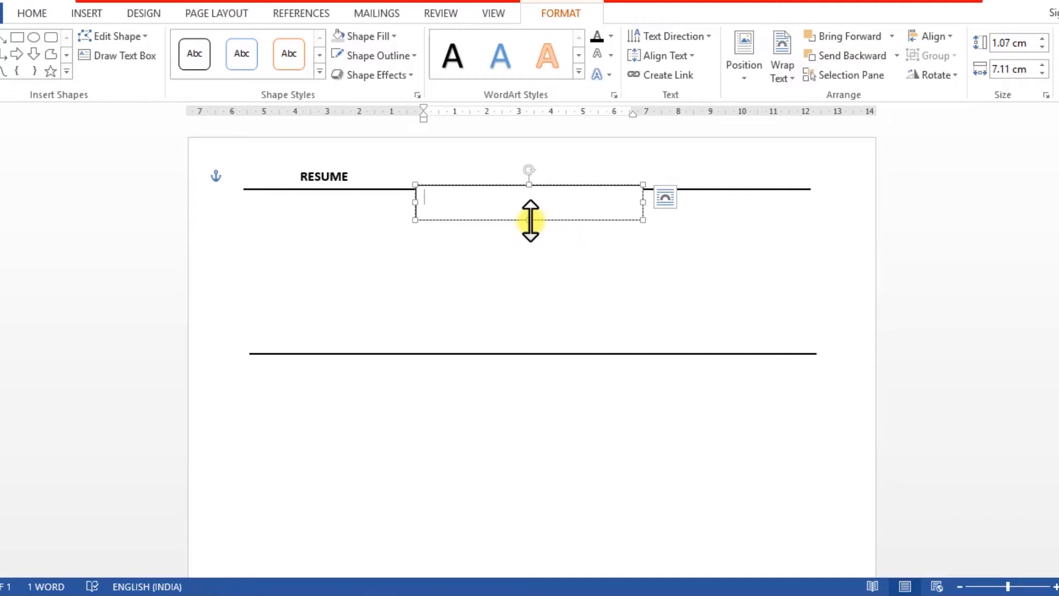
pyautogui.moveTo(530, 219); pyautogui.dragTo(529, 335)
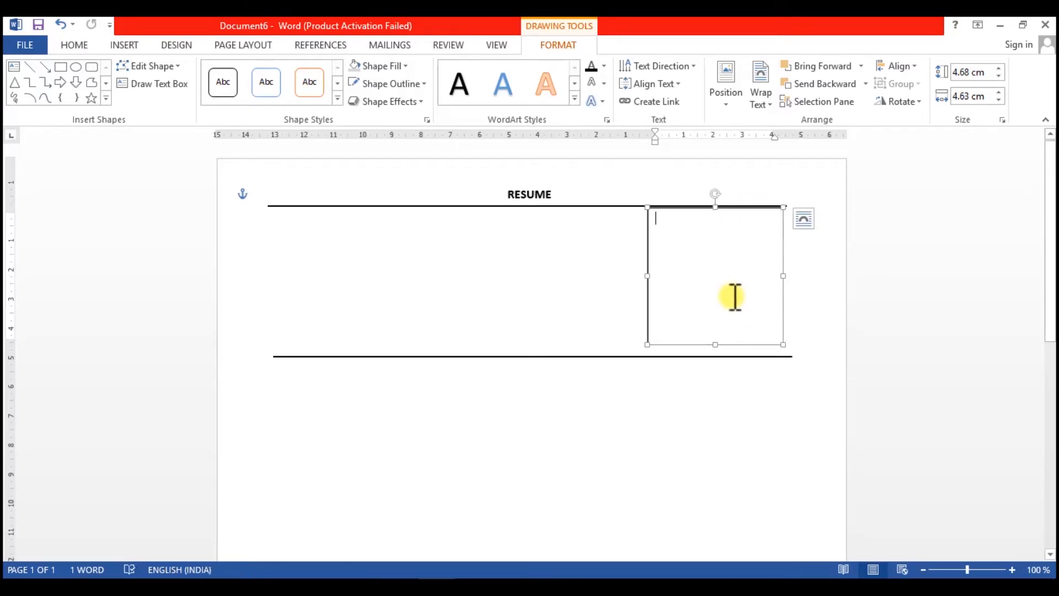
# Insert the 'mahendra' picture into the box.
pyautogui.click(124, 45)
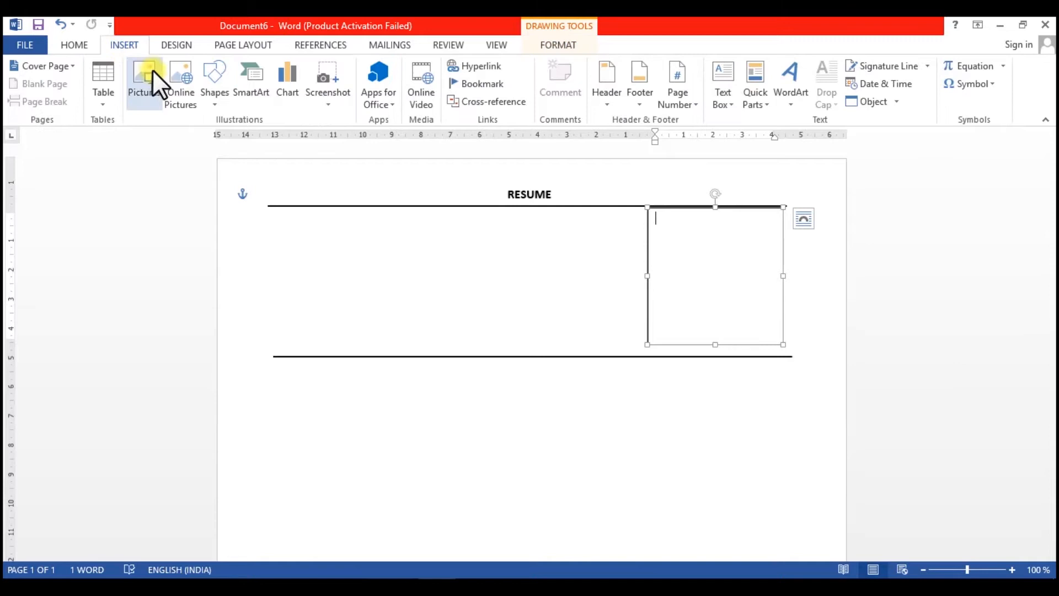
pyautogui.click(141, 74)
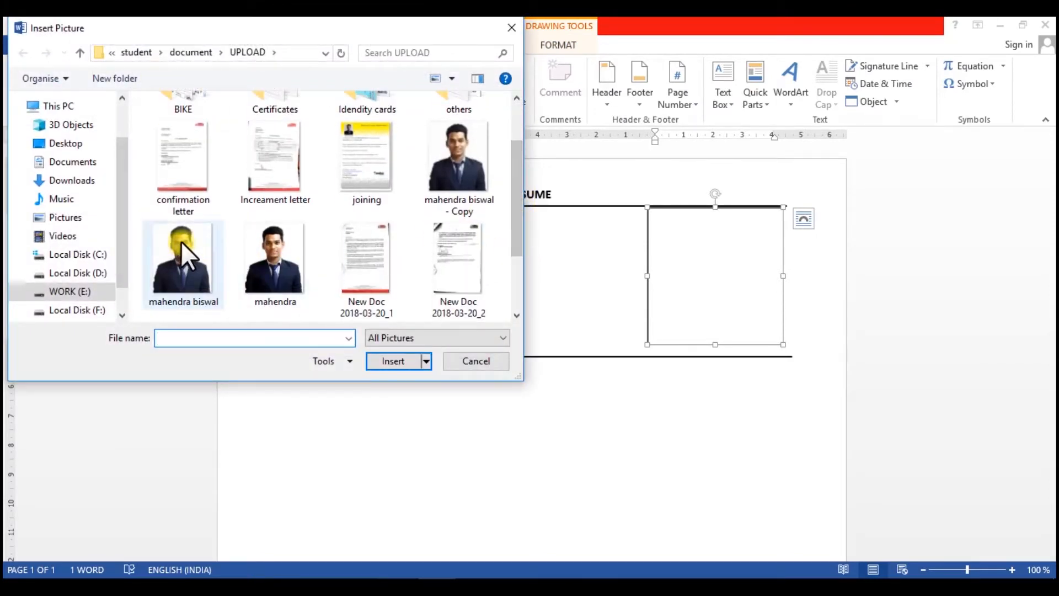
pyautogui.click(275, 258)
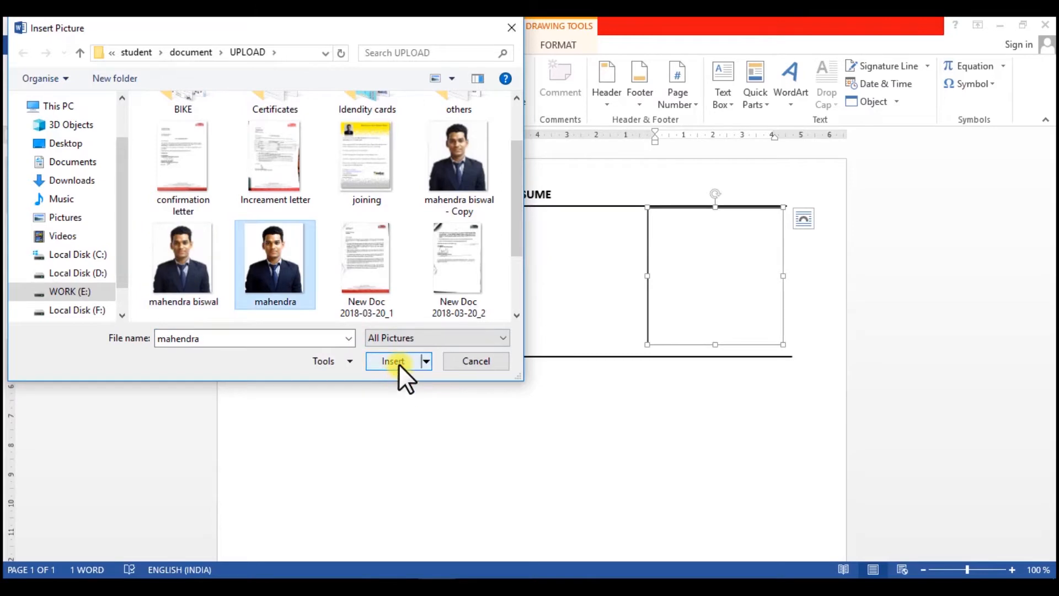
pyautogui.click(393, 361)
pyautogui.write('MAHE')
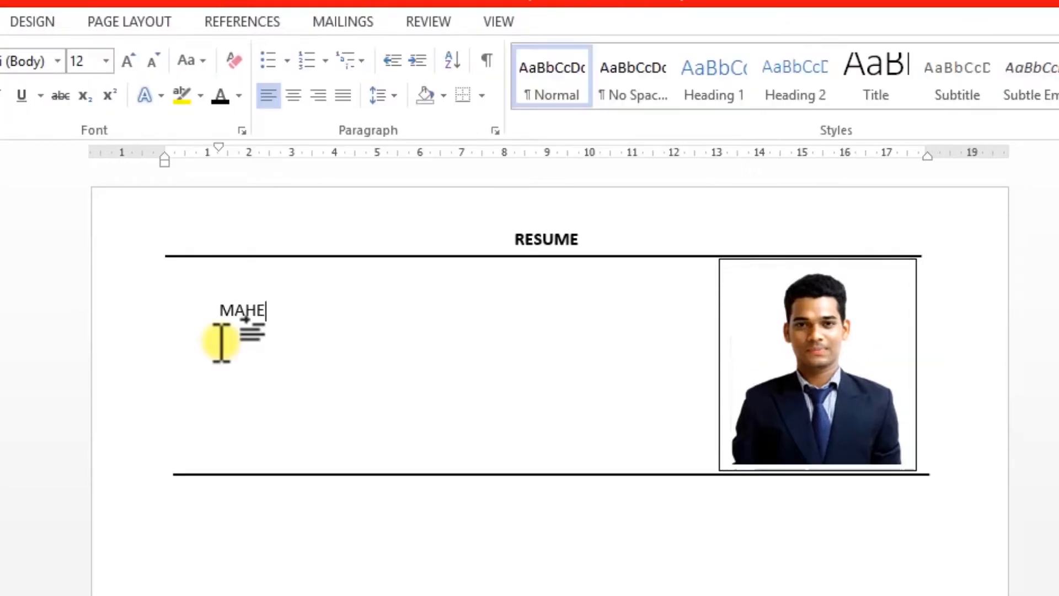
pyautogui.write('NDRA BIS')
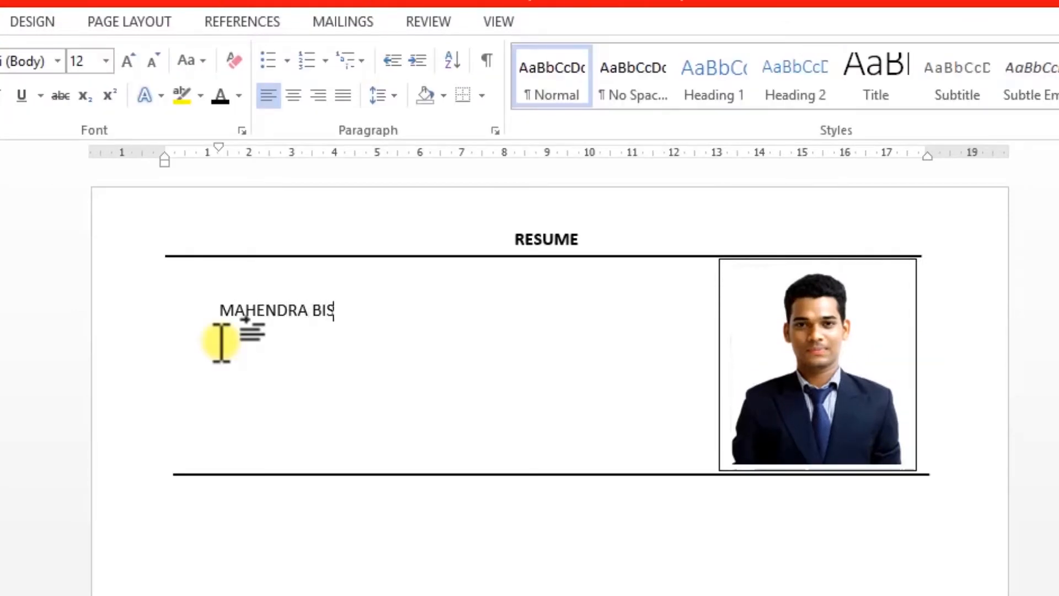
pyautogui.write('WAL')
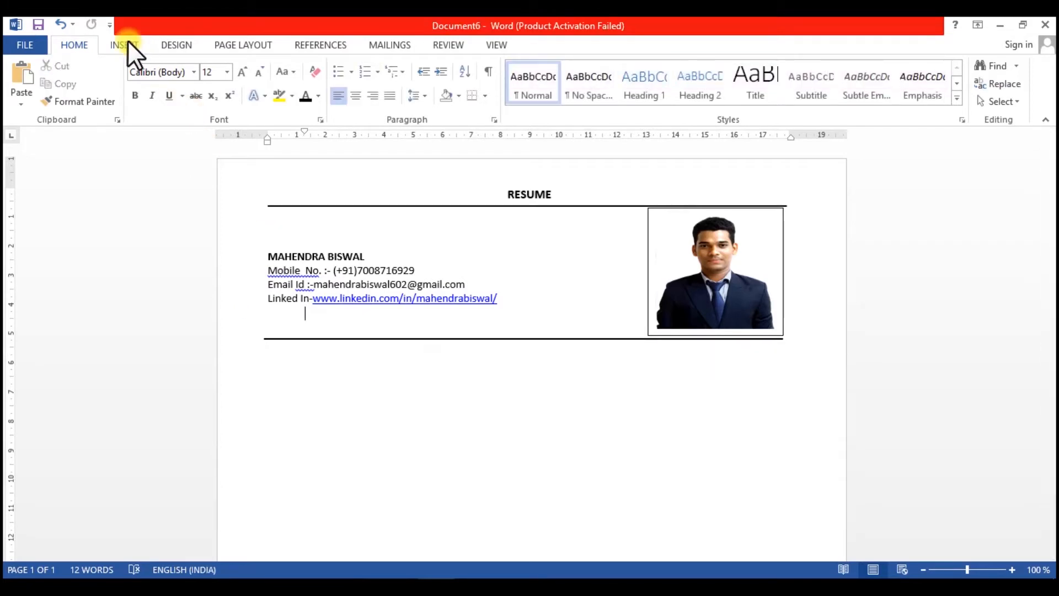
# Draw a thin page-wide rectangle below the header line and shade it light grey.
pyautogui.click(213, 77)
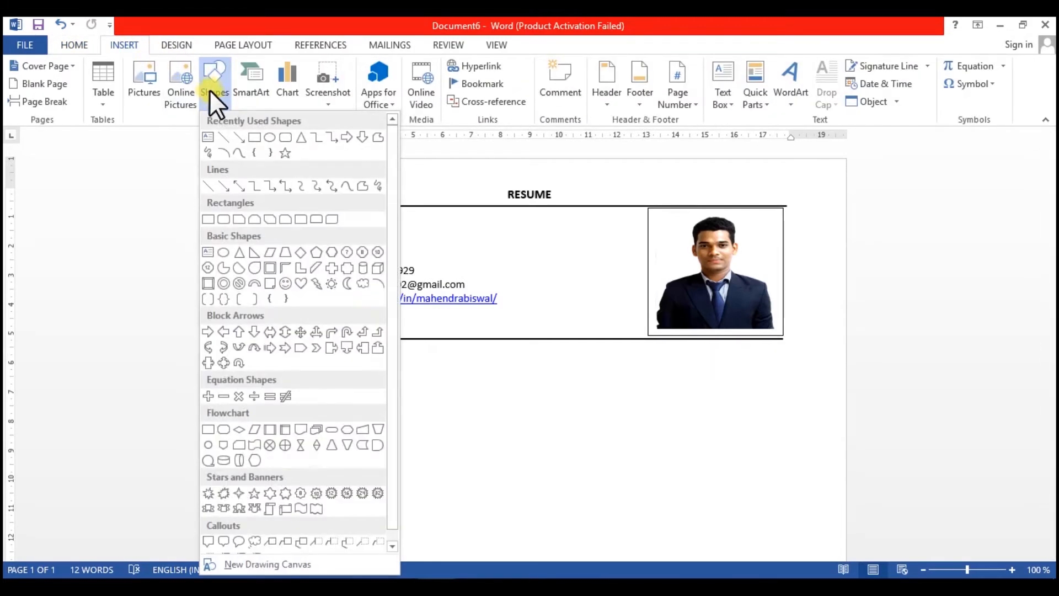
pyautogui.moveTo(256, 138)
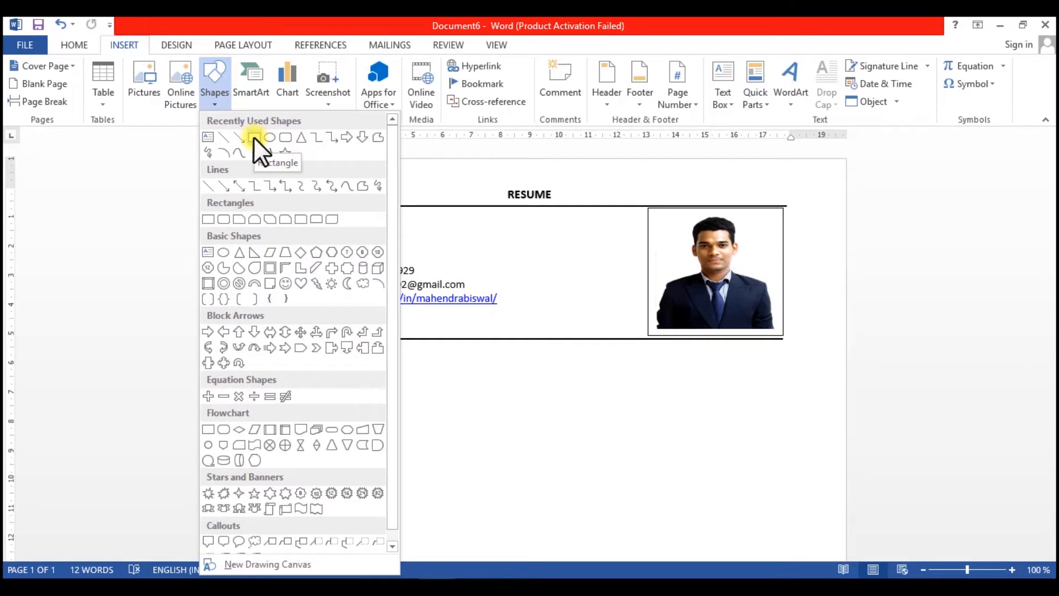
pyautogui.click(264, 138)
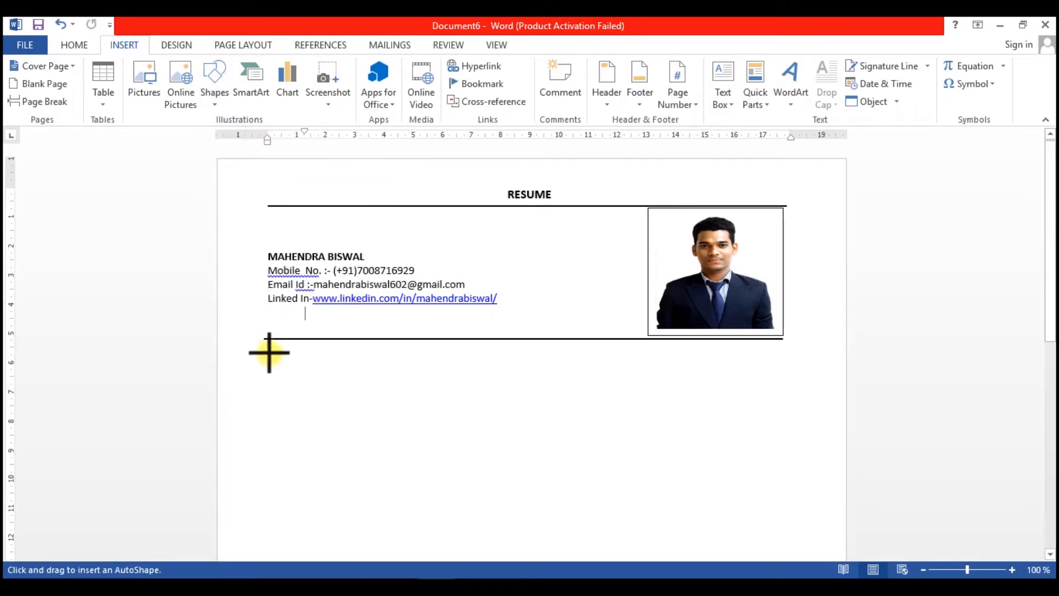
pyautogui.moveTo(268, 352); pyautogui.dragTo(451, 375)
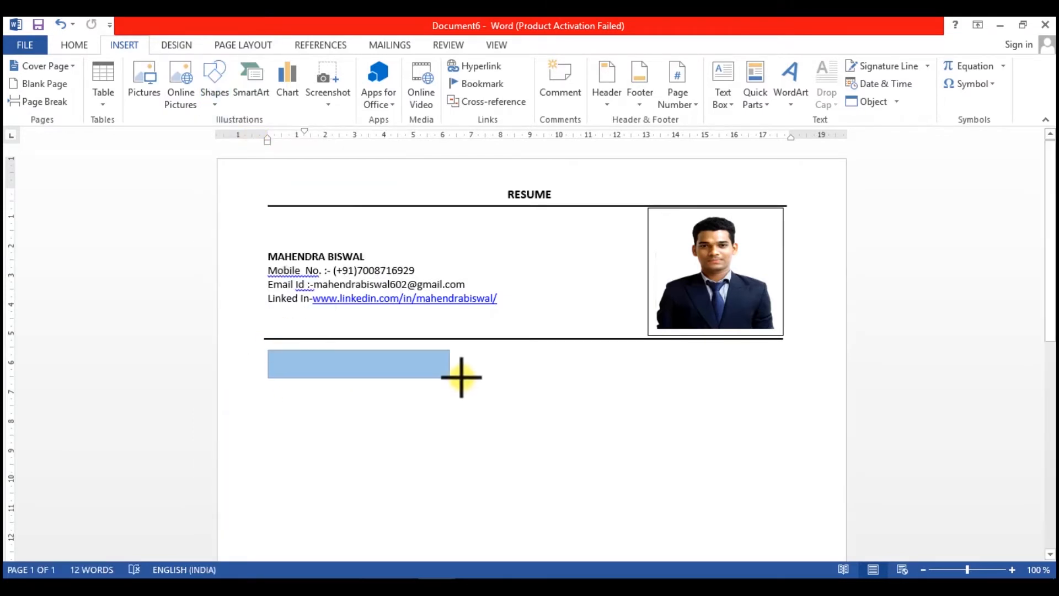
pyautogui.moveTo(462, 377); pyautogui.dragTo(778, 361)
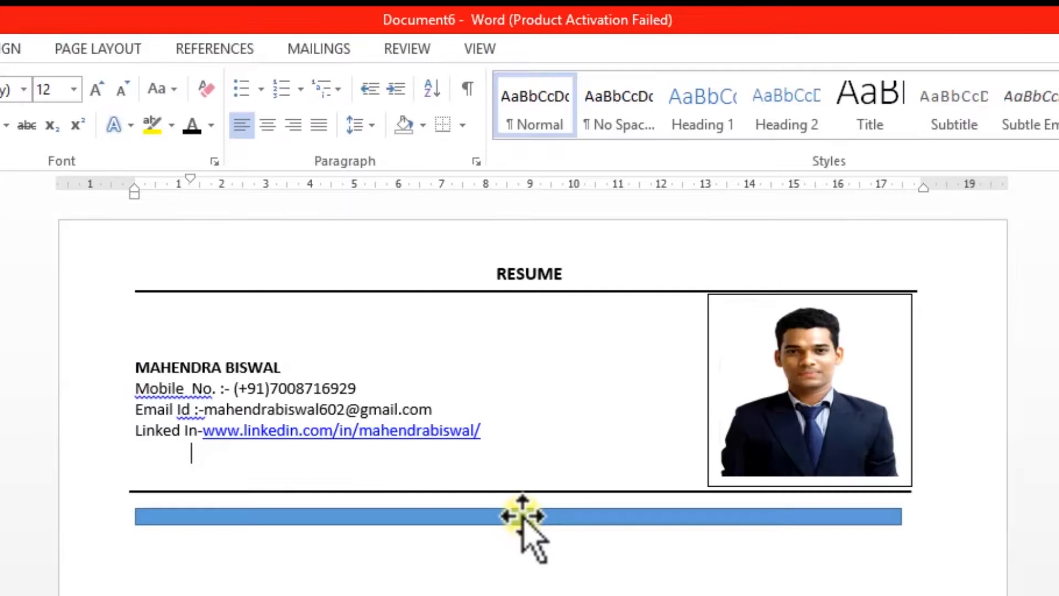
pyautogui.click(516, 518)
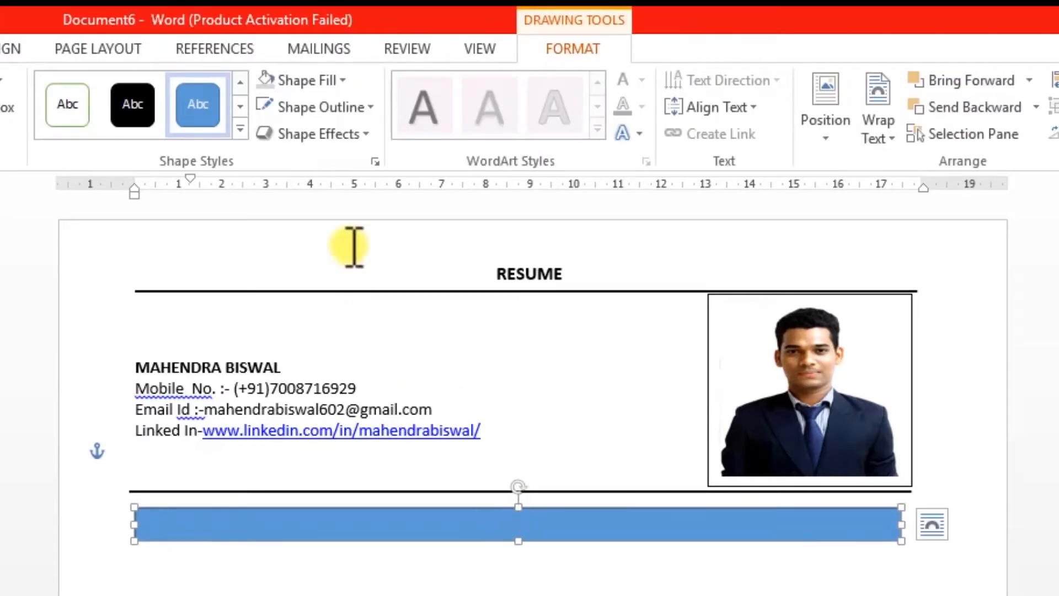
pyautogui.click(319, 107)
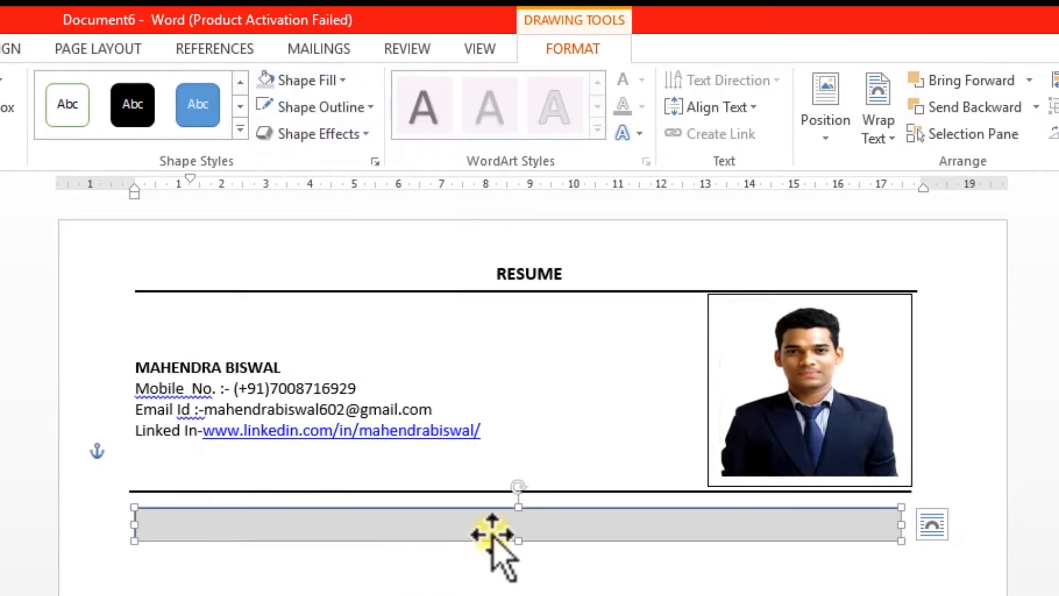
pyautogui.moveTo(517, 531)
pyautogui.write('OBJECTIVE')
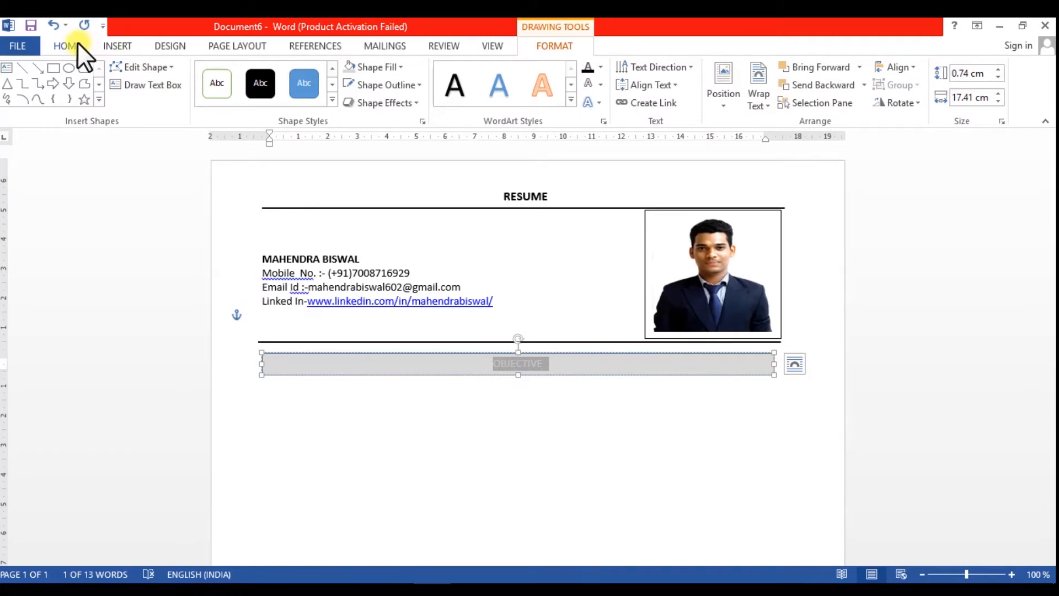
# Enlarge and left-align the OBJECTIVE label, then position below the bar for the paragraph.
pyautogui.click(67, 46)
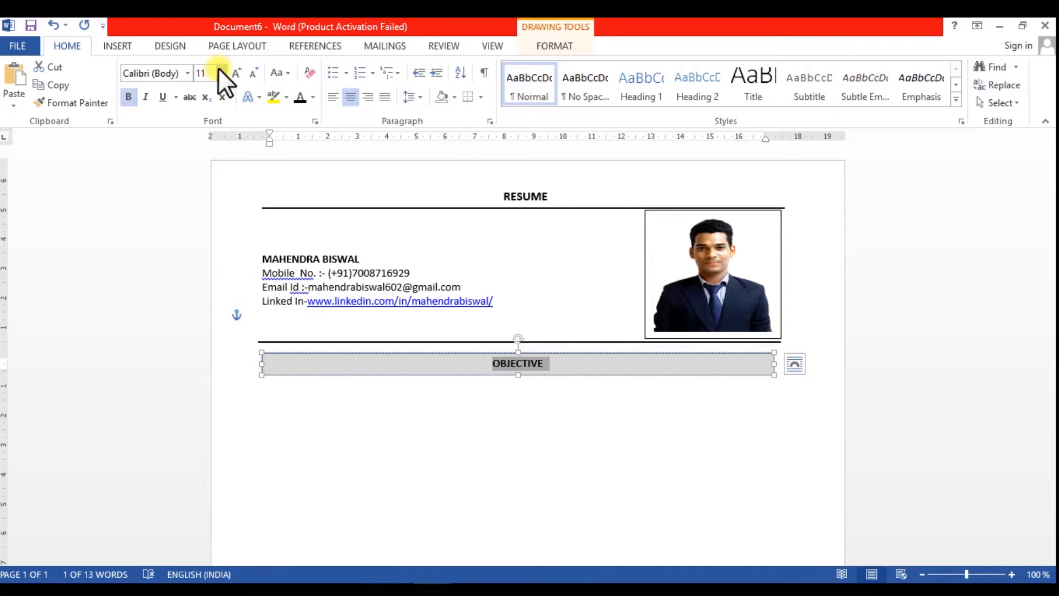
pyautogui.click(220, 73)
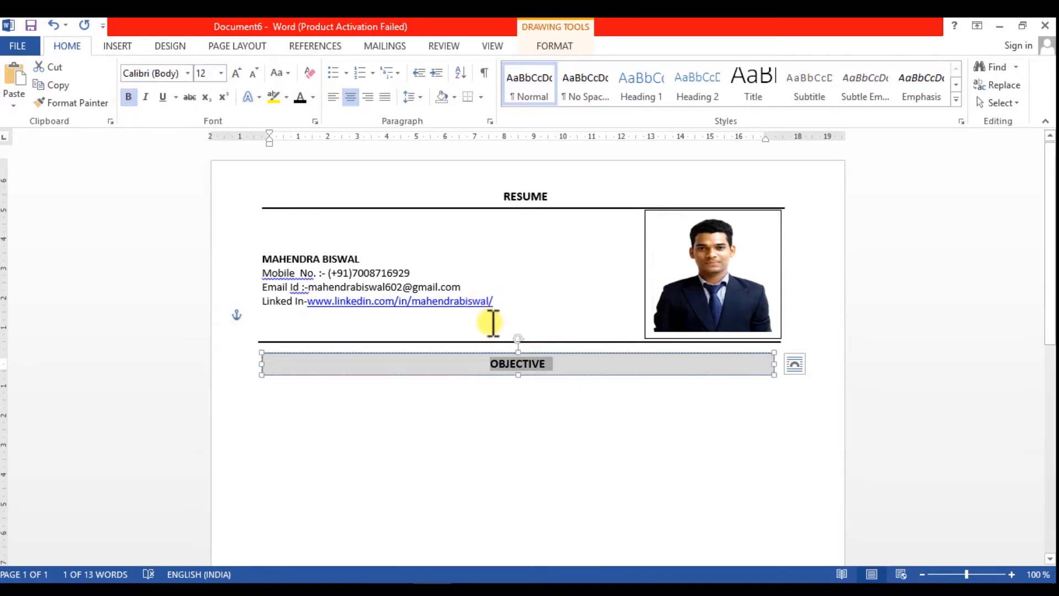
pyautogui.click(332, 96)
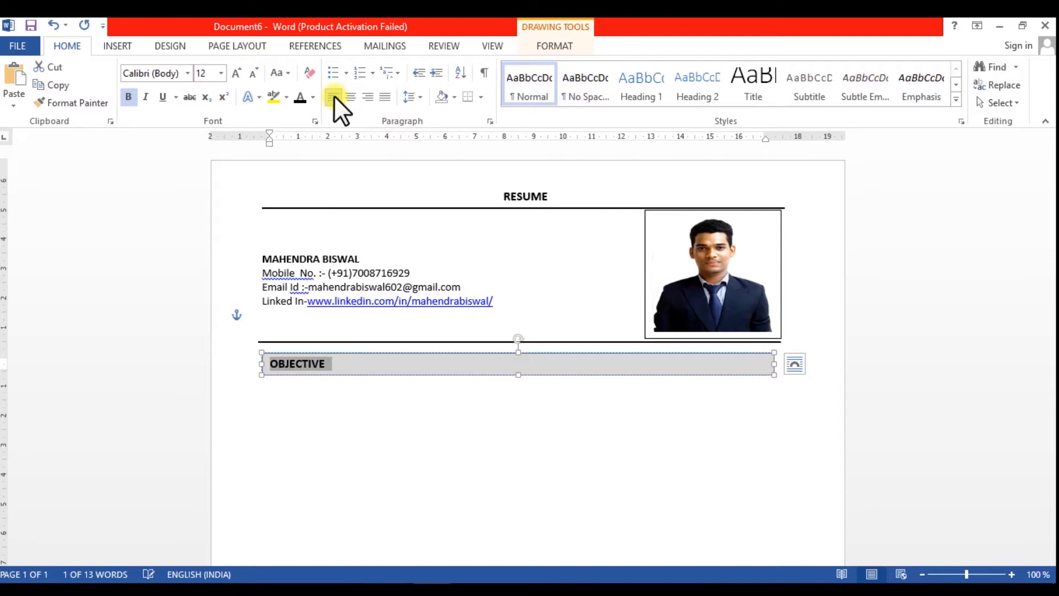
pyautogui.click(275, 392)
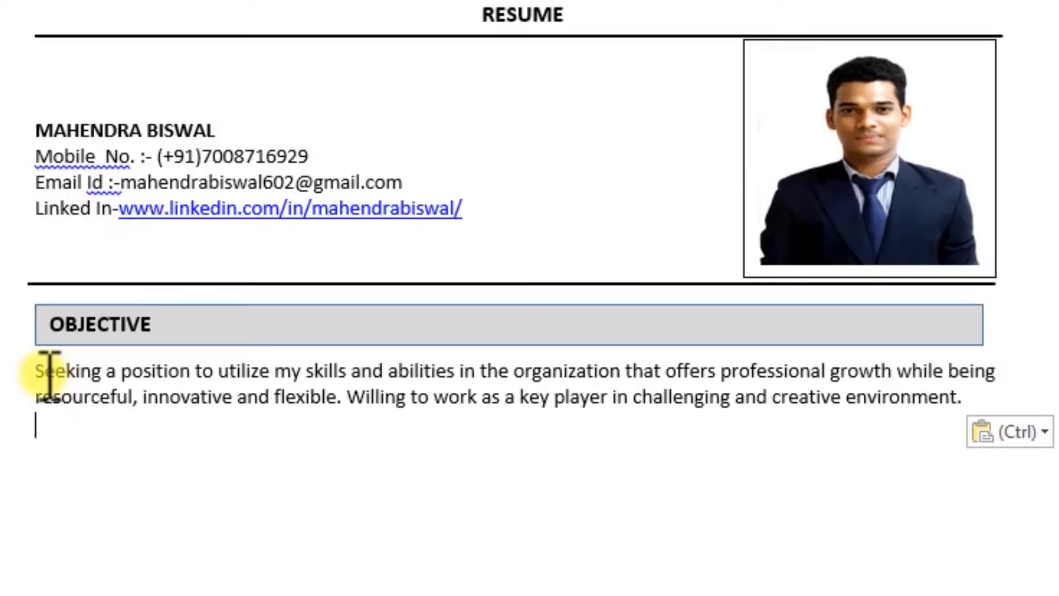
pyautogui.moveTo(35, 370); pyautogui.dragTo(193, 371)
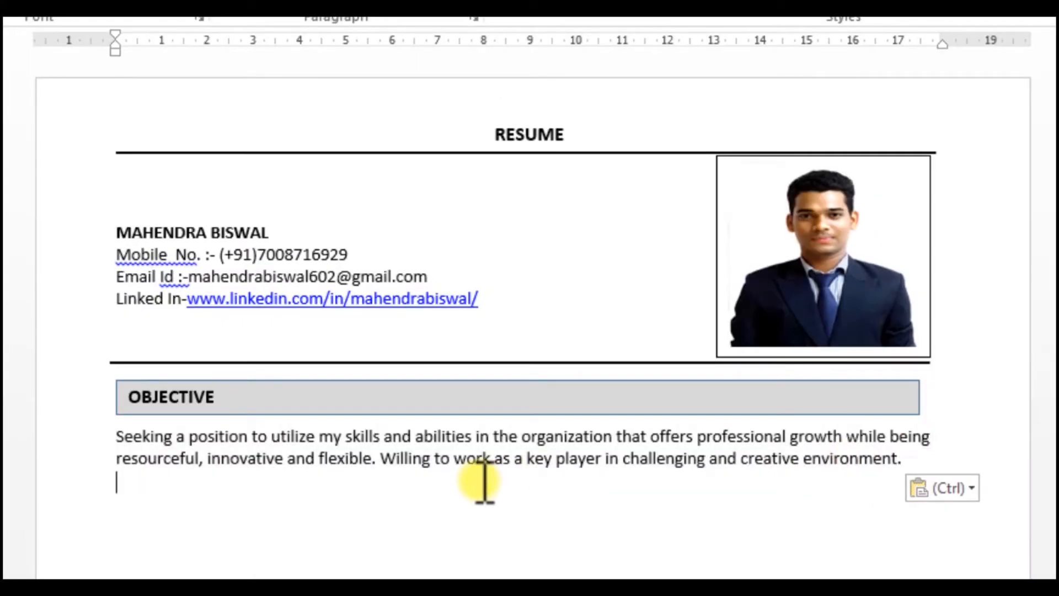
pyautogui.moveTo(267, 397)
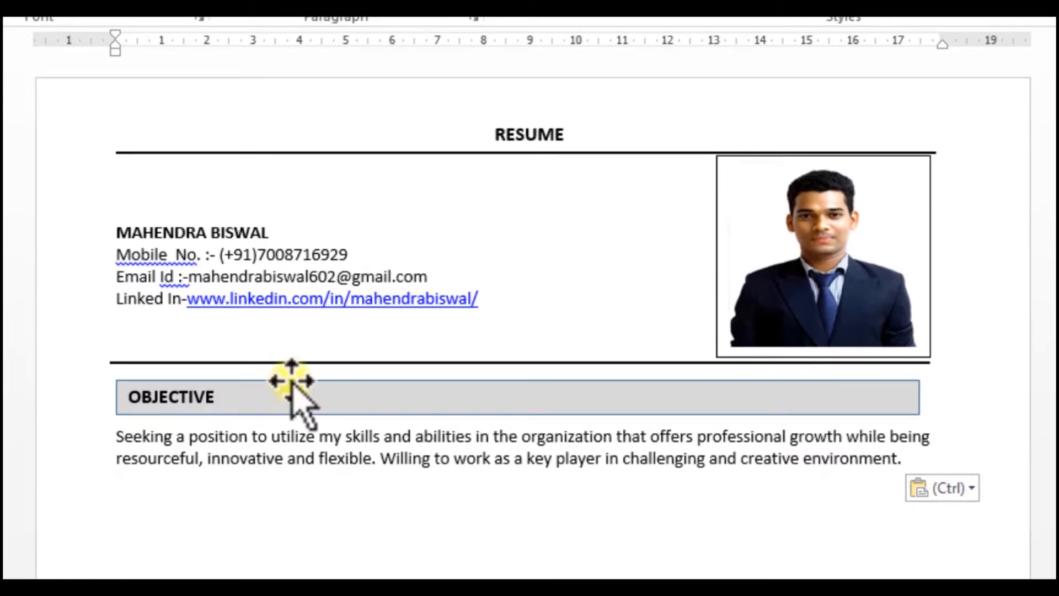
# Copy the OBJECTIVE bar below the paragraph and relabel it SKILLS.
pyautogui.click(291, 385)
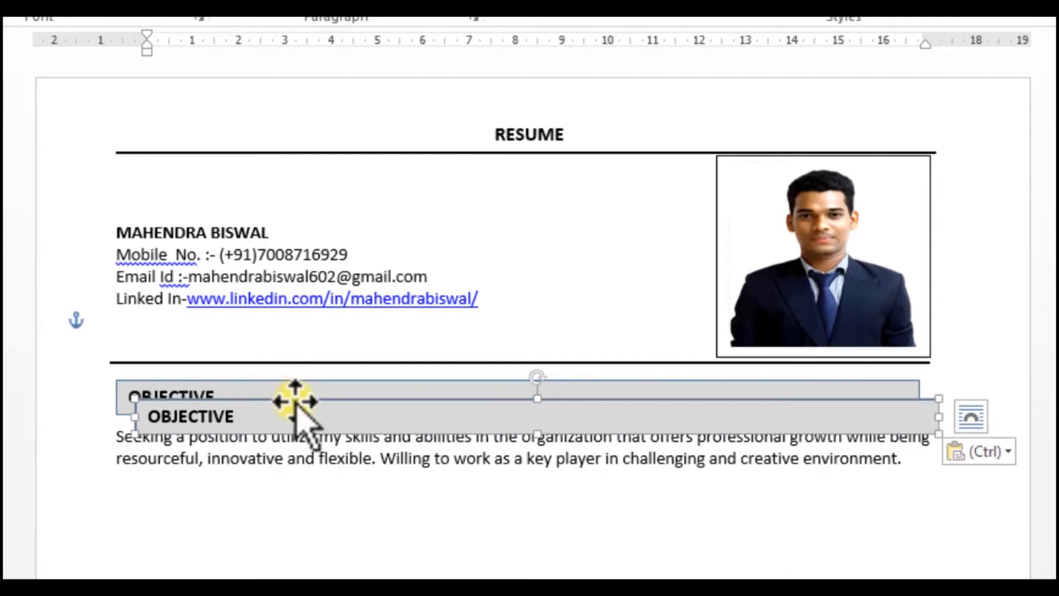
pyautogui.moveTo(297, 417); pyautogui.dragTo(272, 493)
pyautogui.write('SKI')
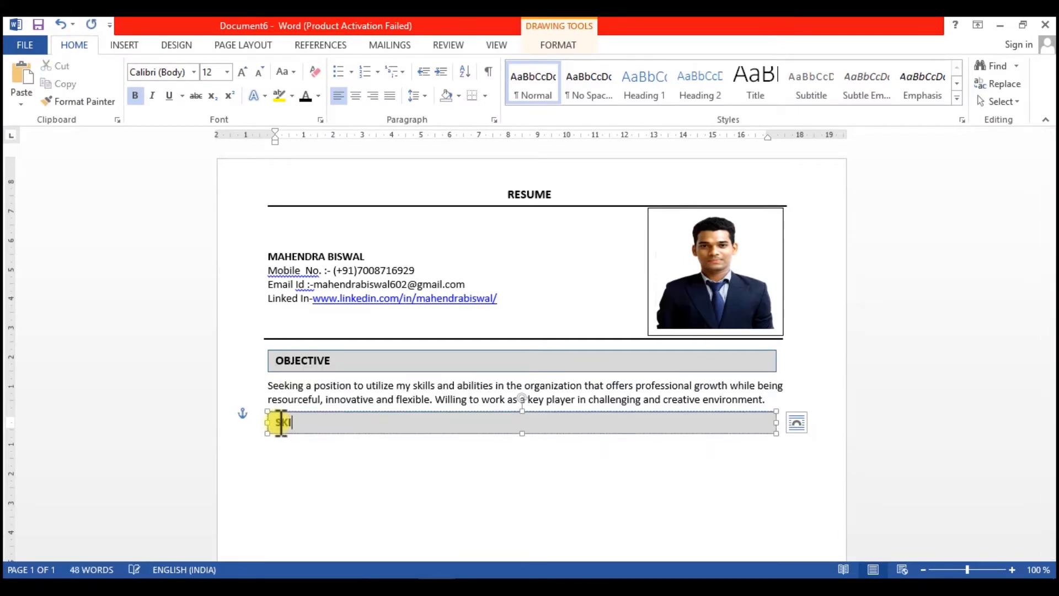
pyautogui.write('LLS')
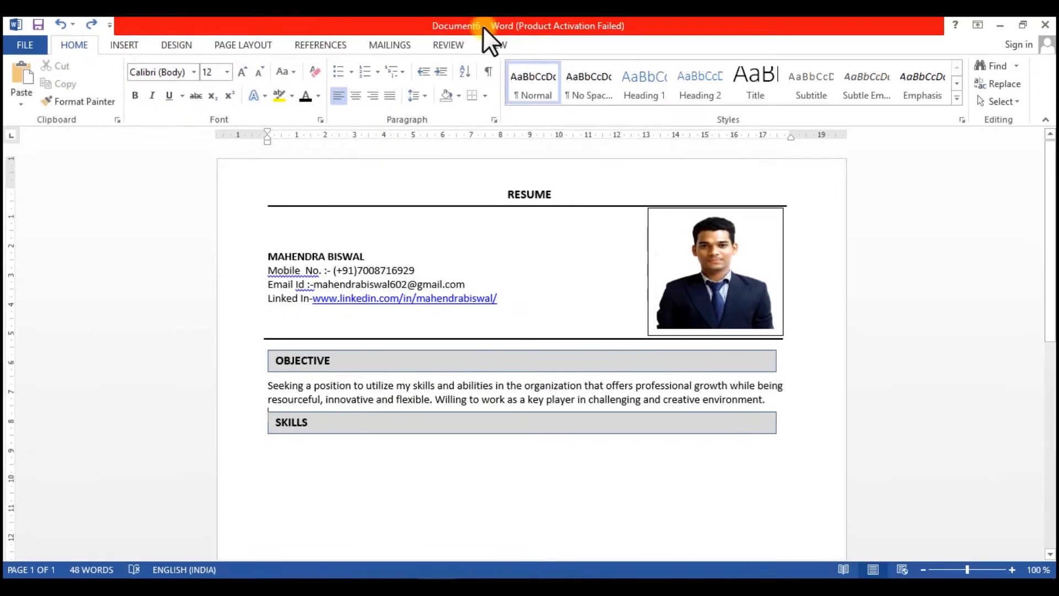
pyautogui.click(123, 44)
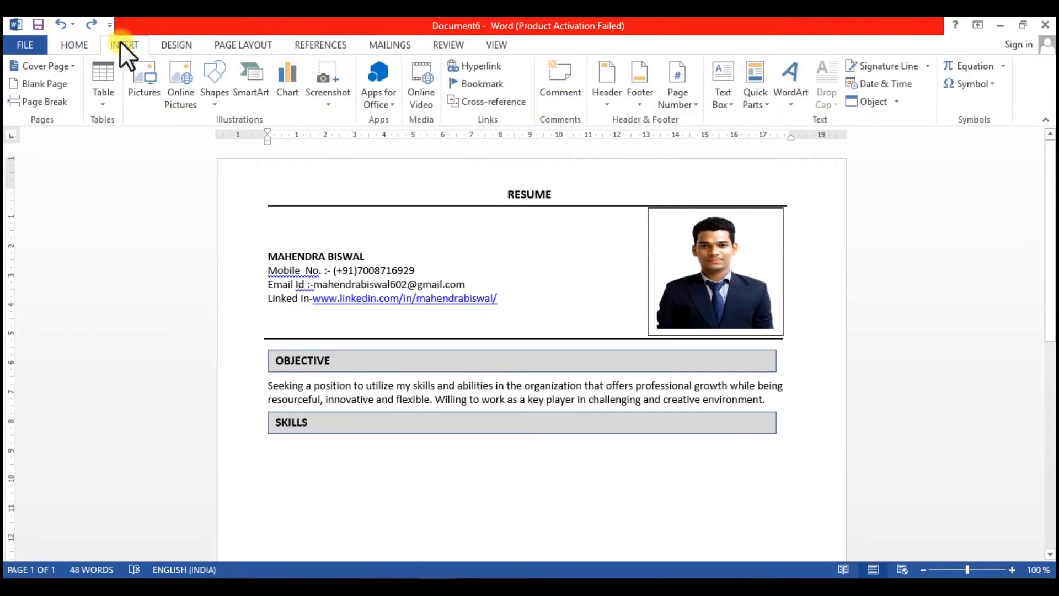
# Insert a 4×2 skills table under the SKILLS bar and widen its right edge.
pyautogui.click(103, 75)
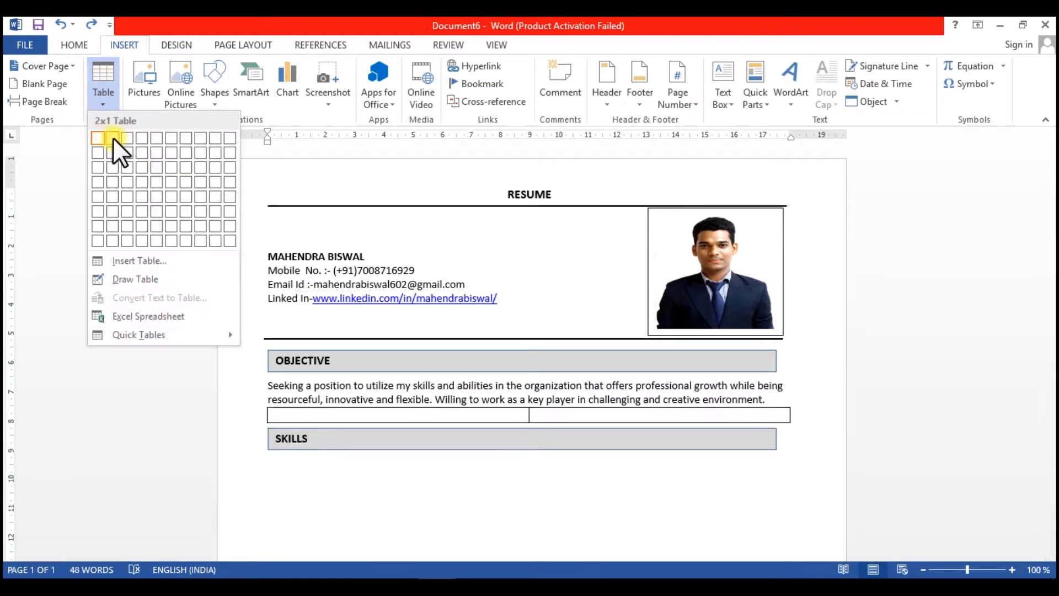
pyautogui.click(124, 138)
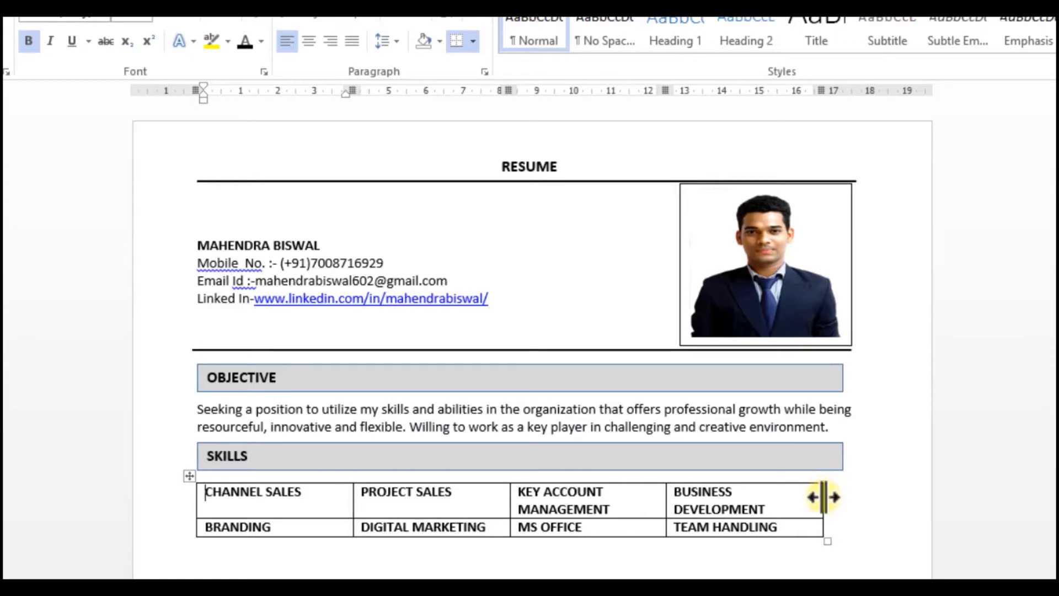
pyautogui.moveTo(821, 496); pyautogui.dragTo(850, 496)
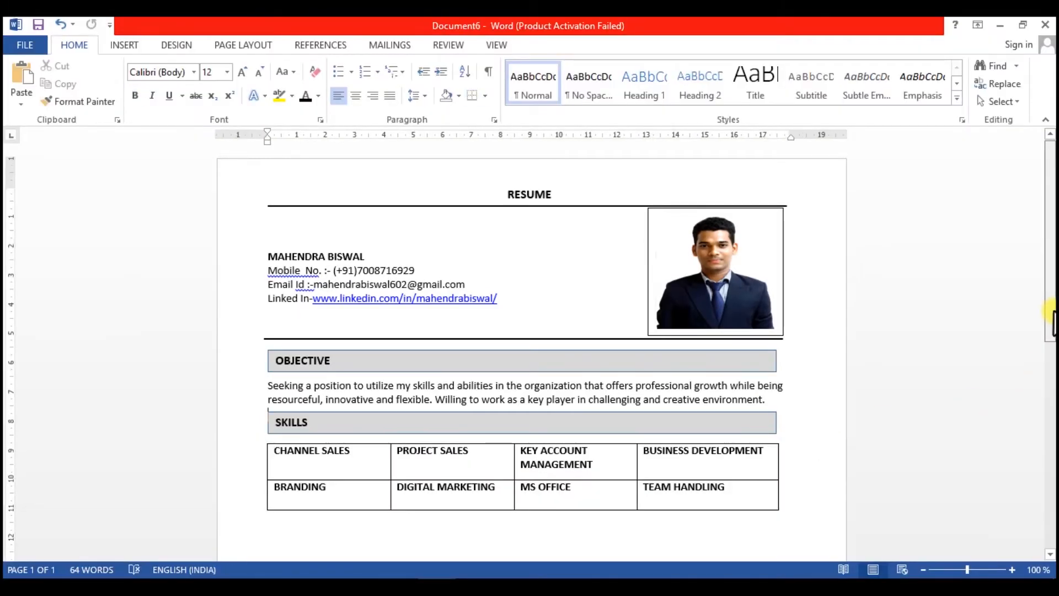
# Place a grey bar below the skills table and label it WORK EXPERIANCE.
pyautogui.scroll(-3)
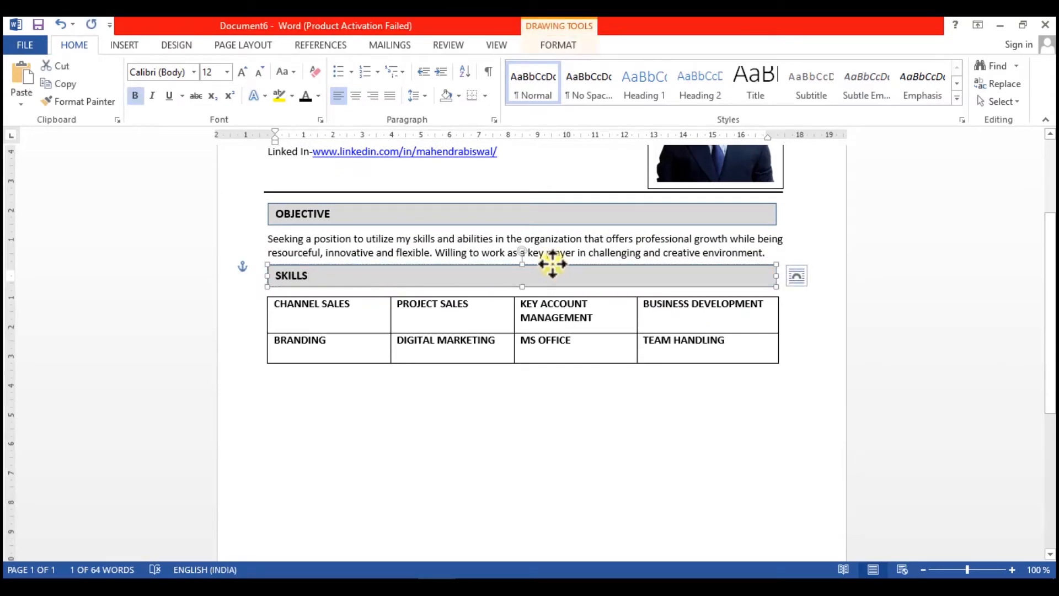
pyautogui.moveTo(271, 380)
pyautogui.write('WORK E')
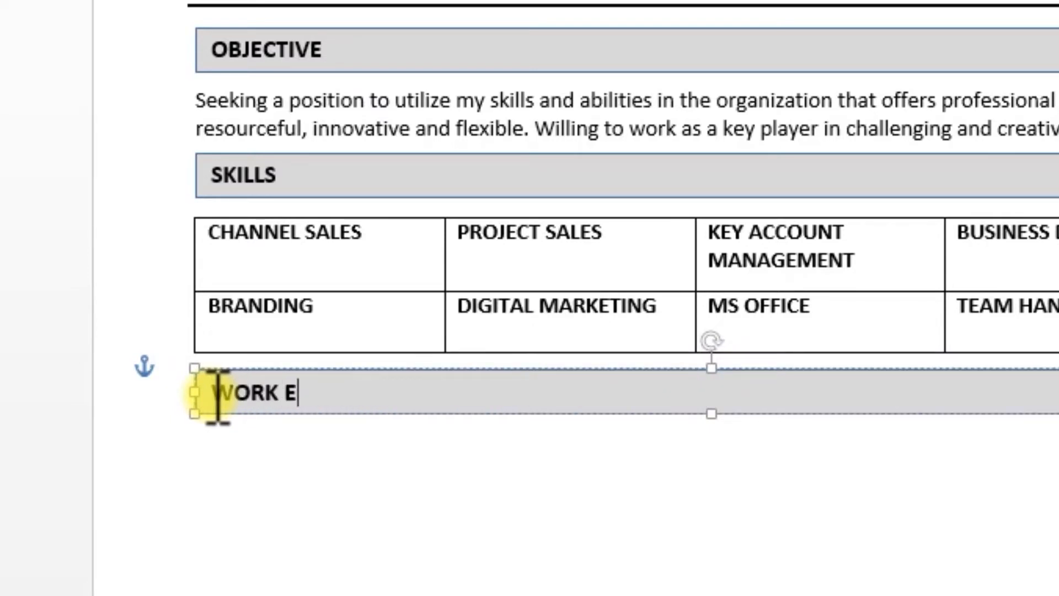
pyautogui.write('XPERIANCE')
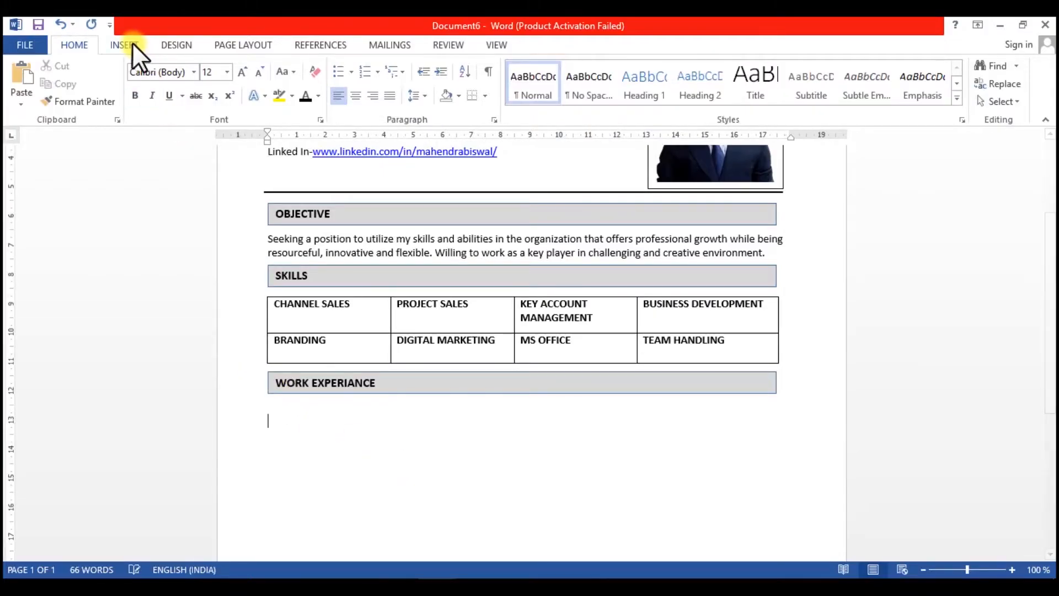
# Start an arrow-bulleted job entry reading 'Sales Officer At Saint Gobain'.
pyautogui.click(122, 44)
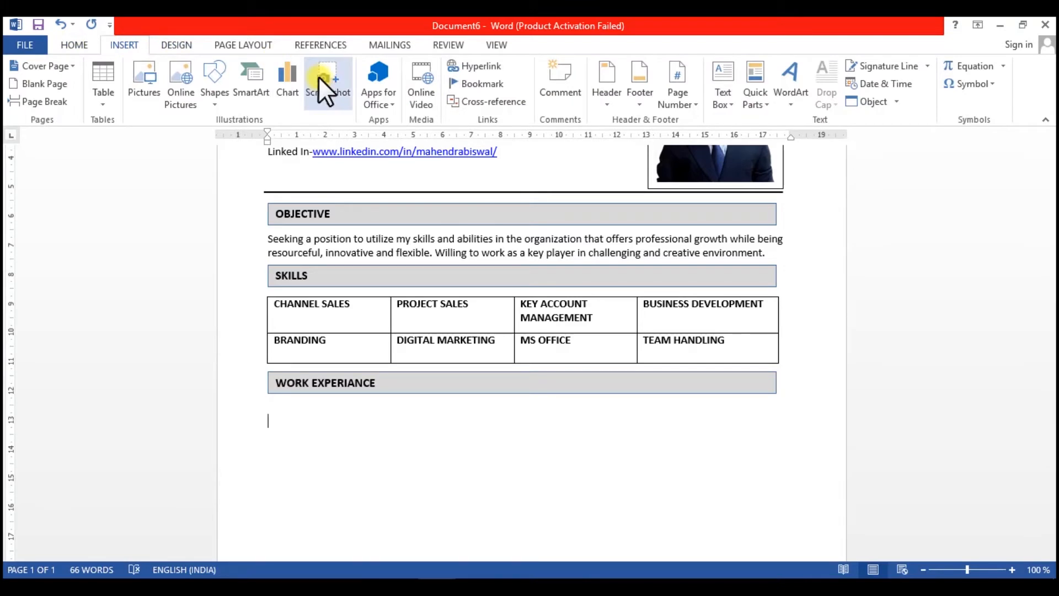
pyautogui.click(74, 44)
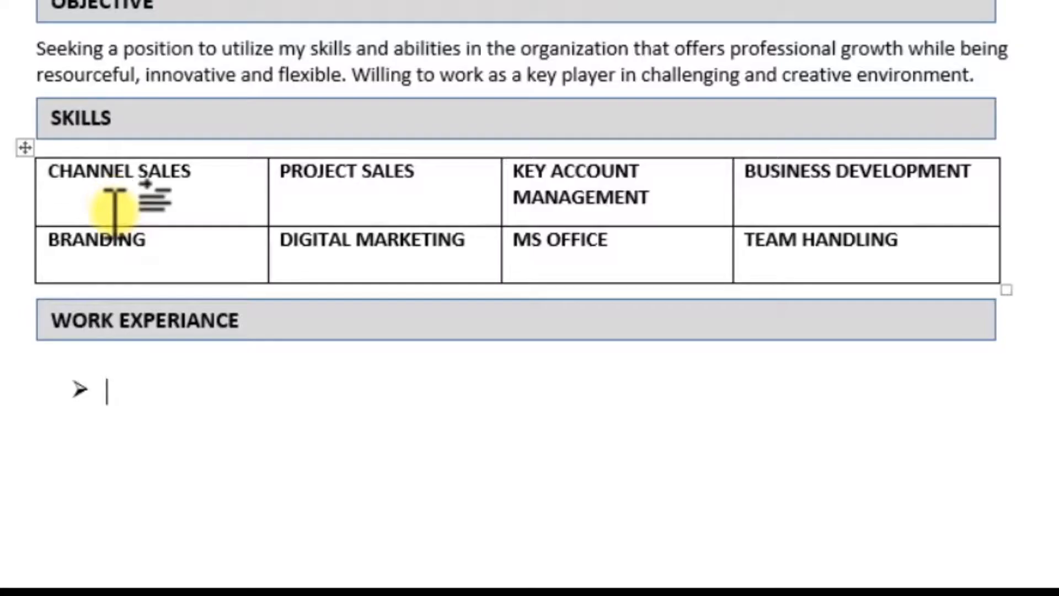
pyautogui.write('Sa')
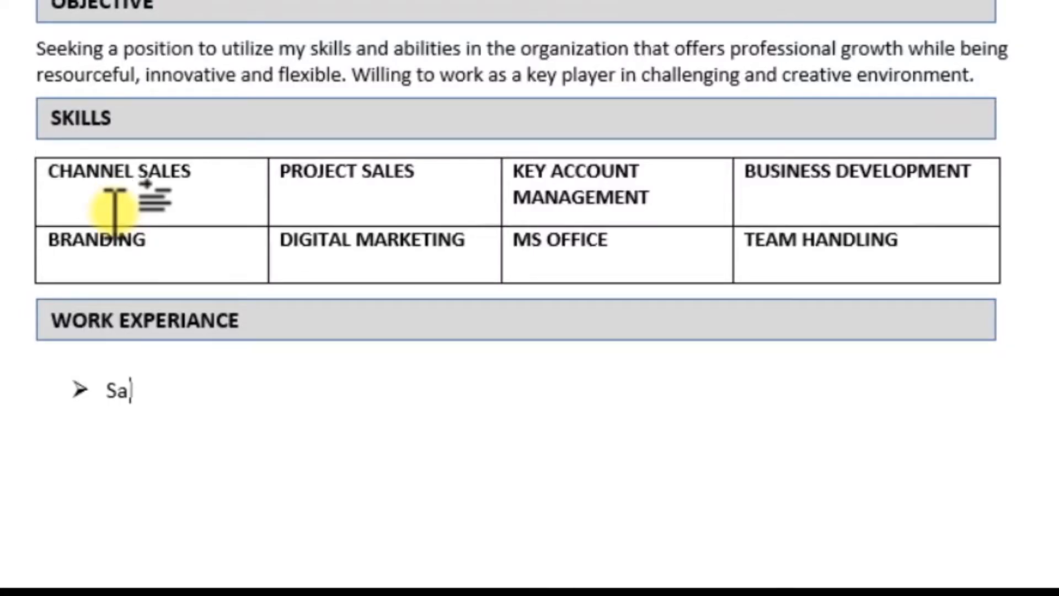
pyautogui.write('les Off')
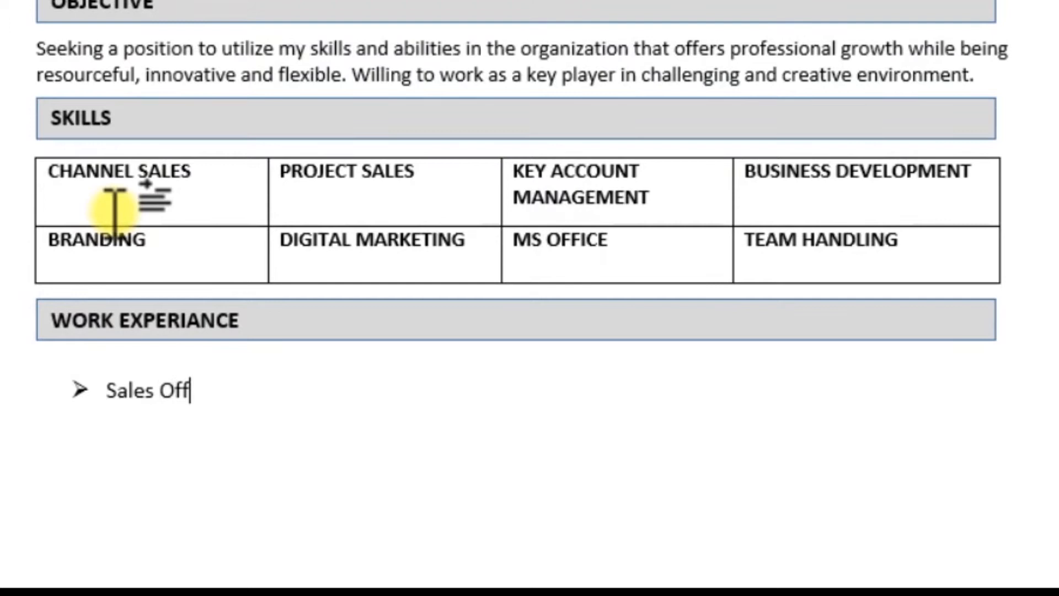
pyautogui.write('icer')
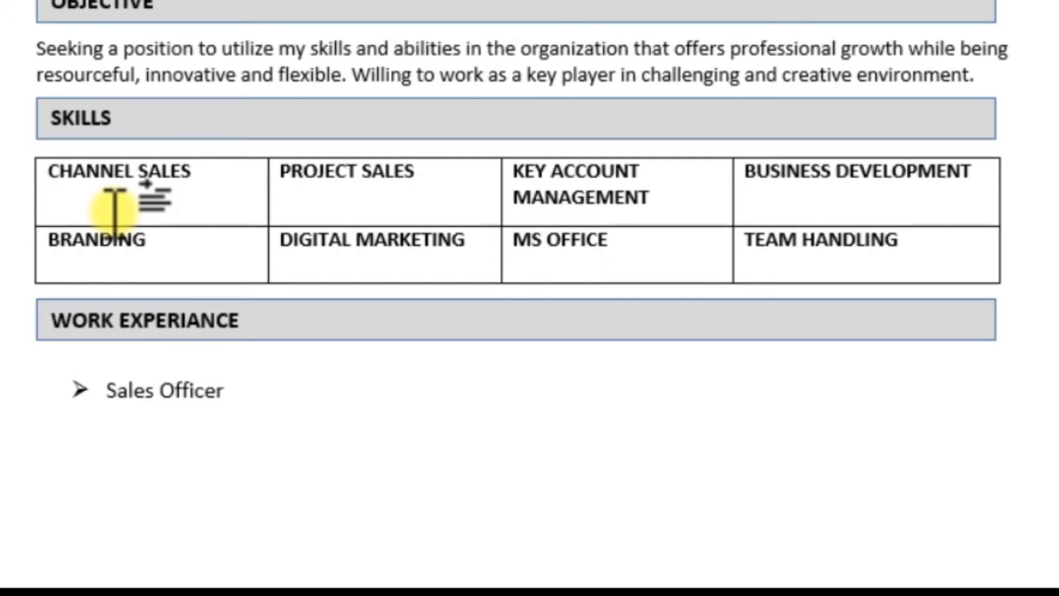
pyautogui.write('At')
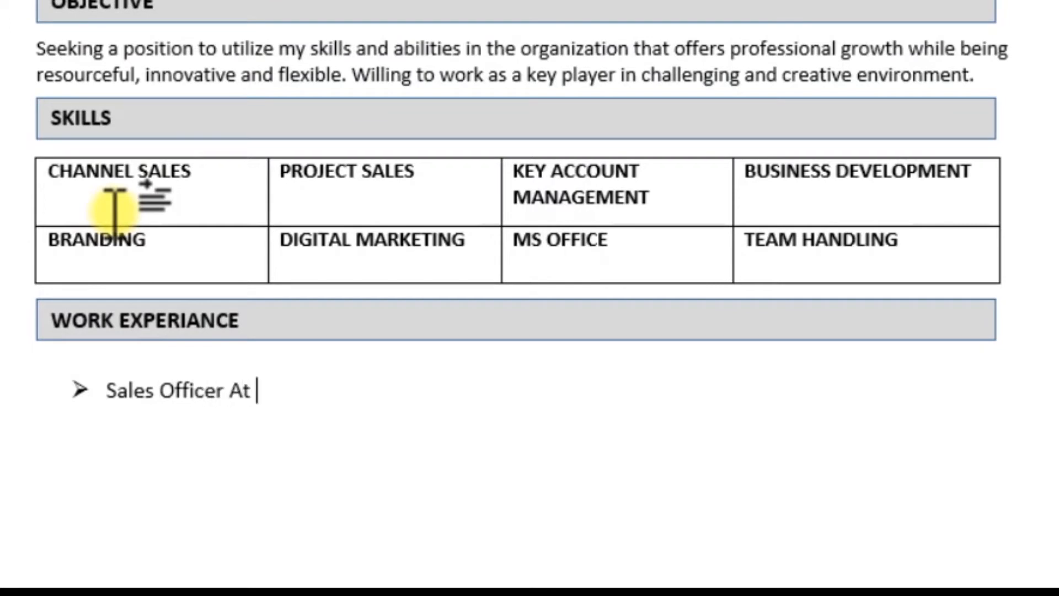
pyautogui.write('Saint')
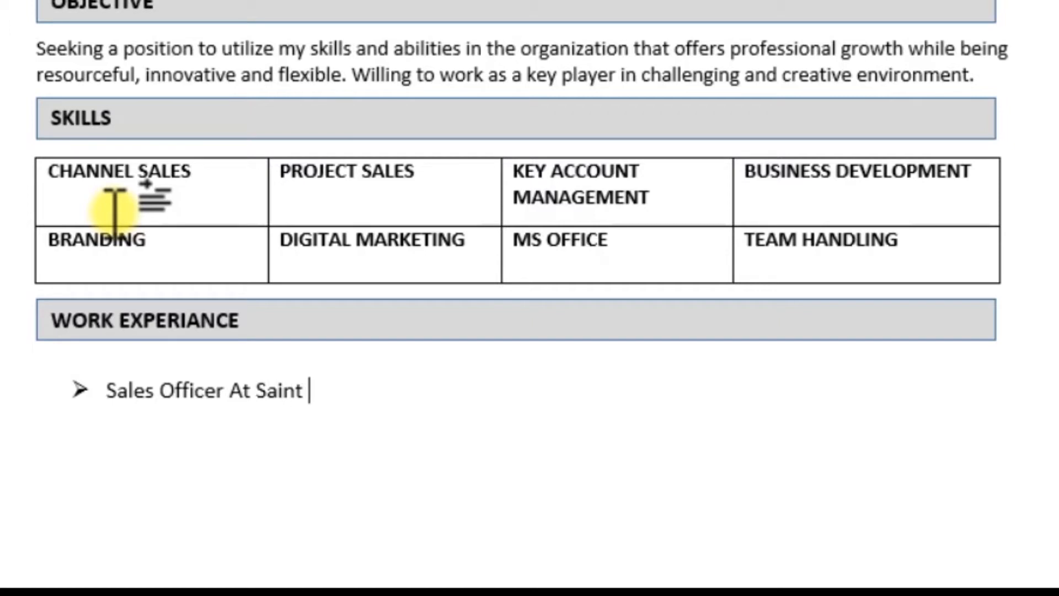
pyautogui.write('Goba')
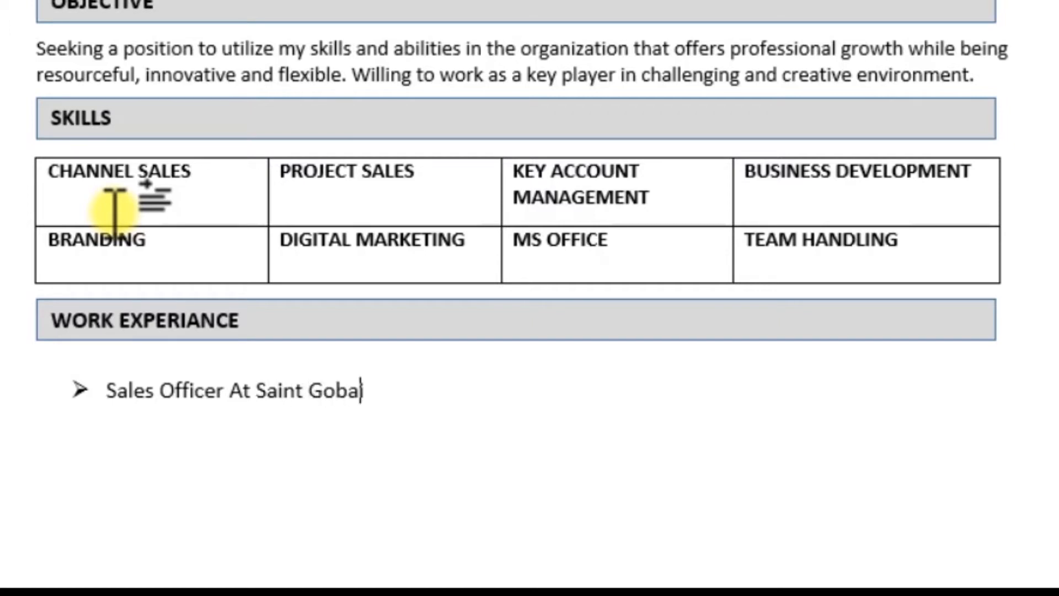
pyautogui.write('in')
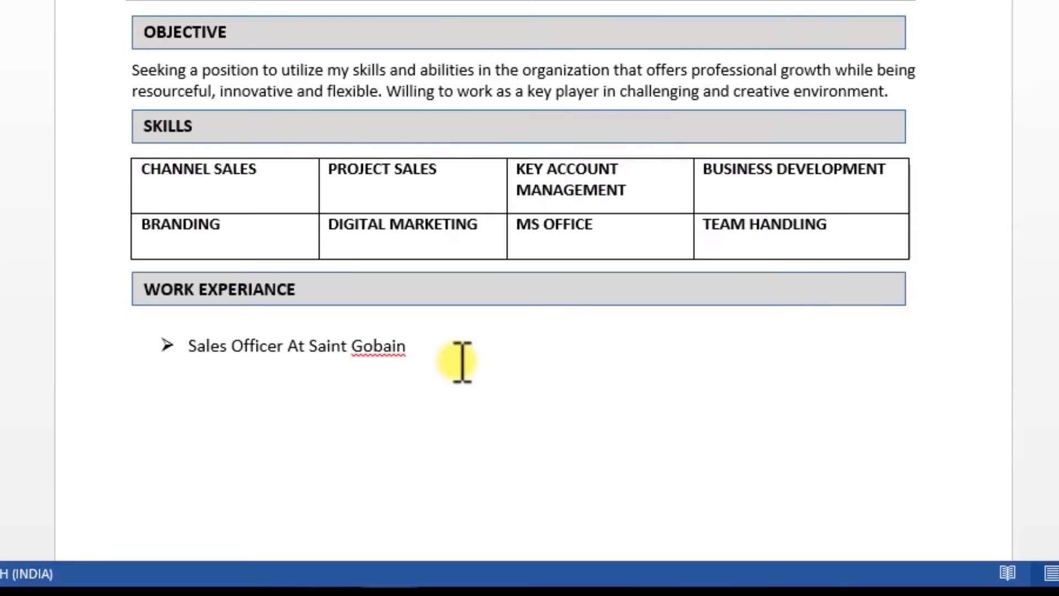
# Complete the job line with 'India (1 Oct 2018-Present)'.
pyautogui.click(407, 346)
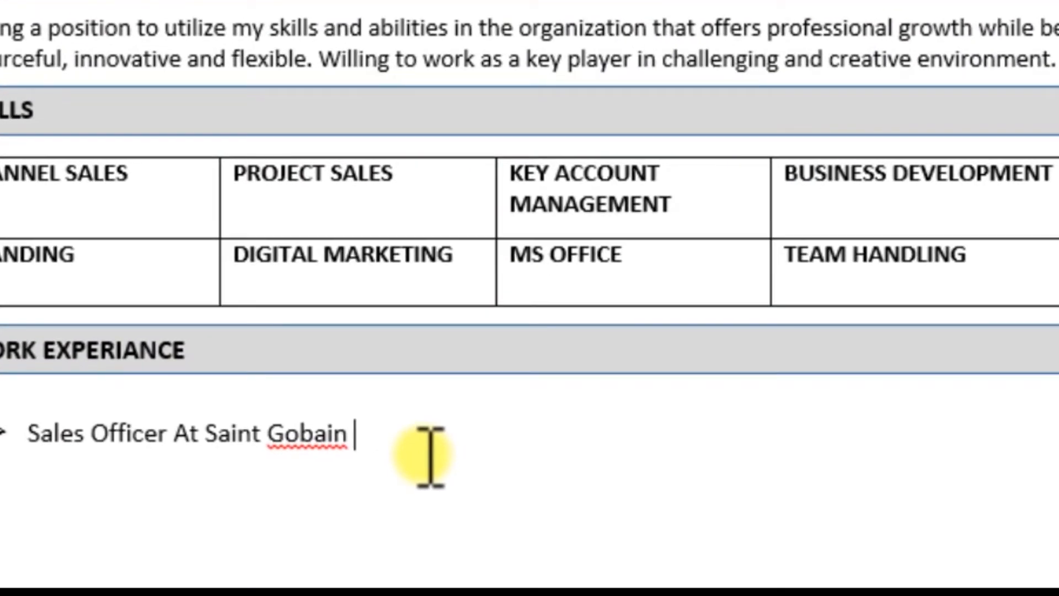
pyautogui.write('India')
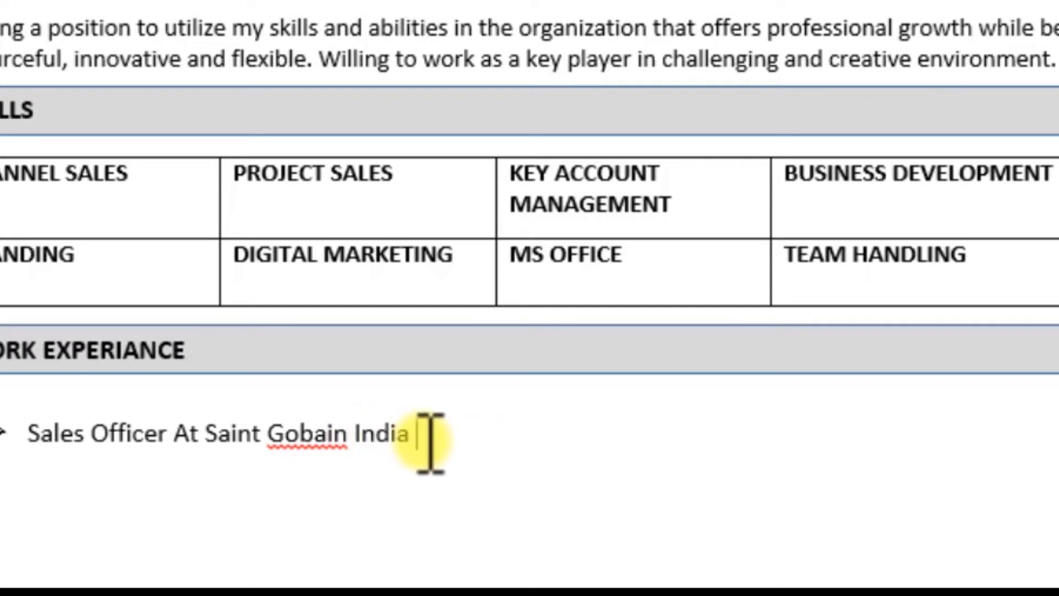
pyautogui.moveTo(503, 479)
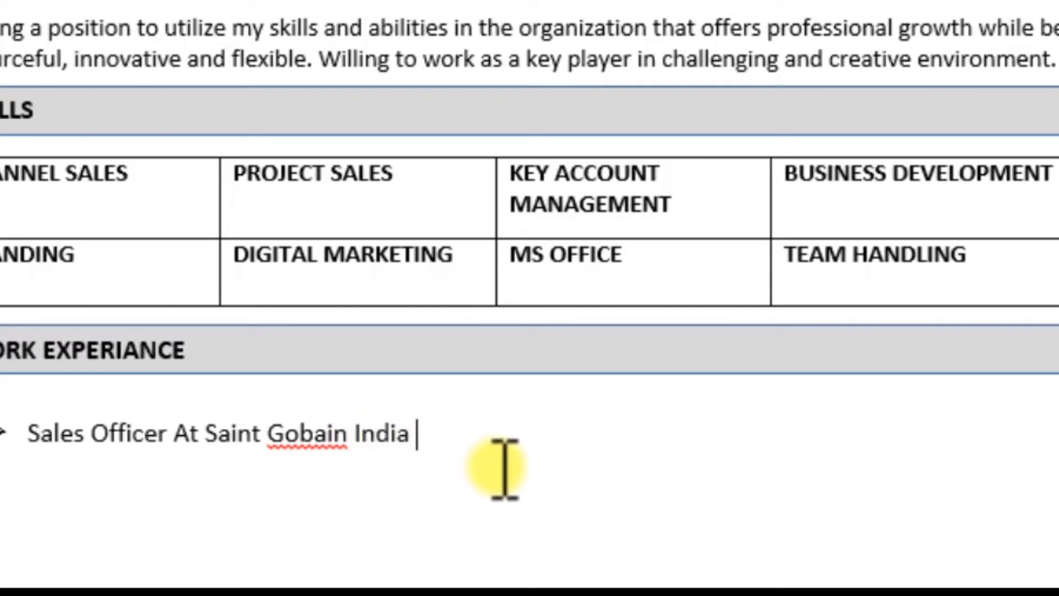
pyautogui.write('(')
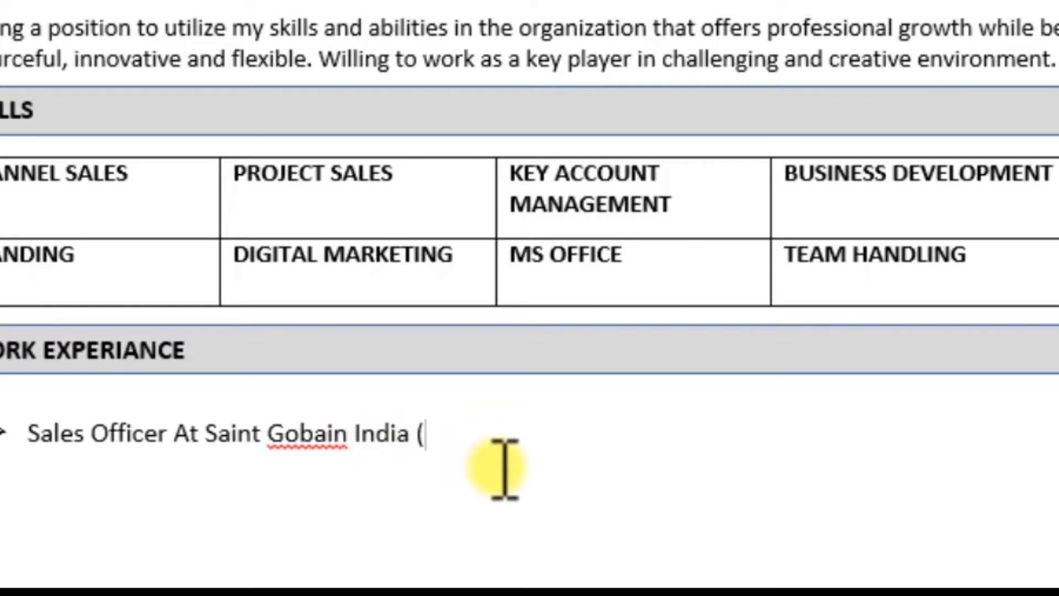
pyautogui.write('1')
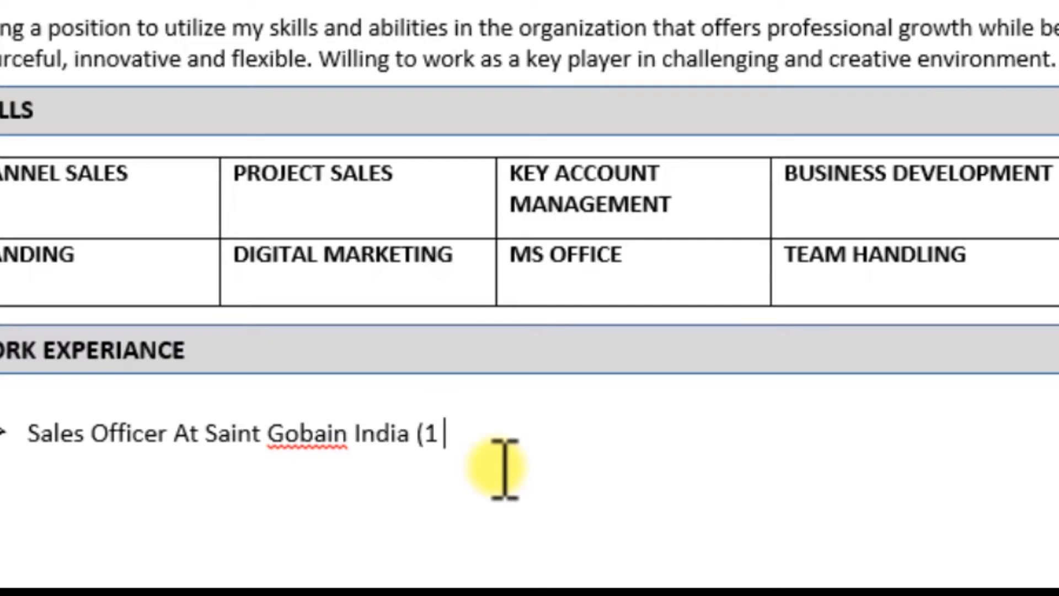
pyautogui.write('Oc')
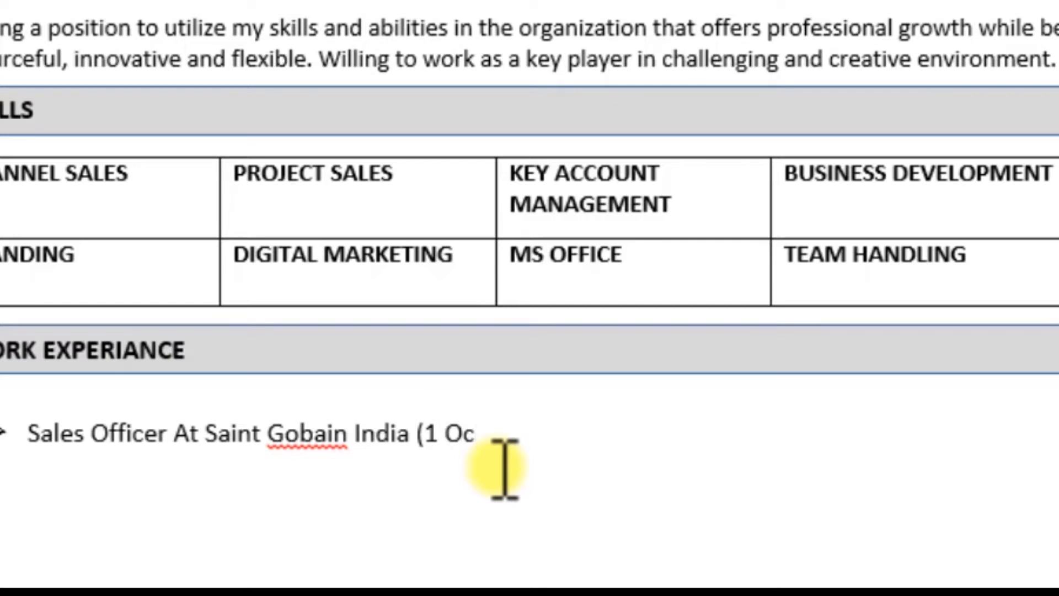
pyautogui.write('t')
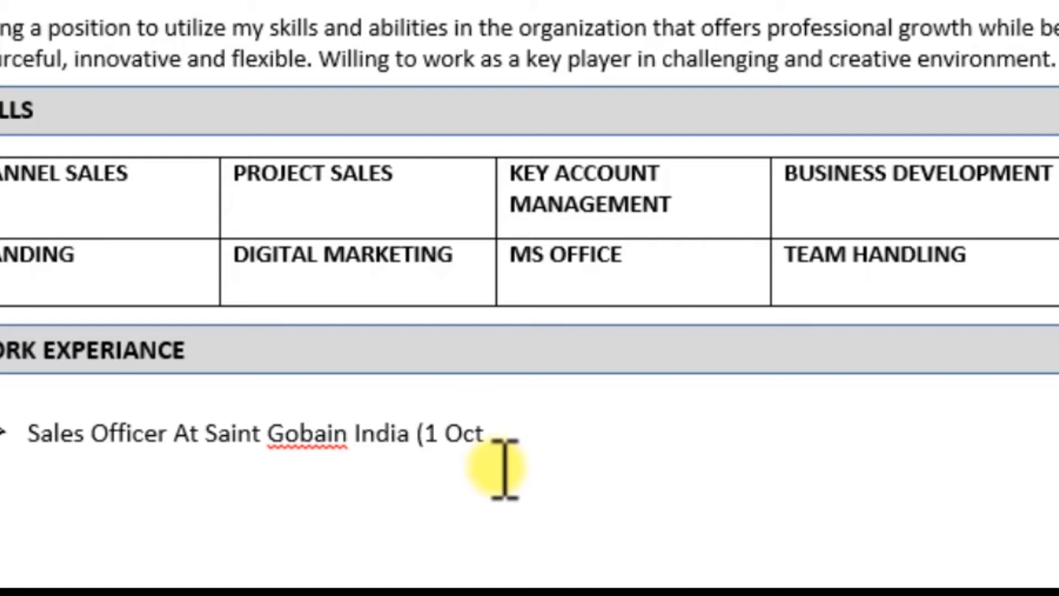
pyautogui.write('2018-')
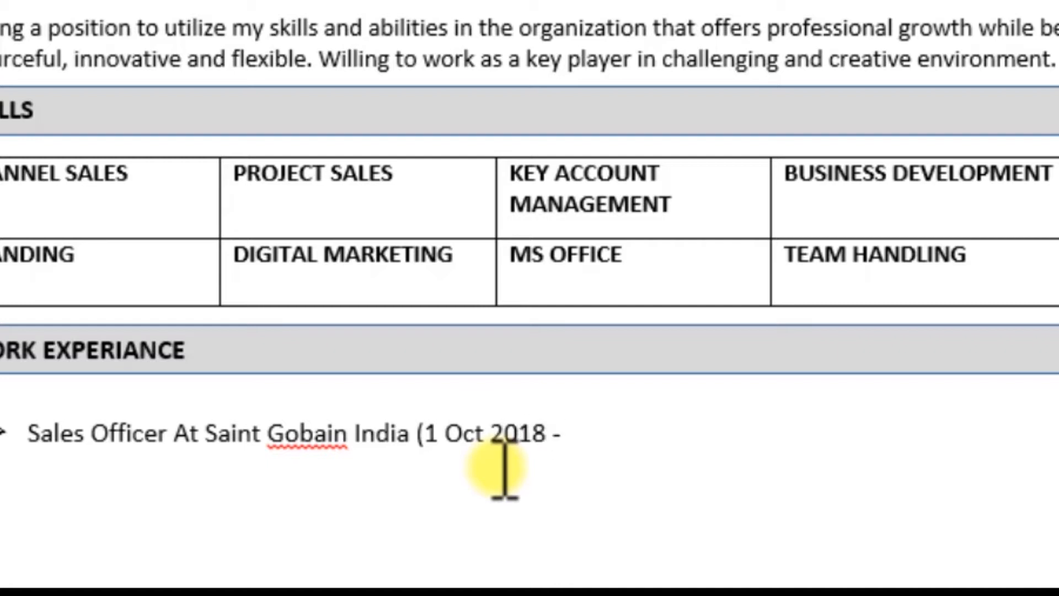
pyautogui.write('Pres')
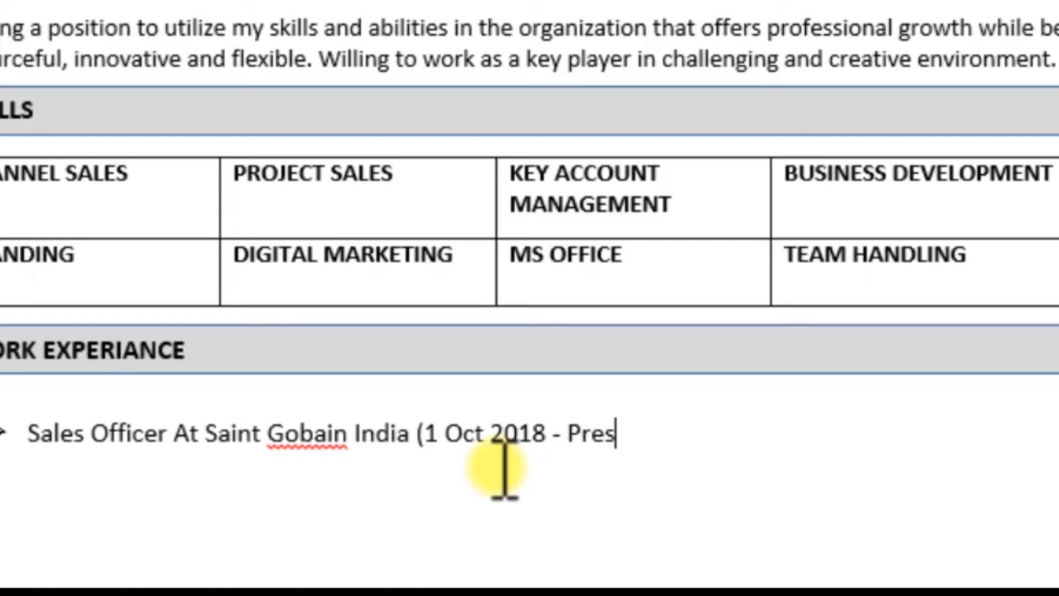
pyautogui.write('ent')
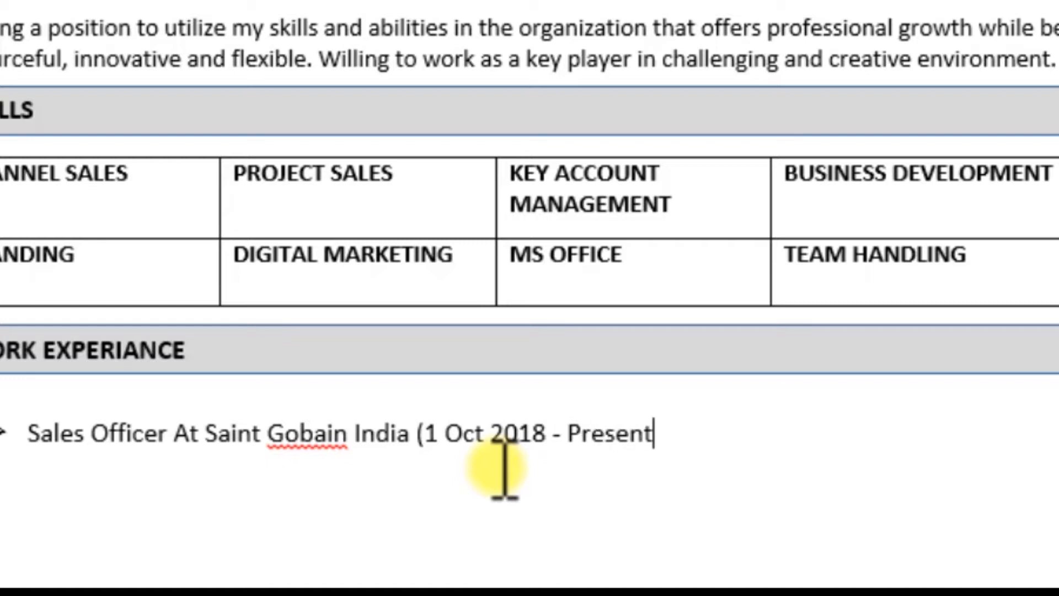
pyautogui.write(')')
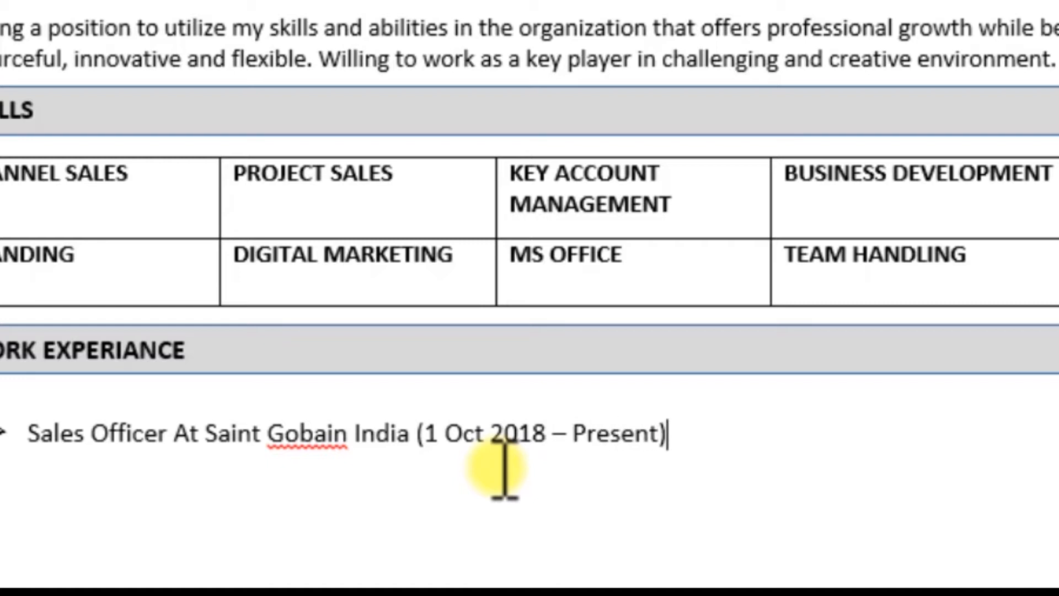
# Add a new line 'Product:-' followed by the location '(Mumbai)'.
pyautogui.press('Enter')
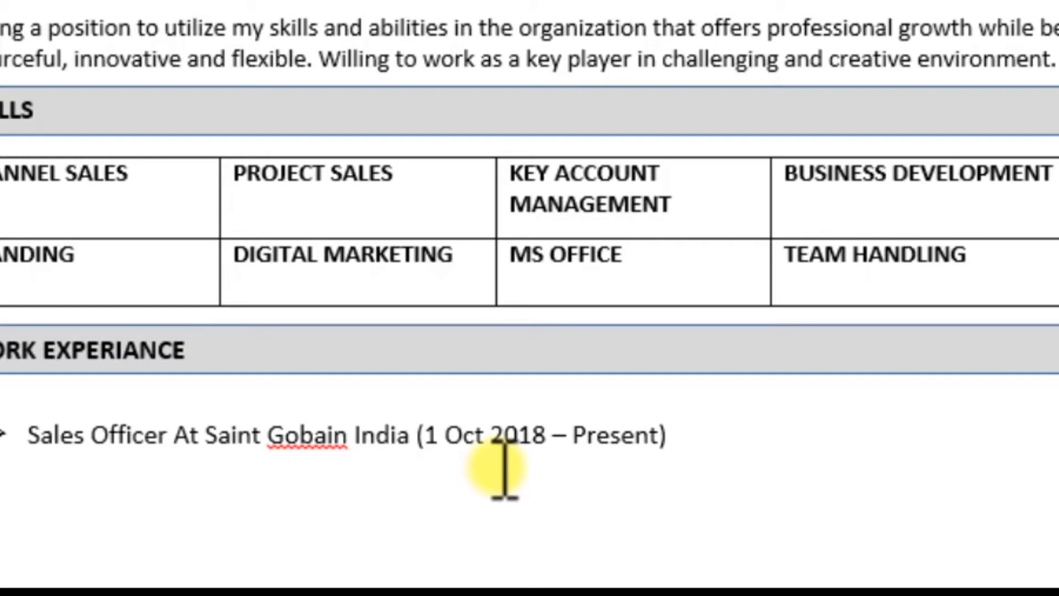
pyautogui.write('P')
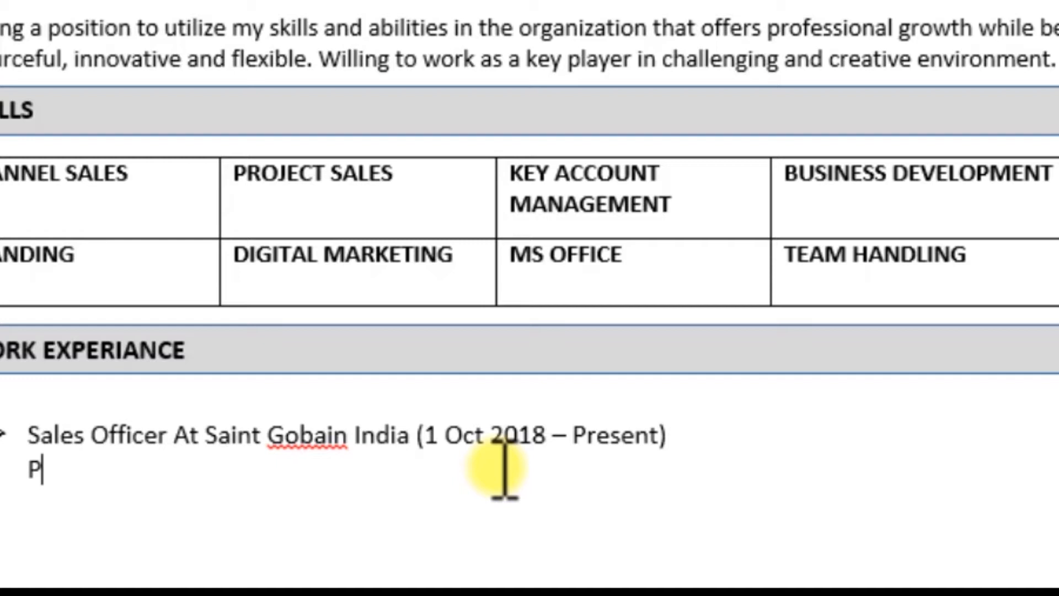
pyautogui.write('roduc')
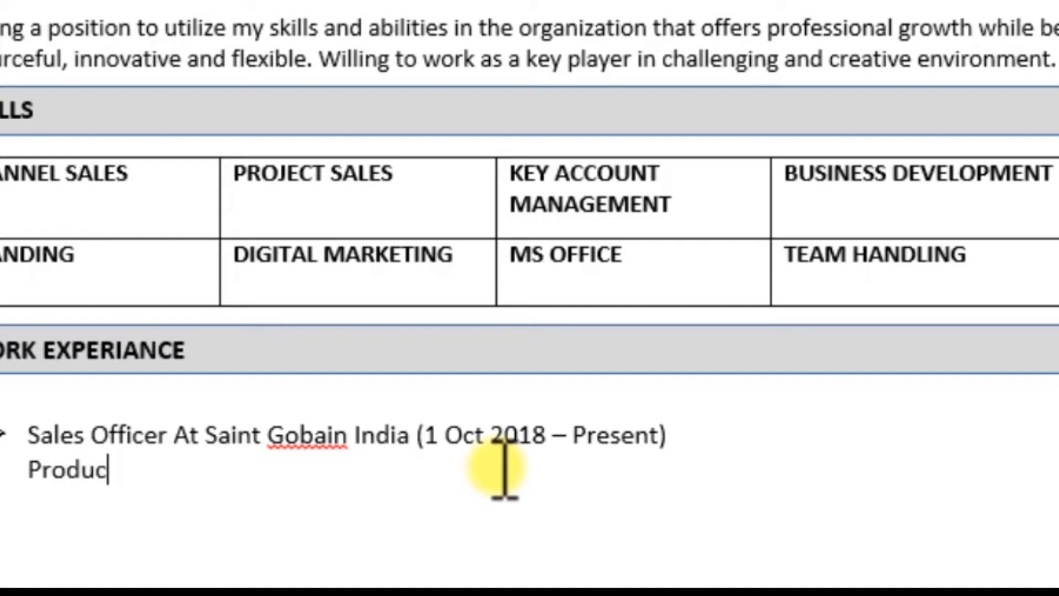
pyautogui.write('t:-')
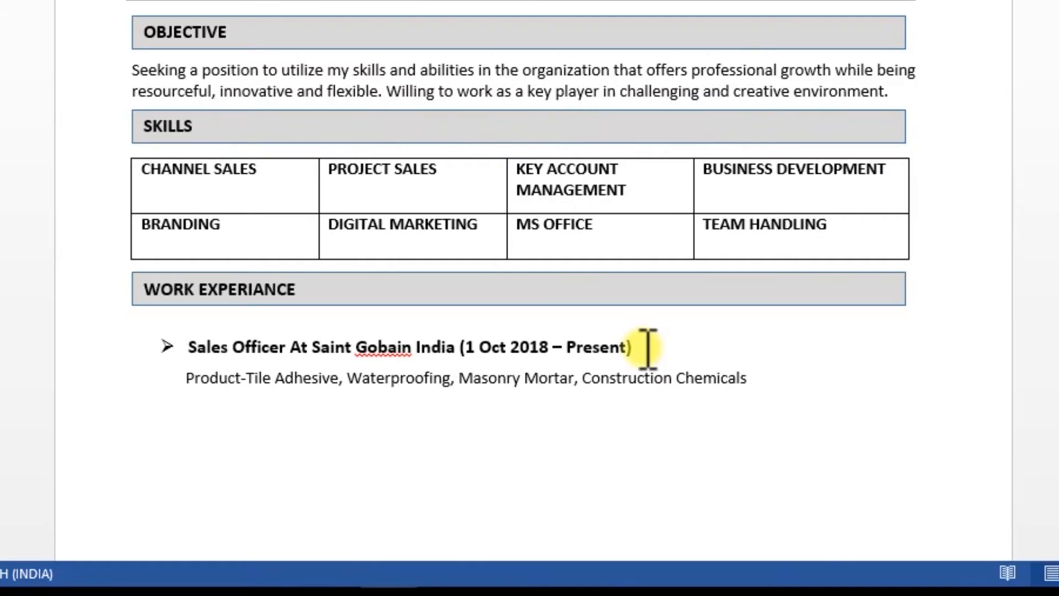
pyautogui.write('(N')
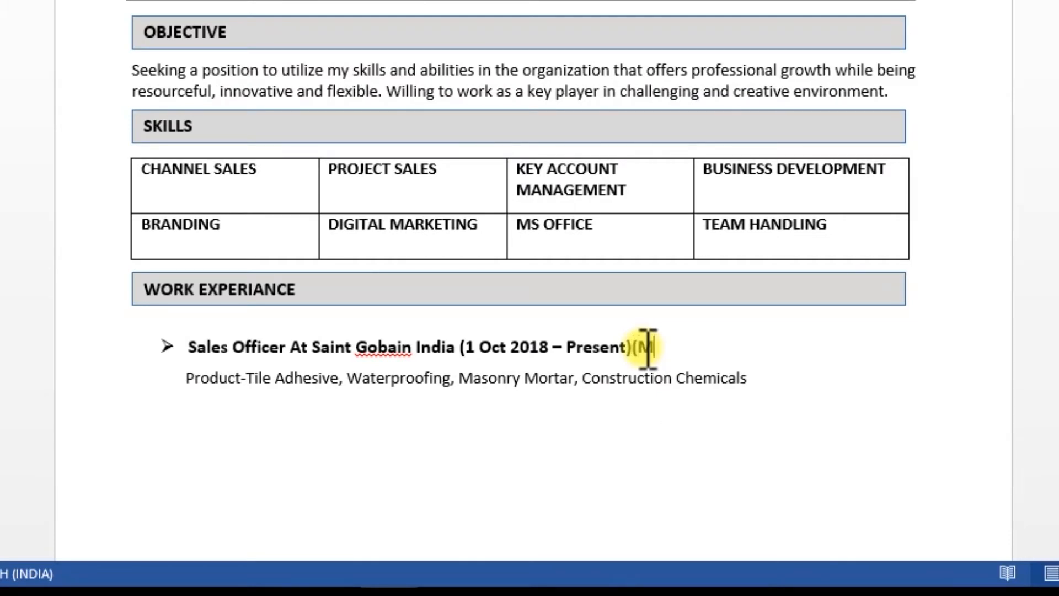
pyautogui.write('u')
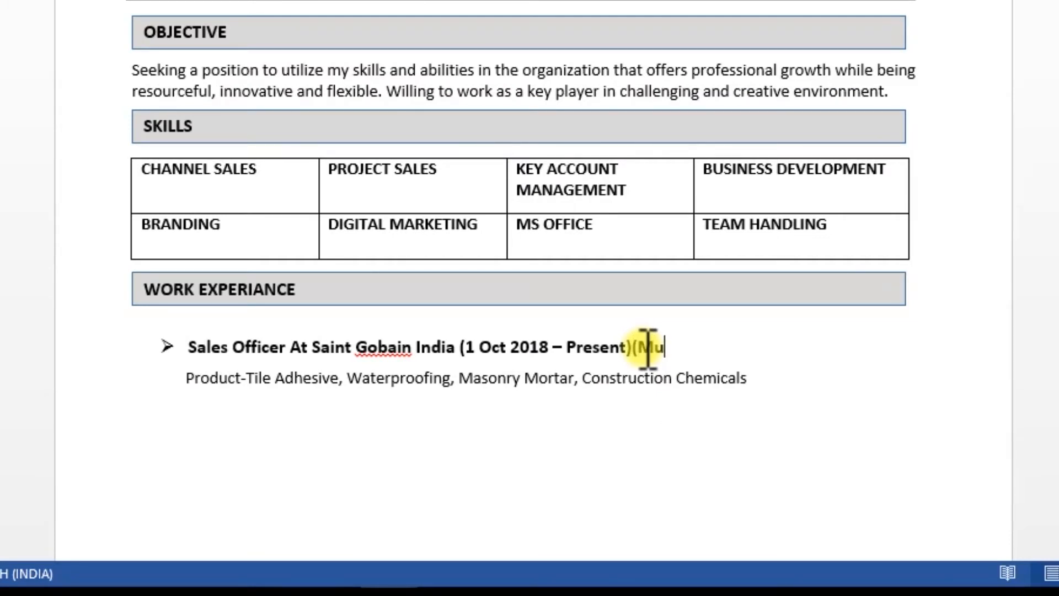
pyautogui.write('mbai')
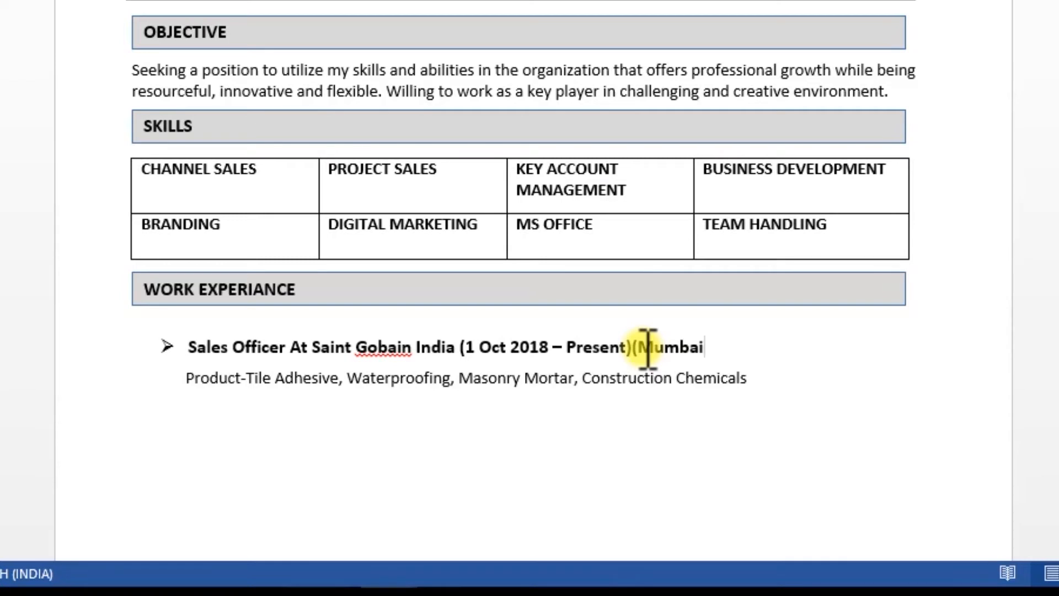
pyautogui.write(')')
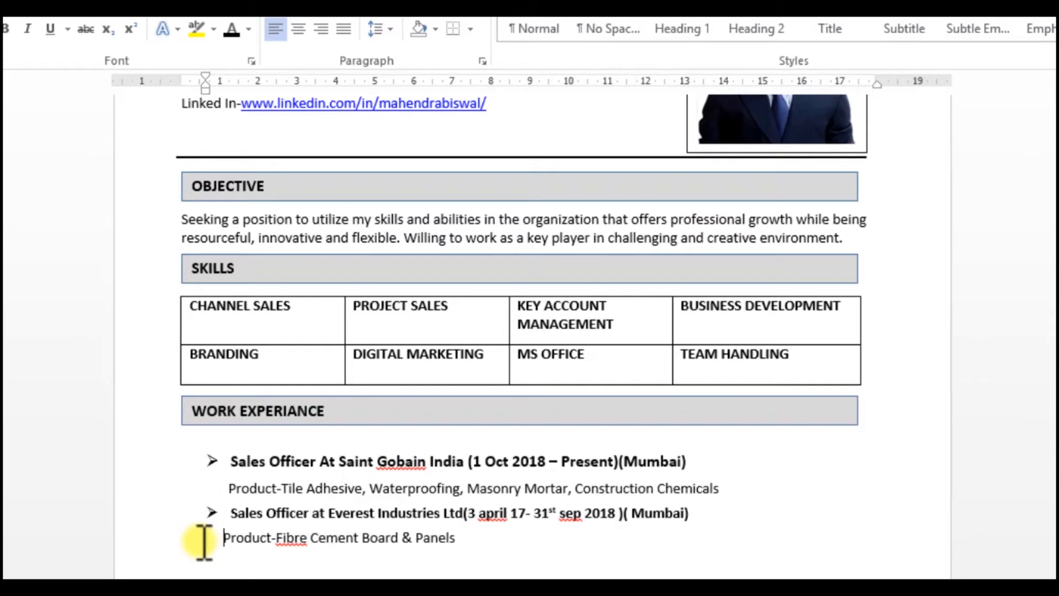
pyautogui.moveTo(539, 543)
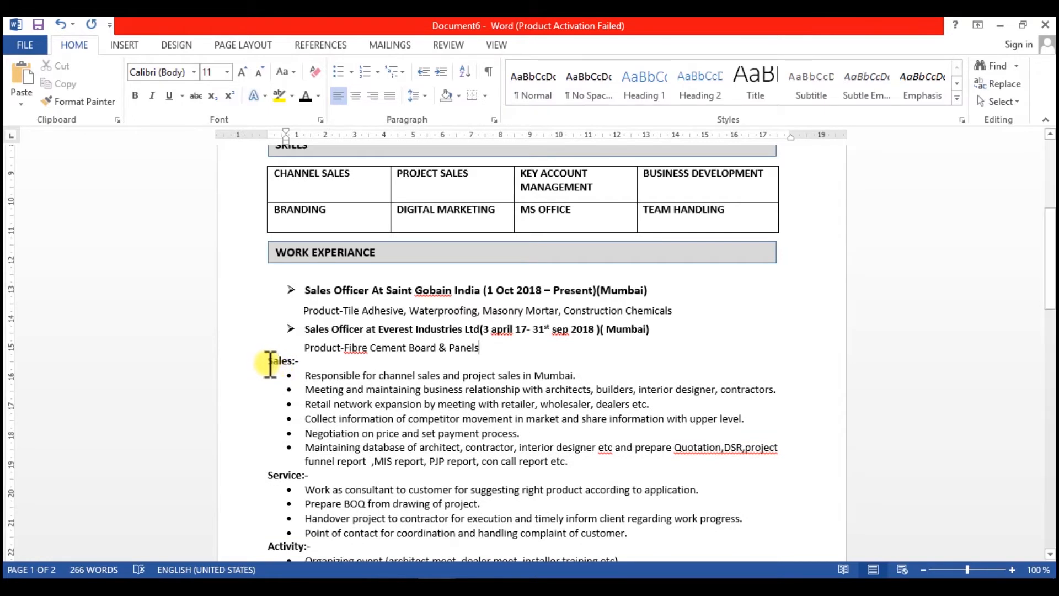
# Select the Sales subheading and scroll down to the remaining duty subheadings.
pyautogui.doubleClick(278, 360)
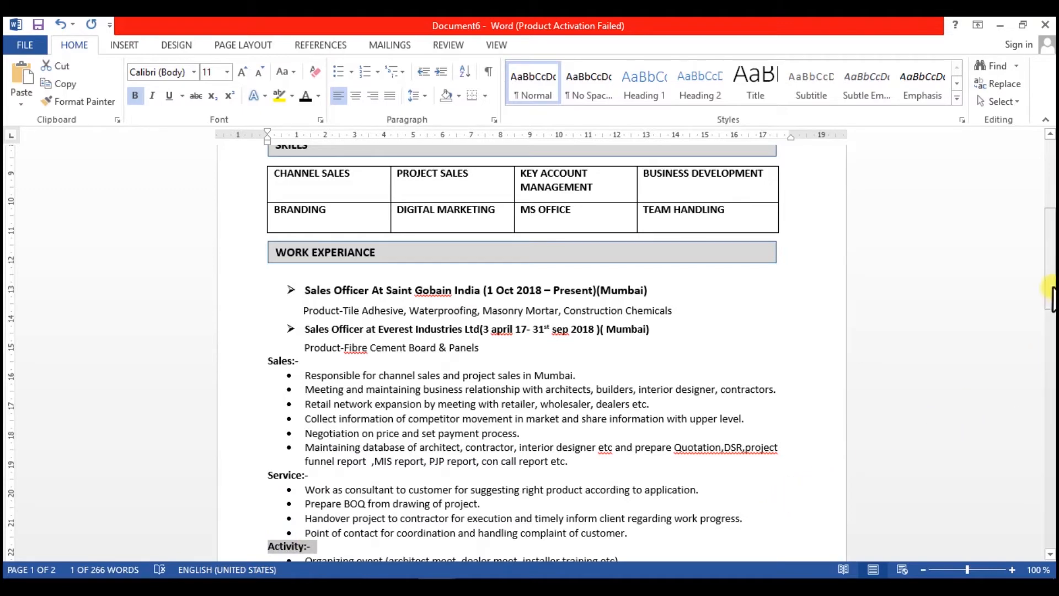
pyautogui.scroll(-3)
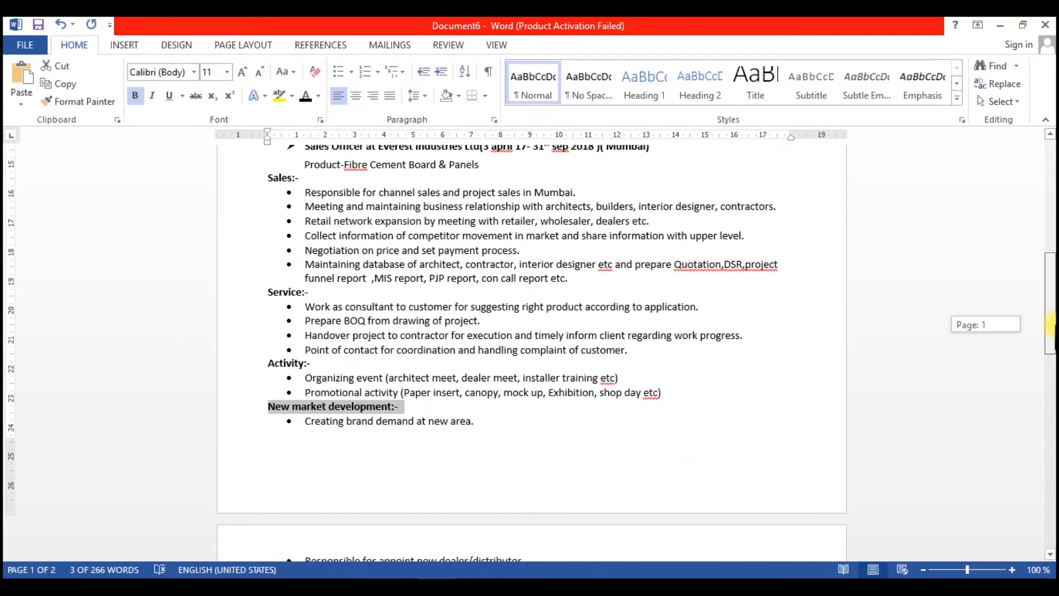
pyautogui.scroll(-3)
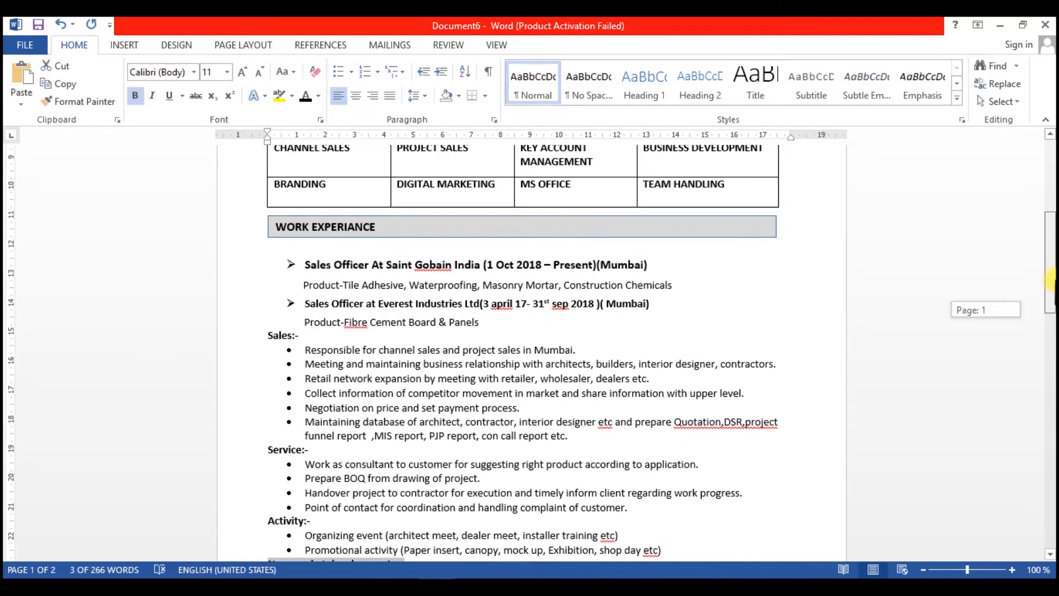
pyautogui.scroll(-3)
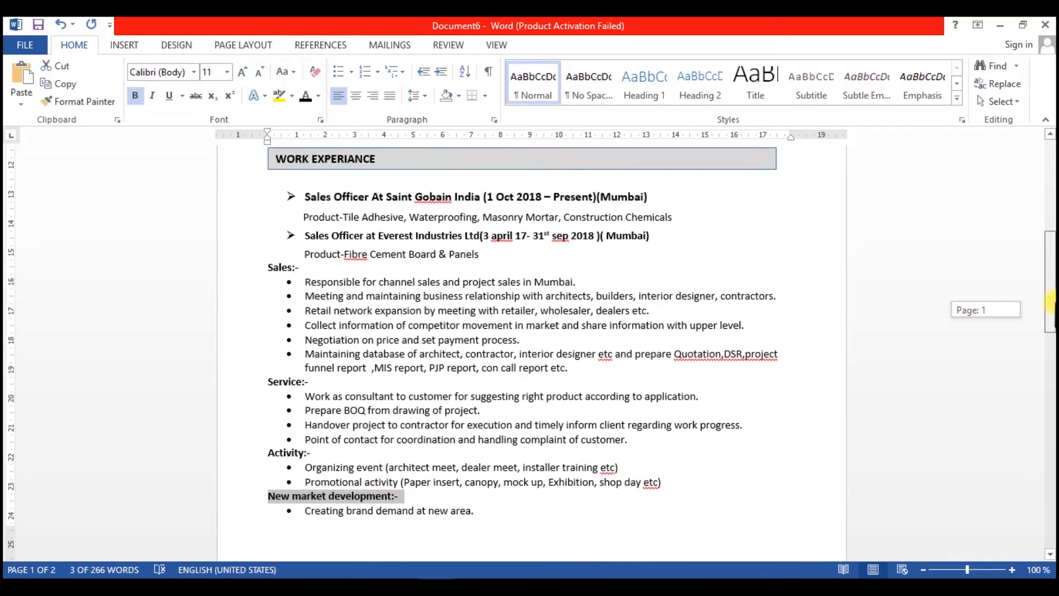
pyautogui.scroll(-3)
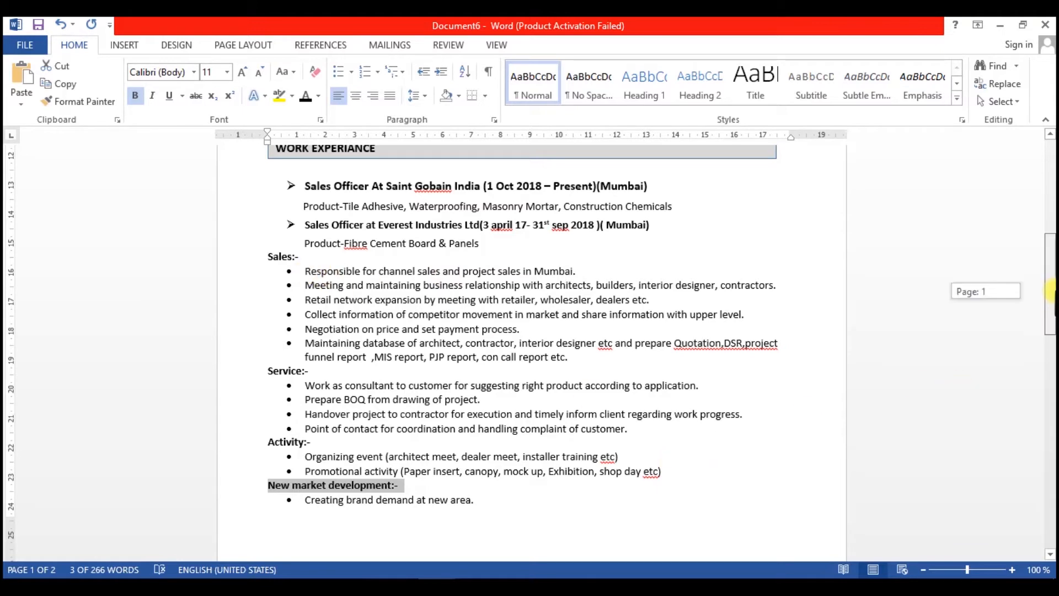
pyautogui.scroll(-3)
pyautogui.write('Saint Gobain')
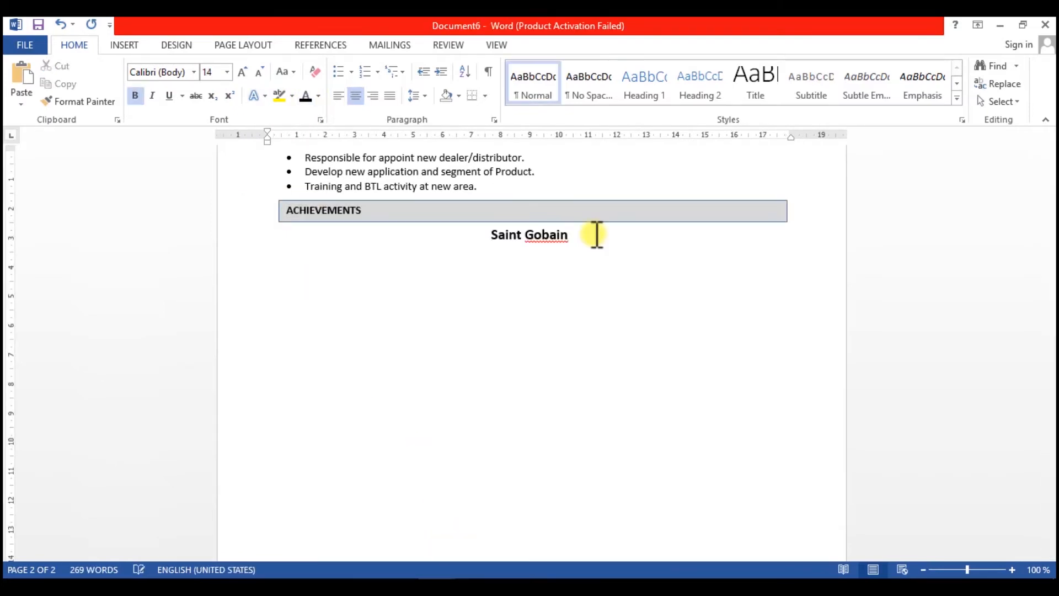
# Type 'India' in the Saint Gobain India title, fixing a miscapitalised letter.
pyautogui.write('IN')
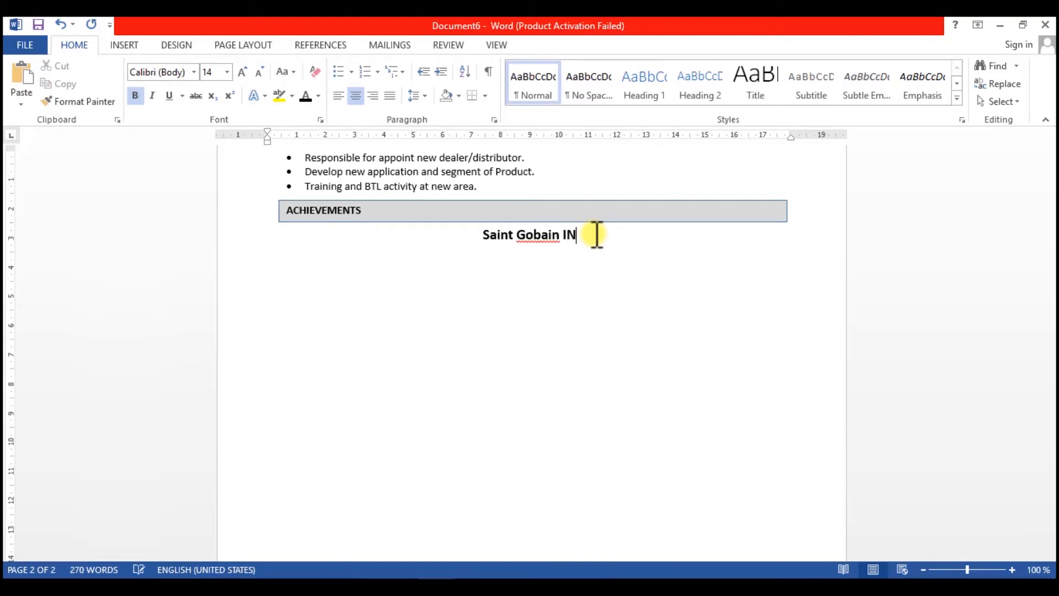
pyautogui.write('D')
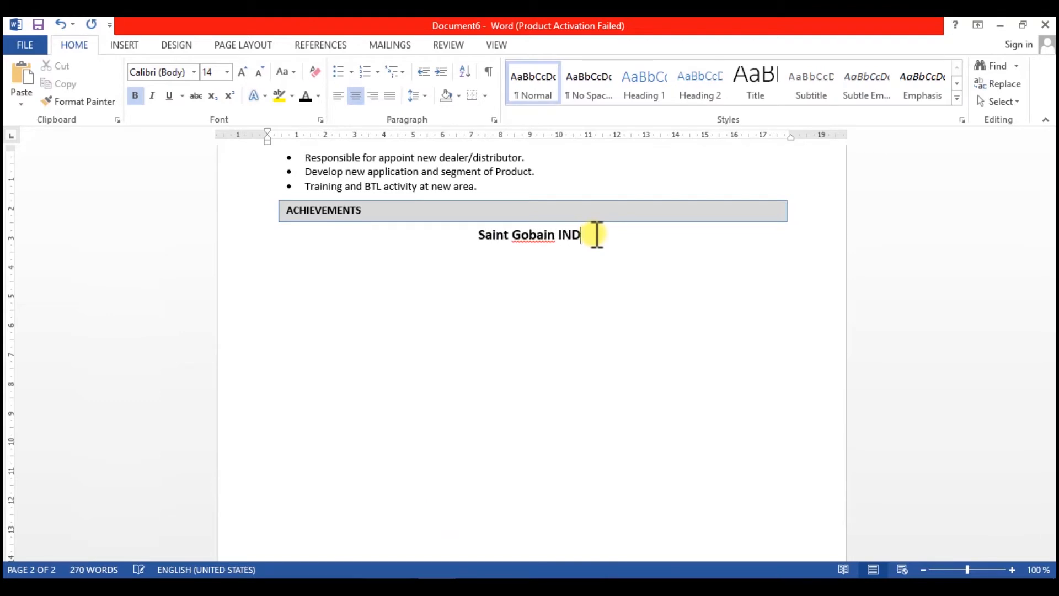
pyautogui.press('Backspace')
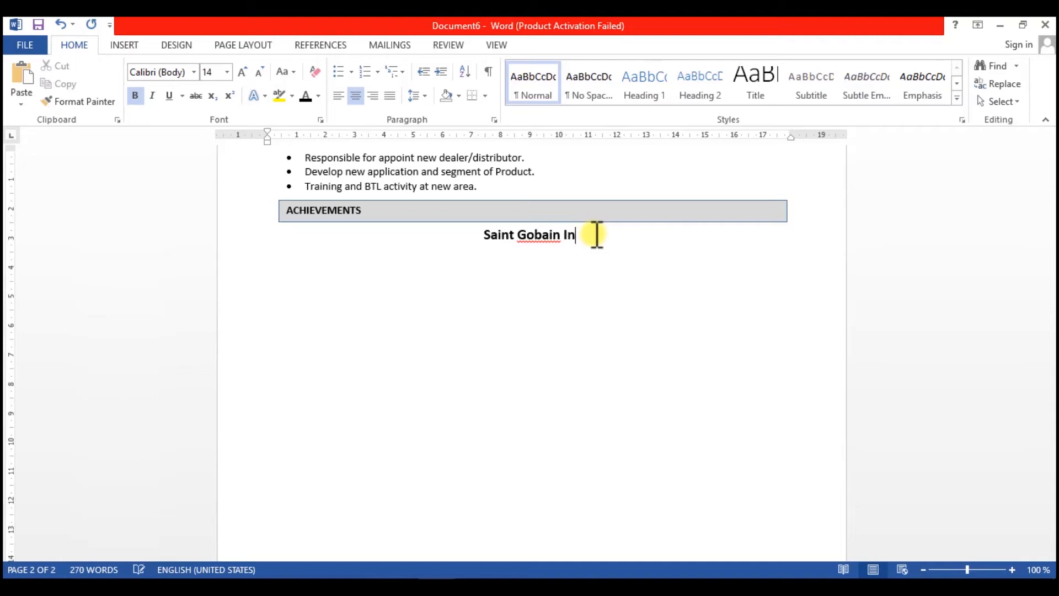
pyautogui.write('dia')
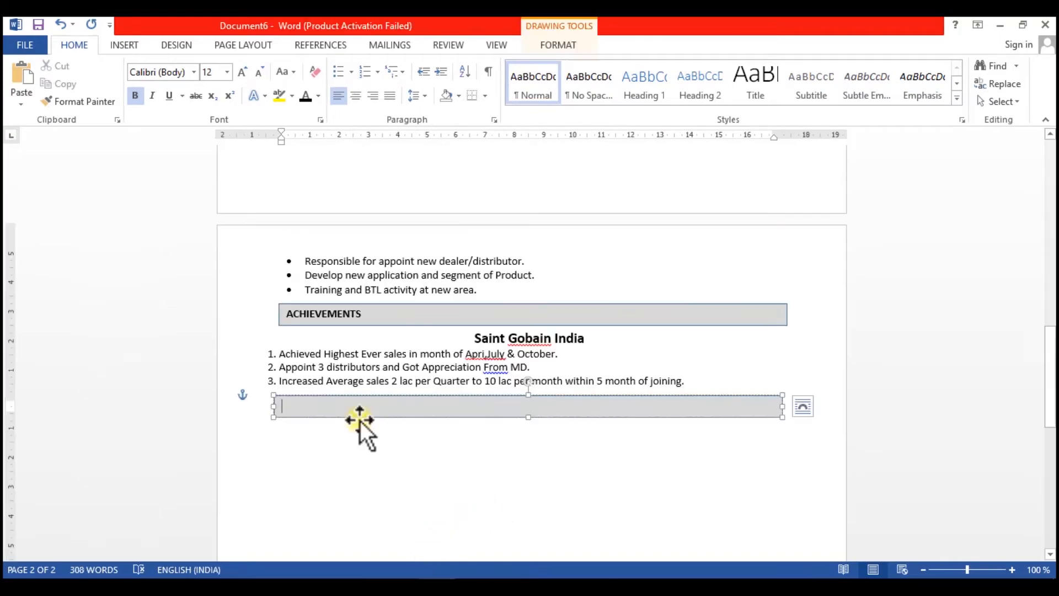
# Label the new grey bar ACADEMIC QUALIFICATION.
pyautogui.write('ACA')
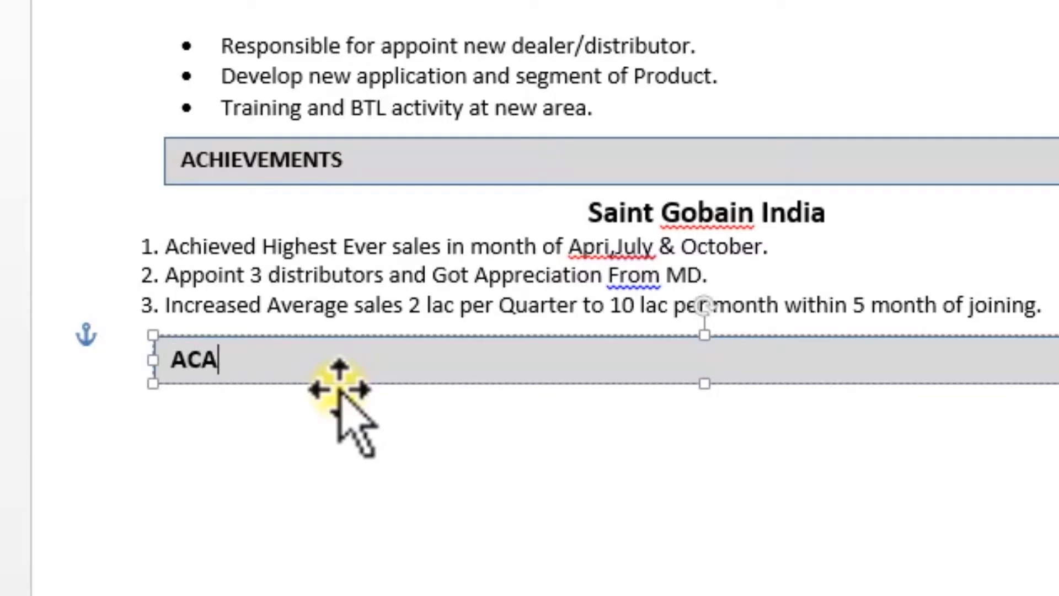
pyautogui.write('DEMIC')
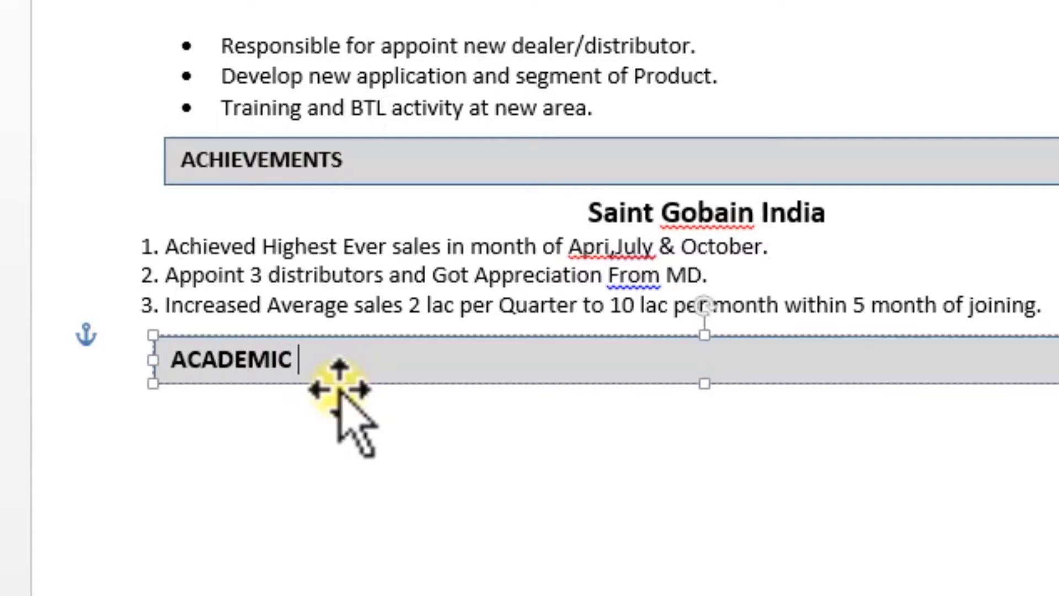
pyautogui.write('QUALI')
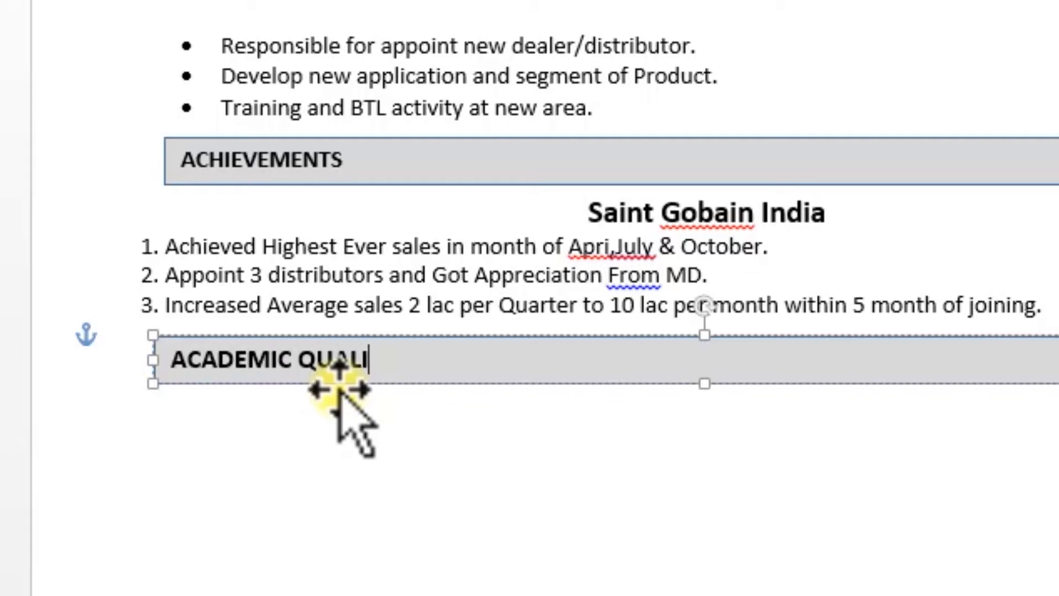
pyautogui.write('FICA')
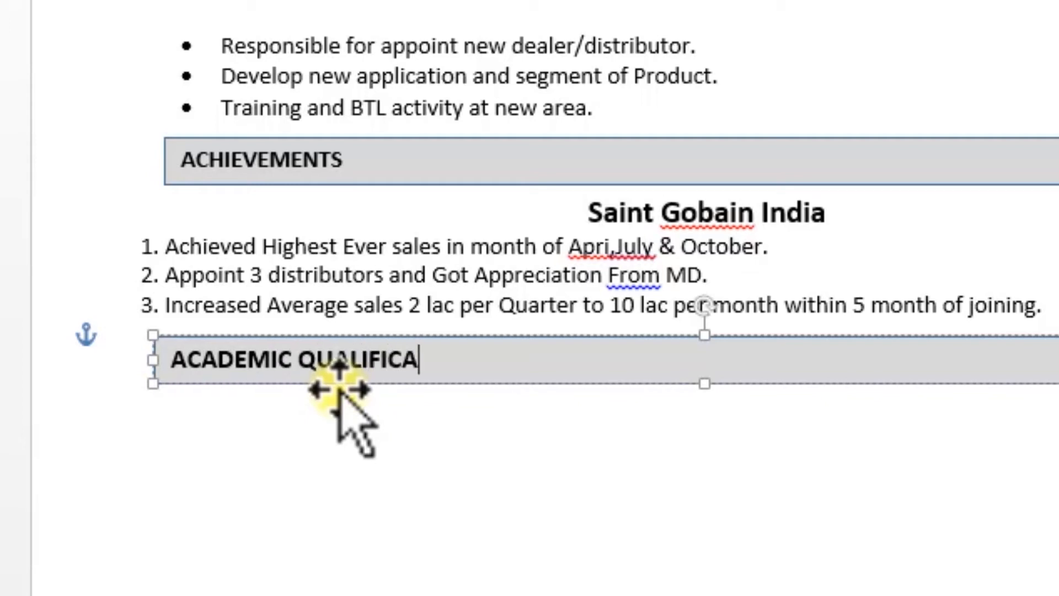
pyautogui.write('TION')
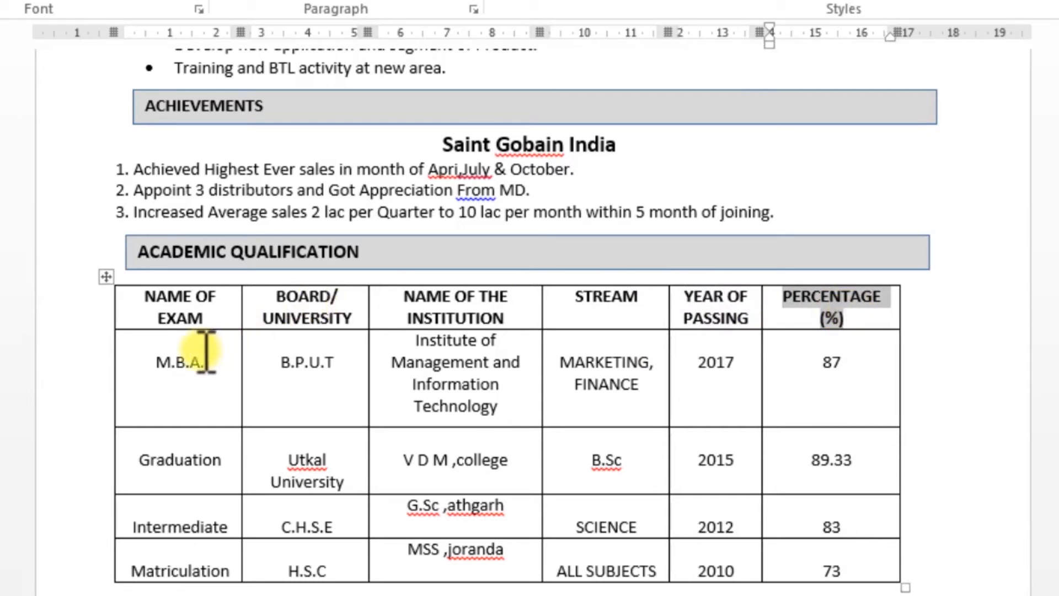
pyautogui.moveTo(136, 301)
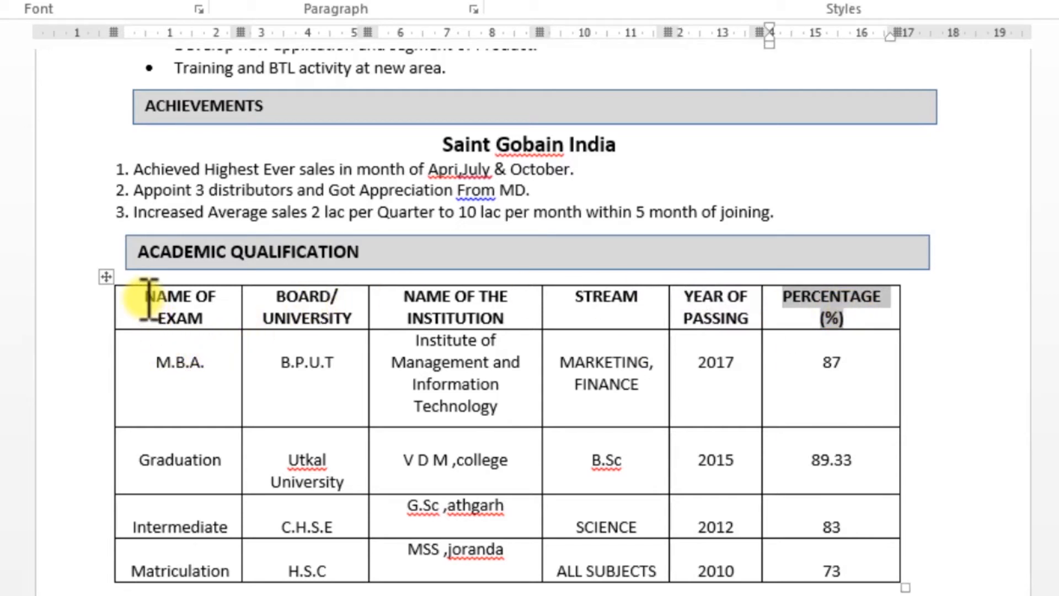
# Select the NAME OF EXAM heading and other cells in the academic table.
pyautogui.click(163, 361)
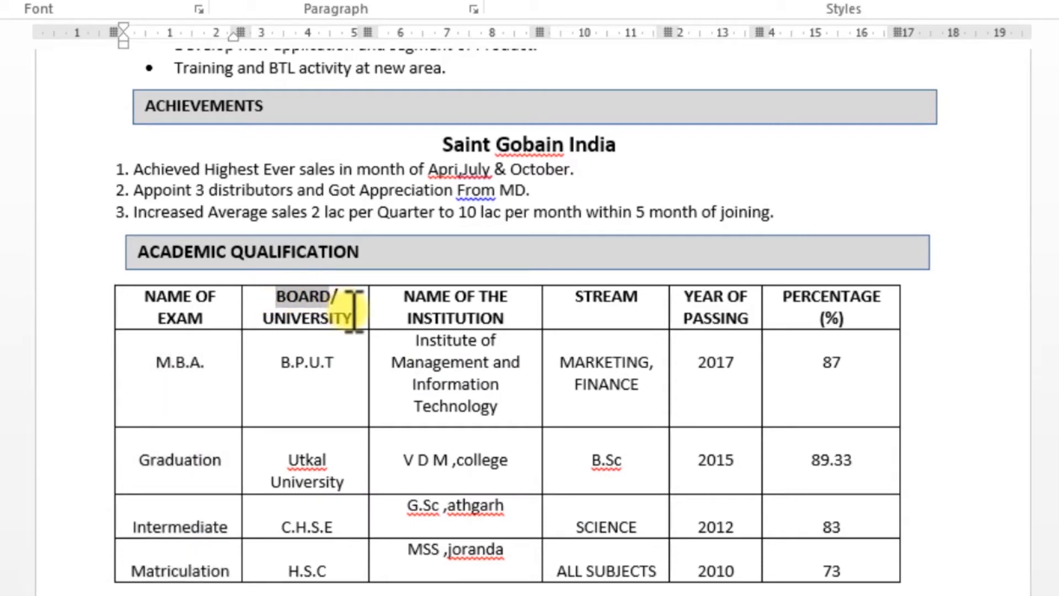
pyautogui.click(311, 368)
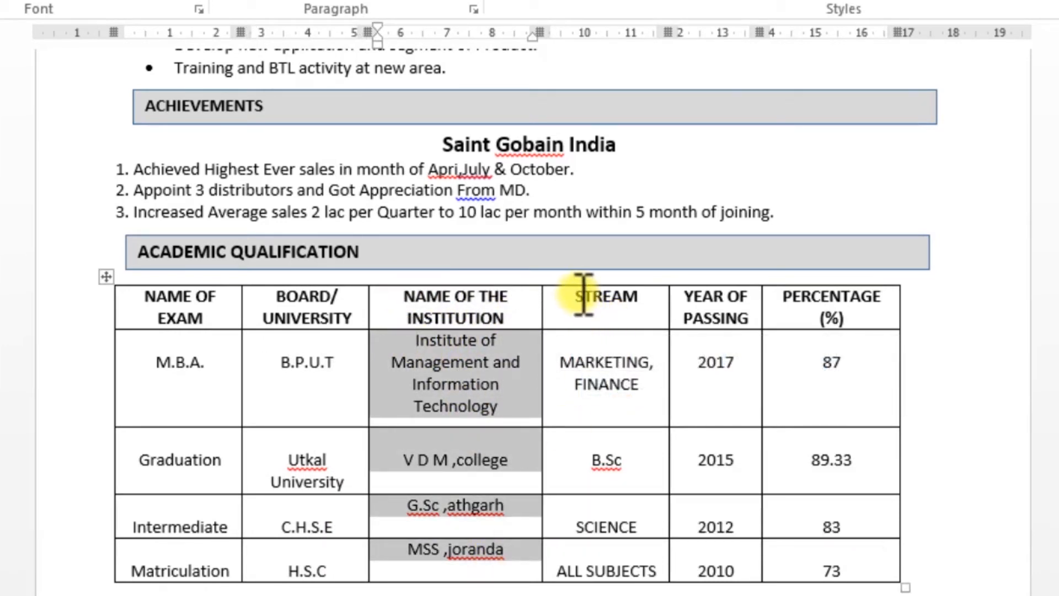
pyautogui.click(604, 297)
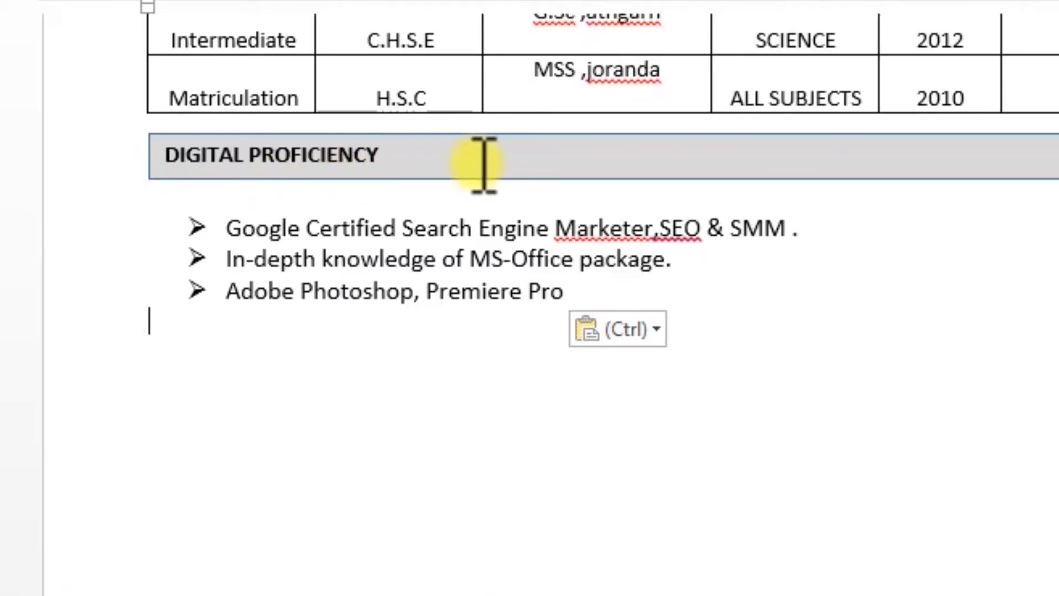
pyautogui.moveTo(295, 227)
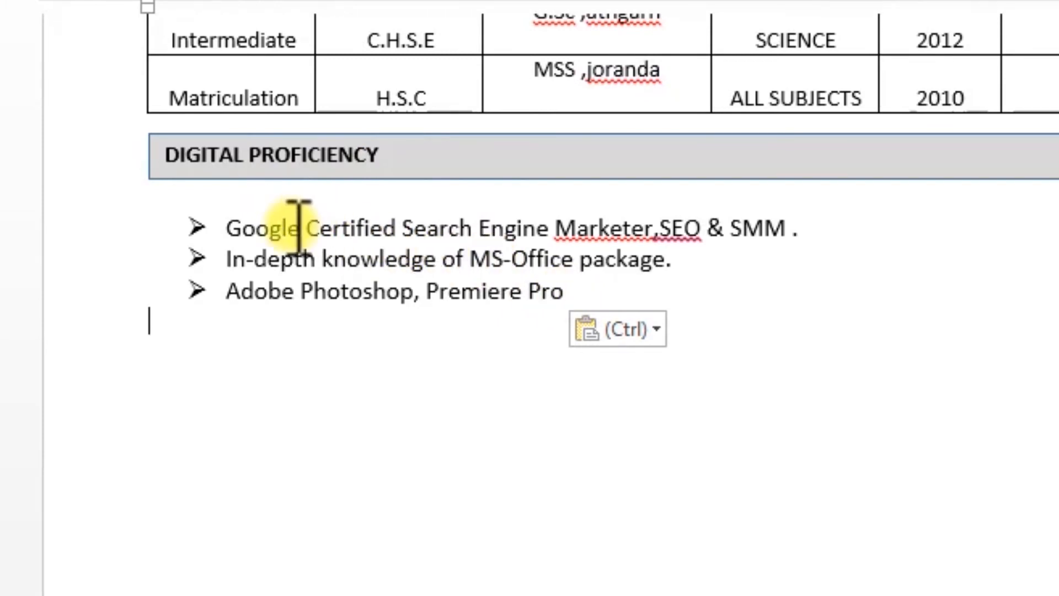
# Select the Google certification bullet text under DIGITAL PROFICIENCY.
pyautogui.moveTo(226, 228); pyautogui.dragTo(554, 258)
pyautogui.write('PROF')
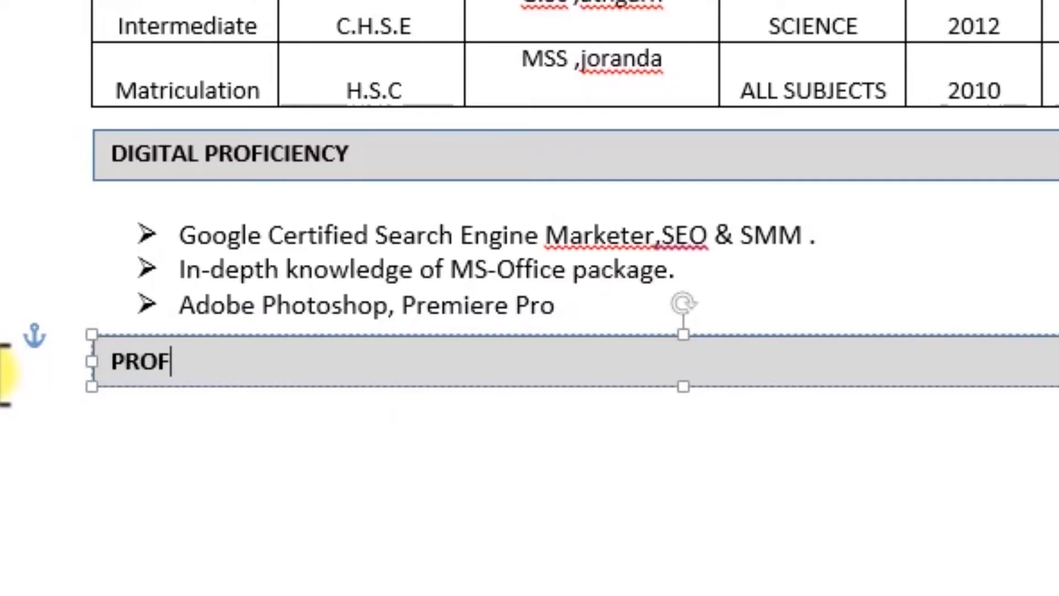
# Finish labelling the grey bar PROFESSIONAL SKILLS and paste the copied content.
pyautogui.write('ESSIO')
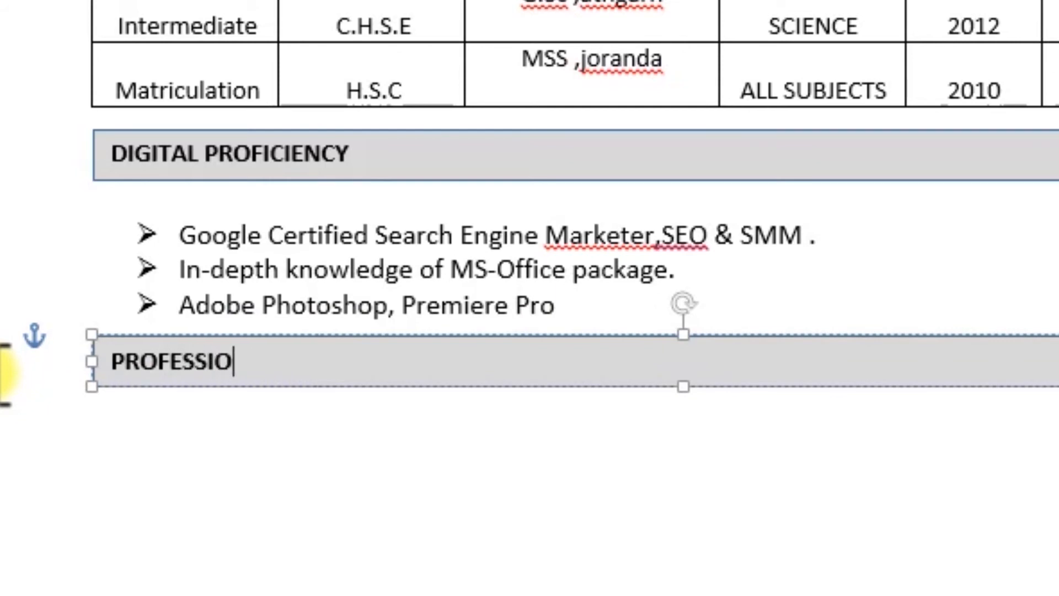
pyautogui.write('NAL')
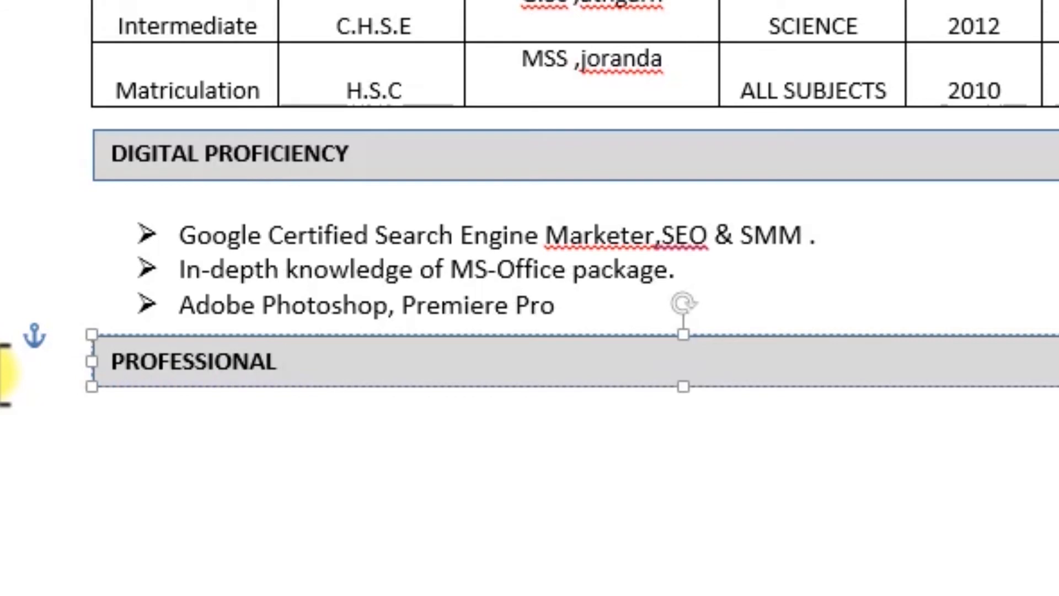
pyautogui.write('SKI')
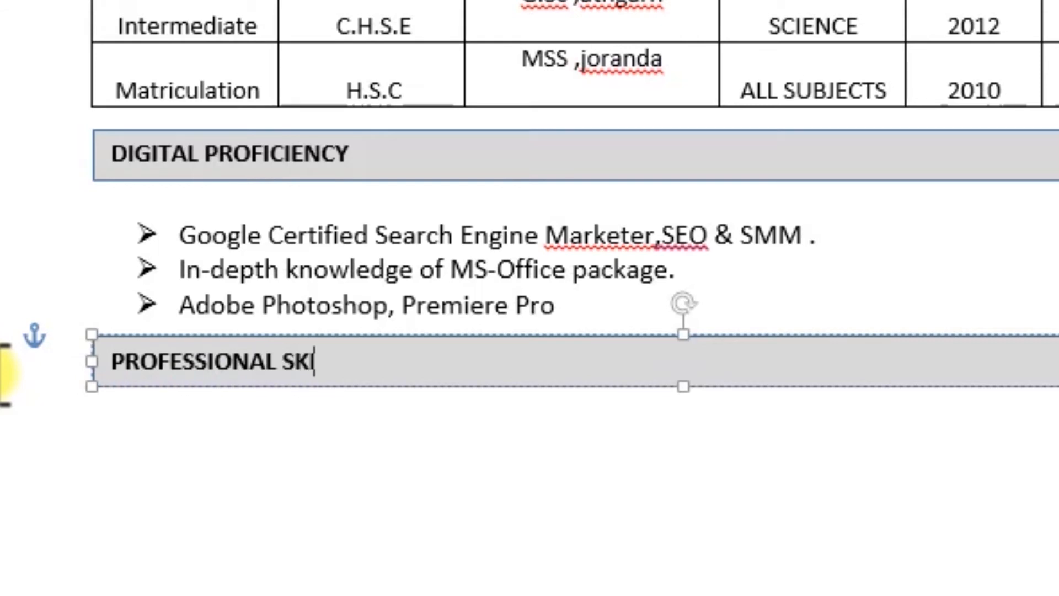
pyautogui.write('LLS')
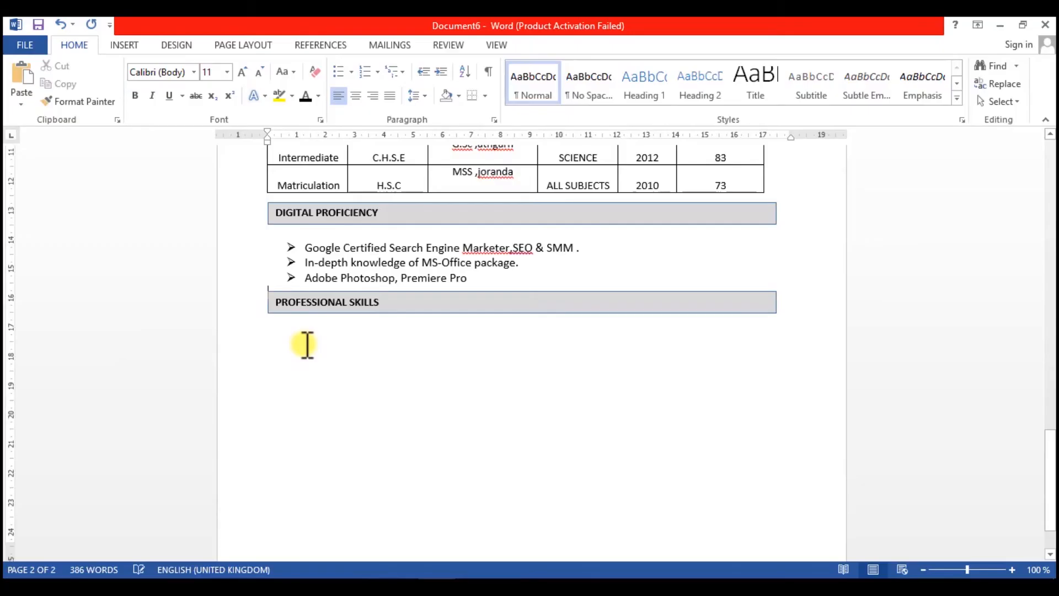
pyautogui.press('ctrl+v')
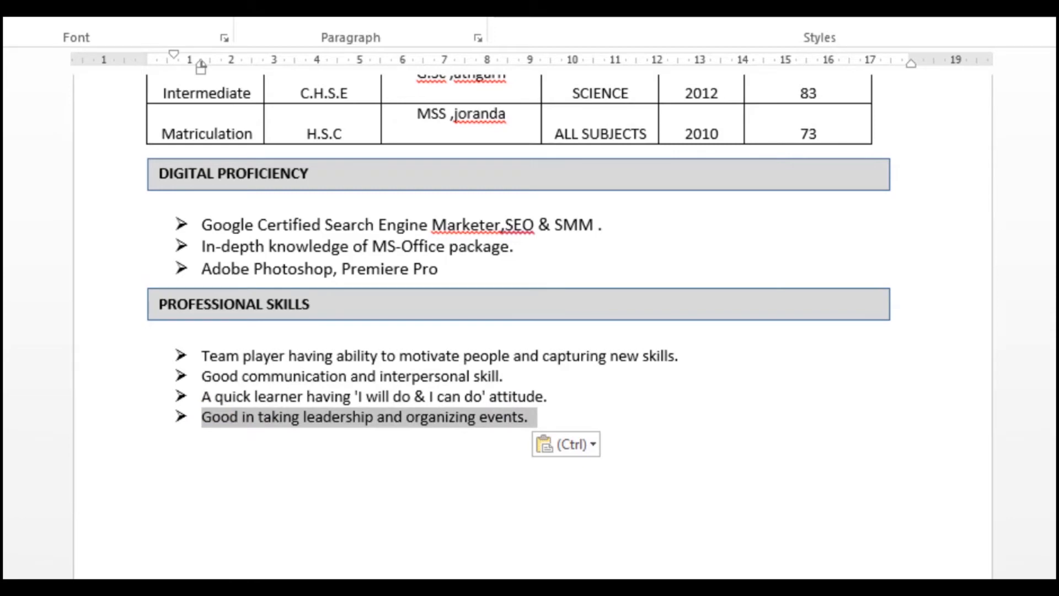
# Scroll down through the pasted professional skills bullets.
pyautogui.scroll(-3)
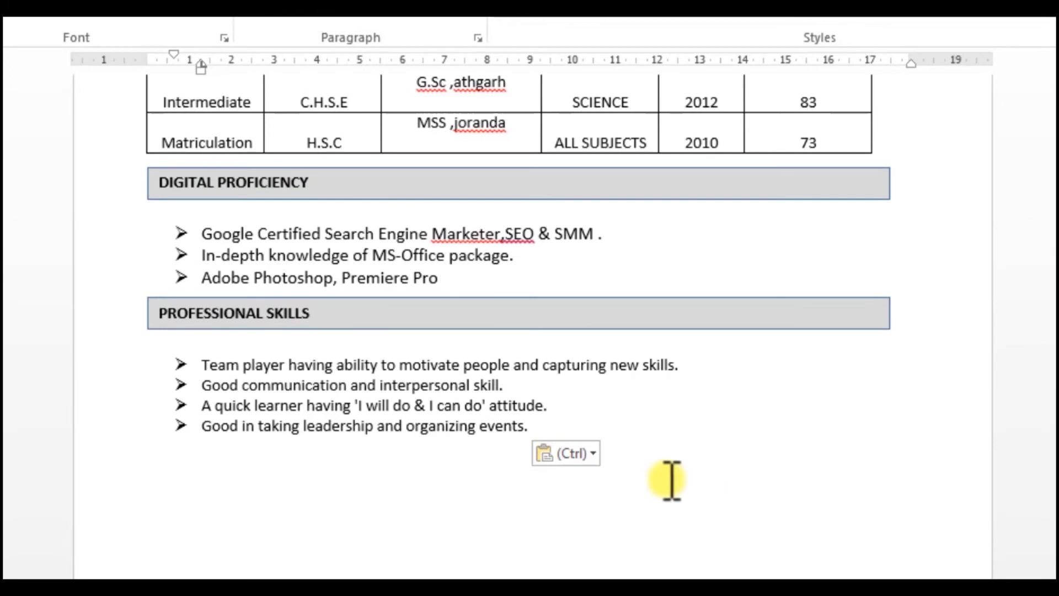
pyautogui.moveTo(562, 406)
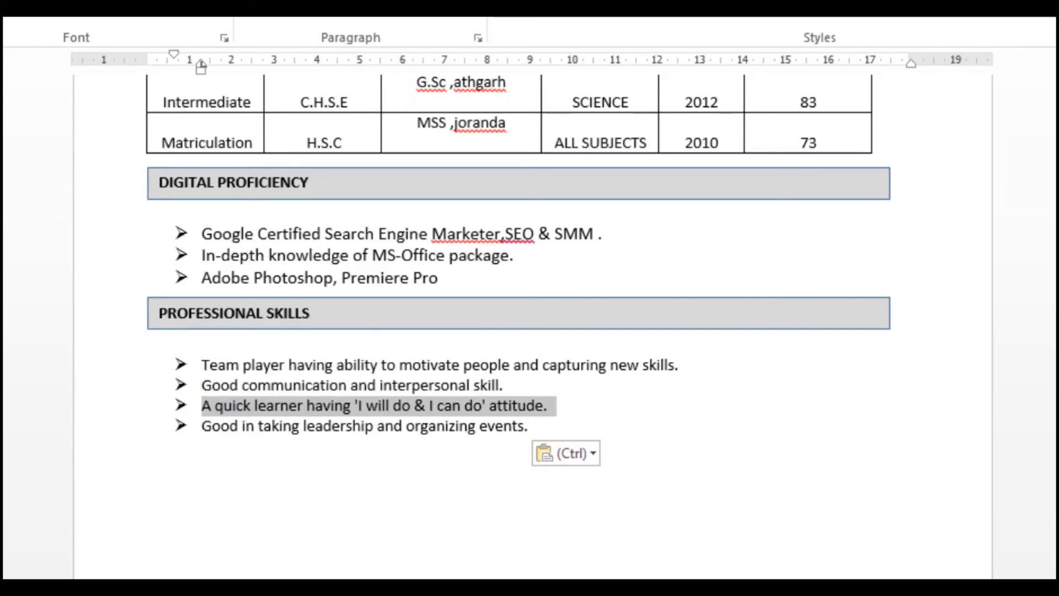
pyautogui.scroll(-3)
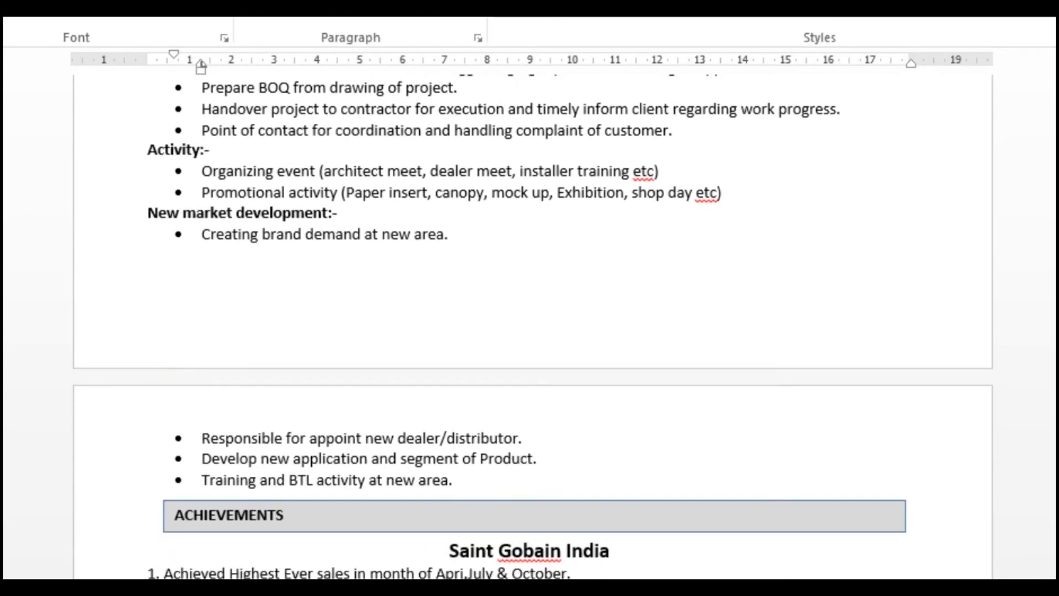
pyautogui.scroll(-3)
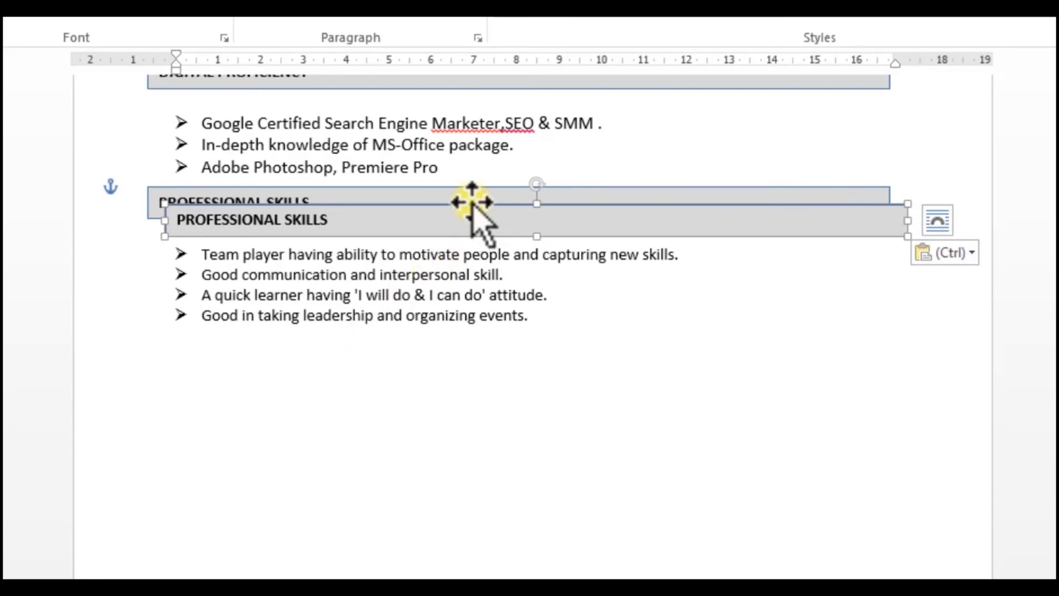
# Copy a grey bar below the skills list and paste the extracurricular activity bullets.
pyautogui.moveTo(472, 203); pyautogui.dragTo(449, 346)
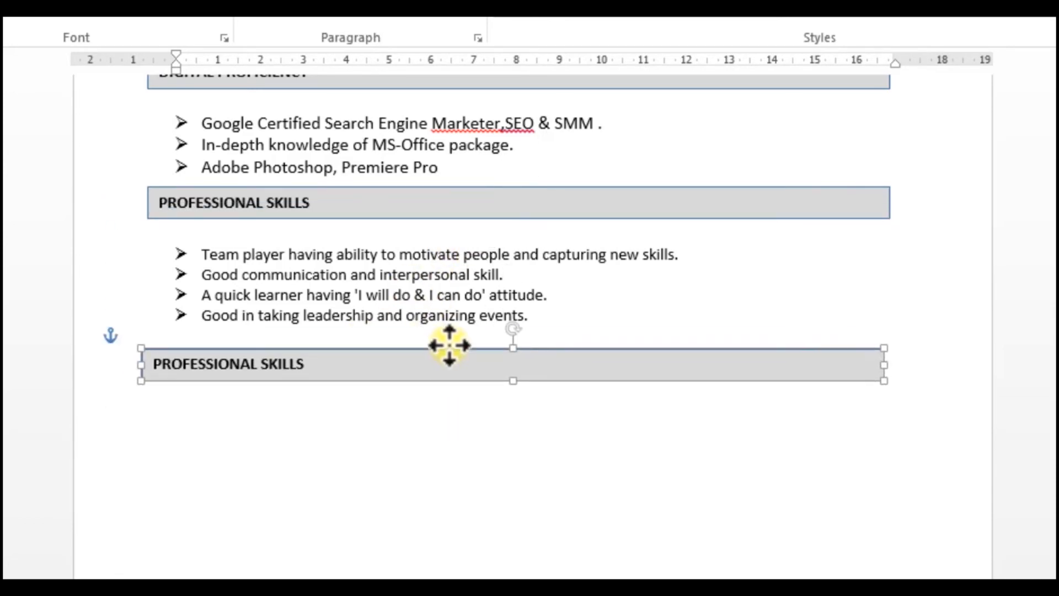
pyautogui.moveTo(449, 347); pyautogui.dragTo(433, 341)
pyautogui.write('EXTRACURRICULAR ACTIVITY/INTERESTS')
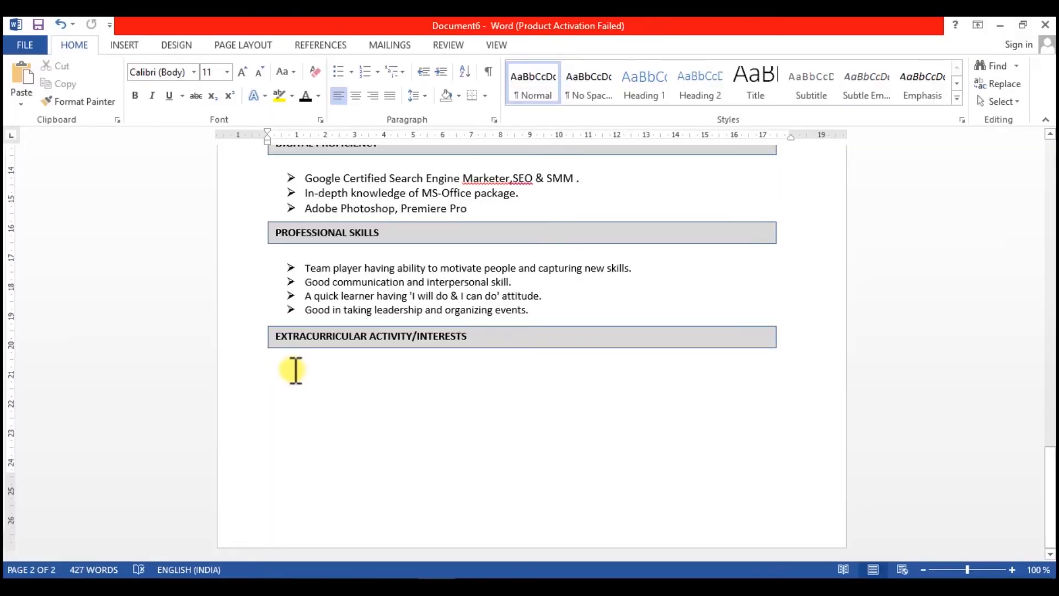
pyautogui.press('ctrl+v')
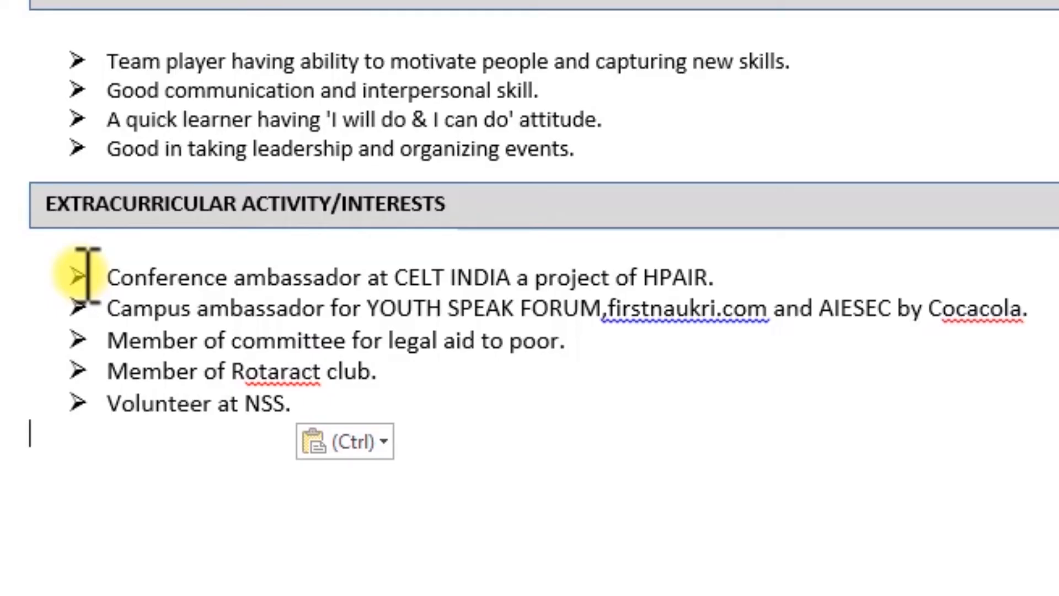
pyautogui.moveTo(734, 372)
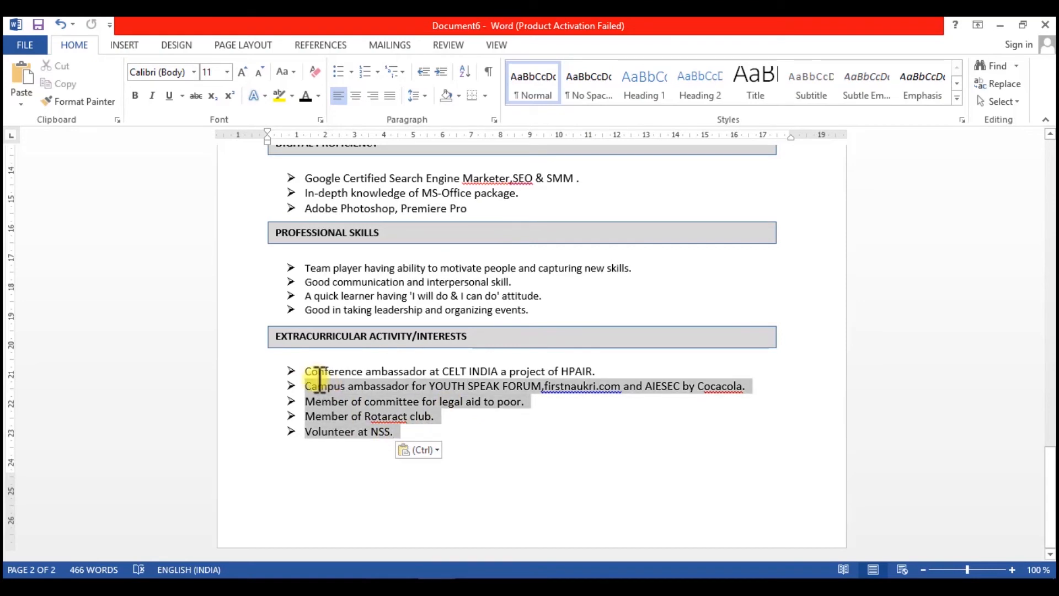
pyautogui.click(371, 336)
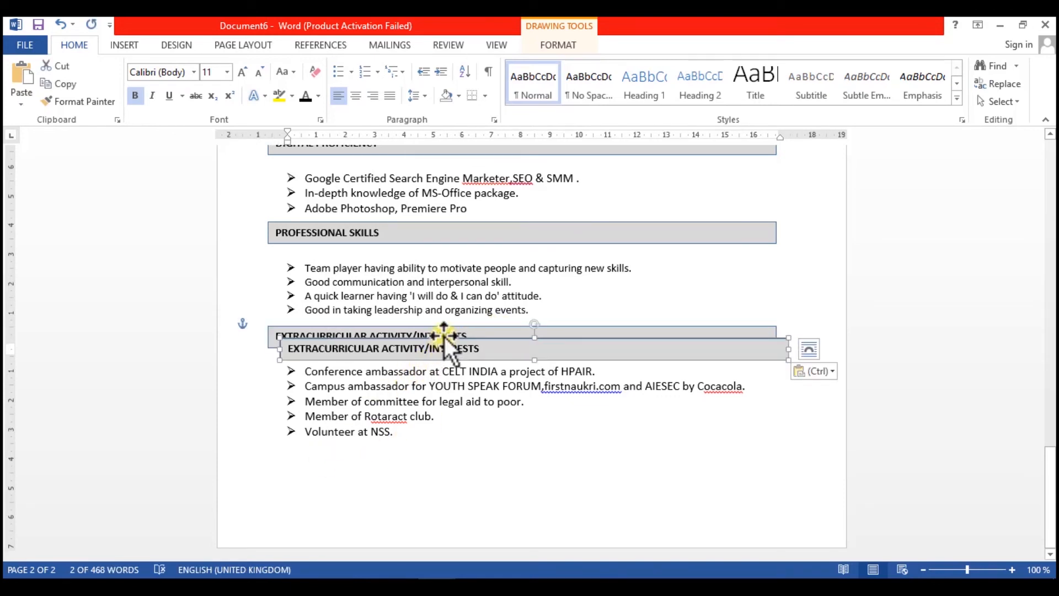
# Copy the grey bar above the personal information, retitle it PERSONAL DETAILS, and paste another copy.
pyautogui.moveTo(443, 348); pyautogui.dragTo(426, 454)
pyautogui.write('PERS')
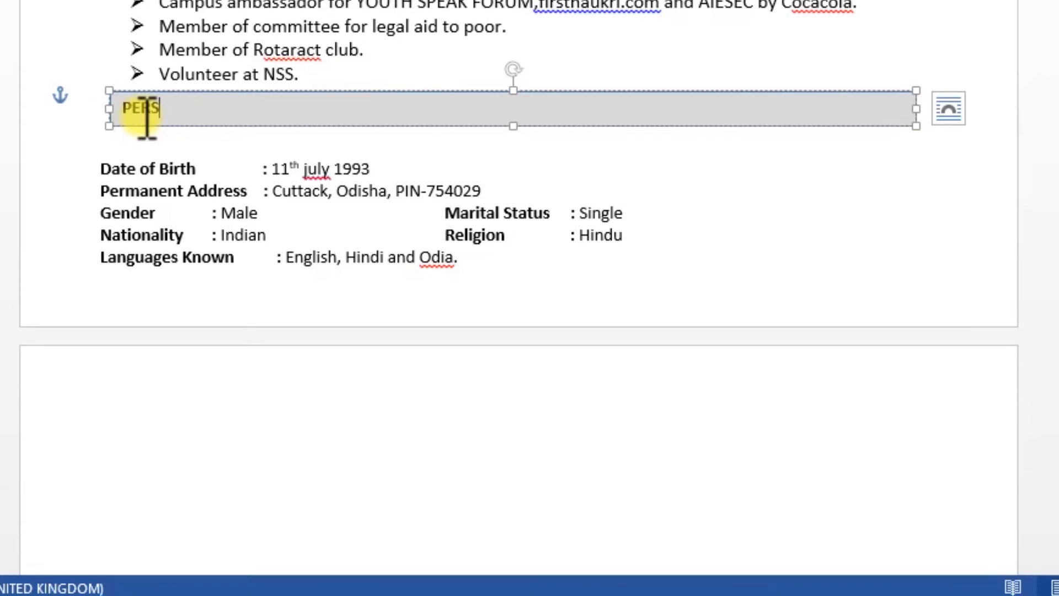
pyautogui.write('ONAL')
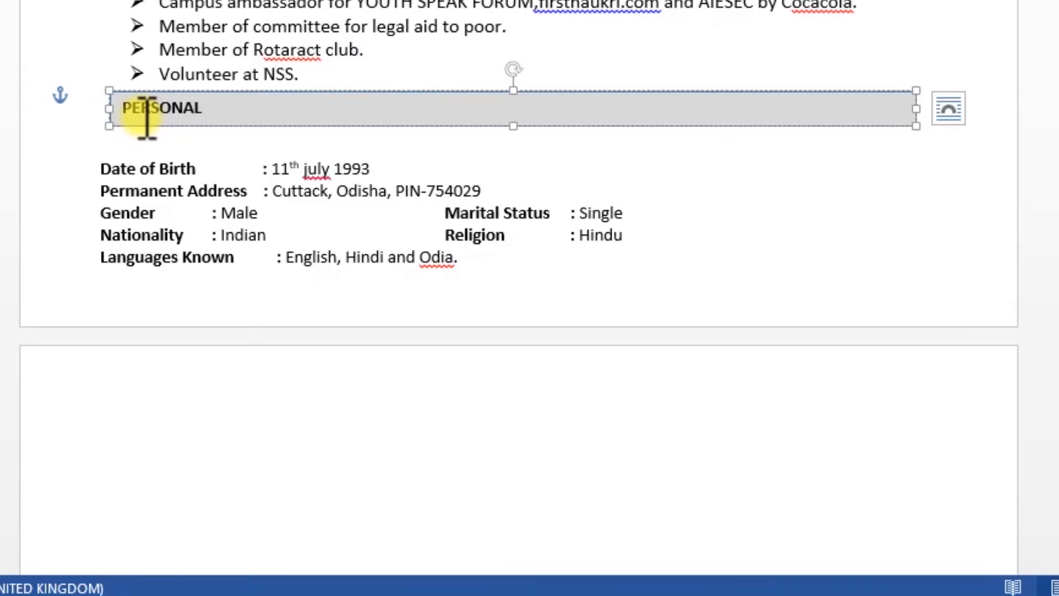
pyautogui.write('DETAILS')
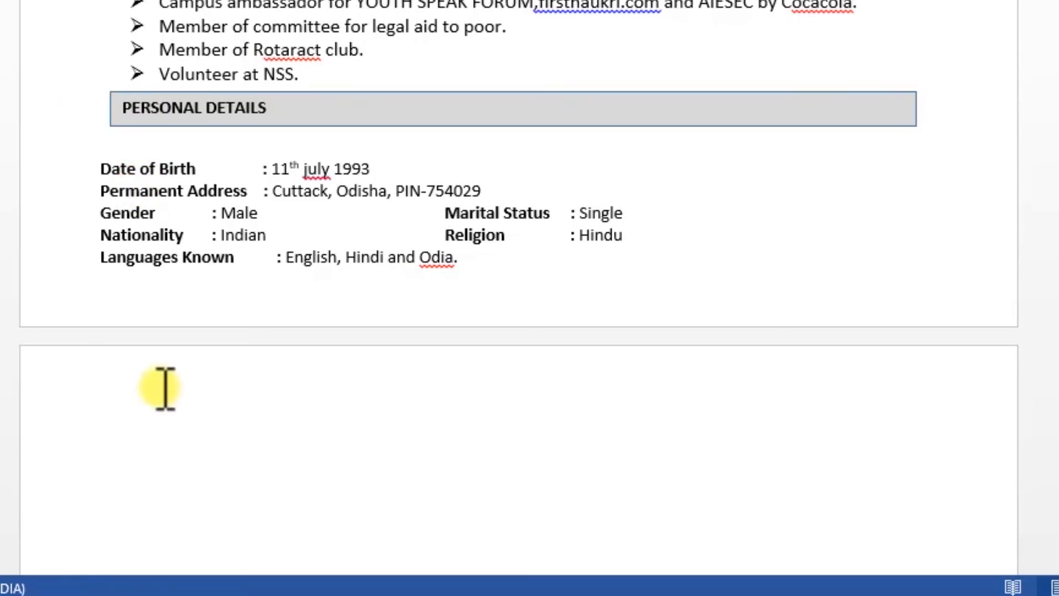
pyautogui.press('ctrl+v')
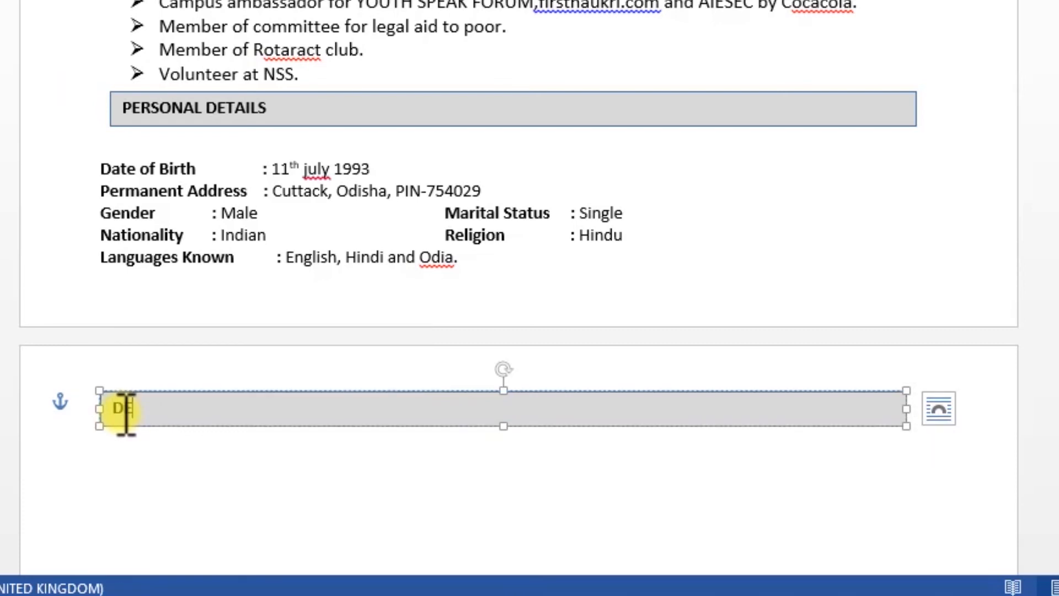
# Title the pasted bar DECLARATION and add the truthfulness statement with a right-aligned Signature line.
pyautogui.write('CLARA')
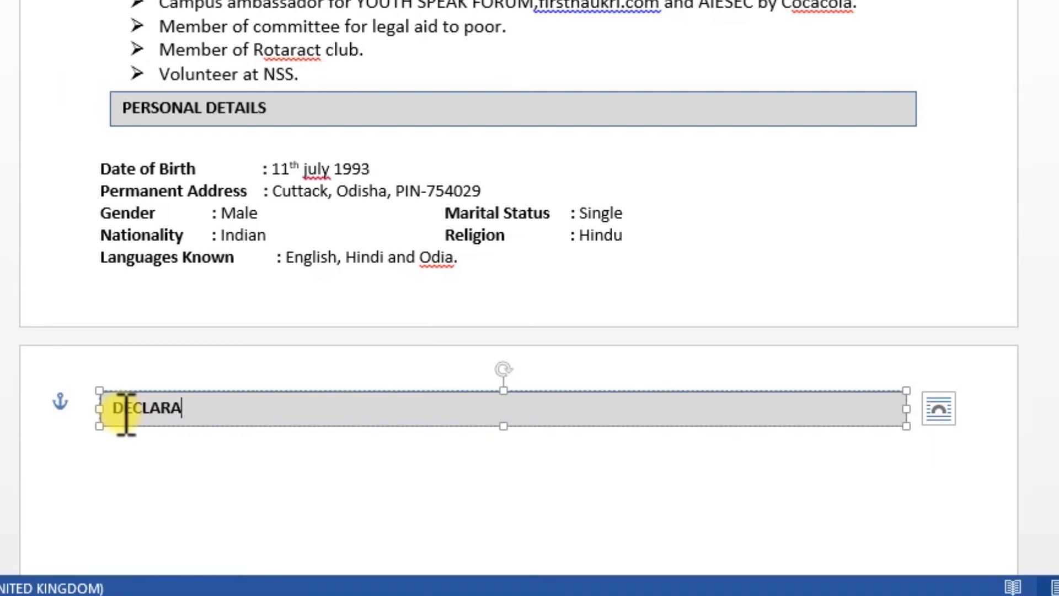
pyautogui.write('TION')
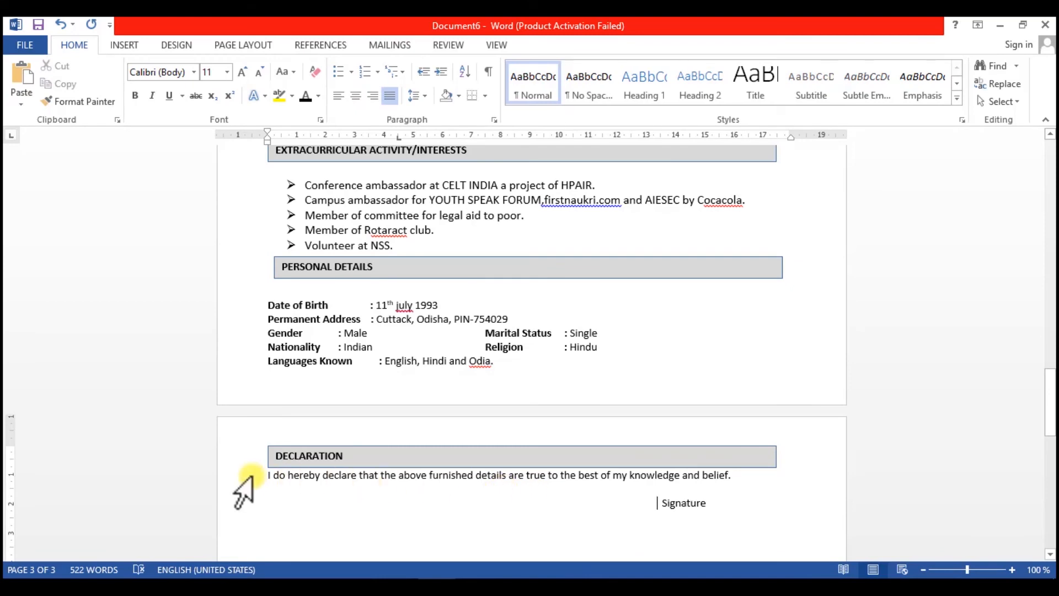
pyautogui.moveTo(268, 475); pyautogui.dragTo(456, 475)
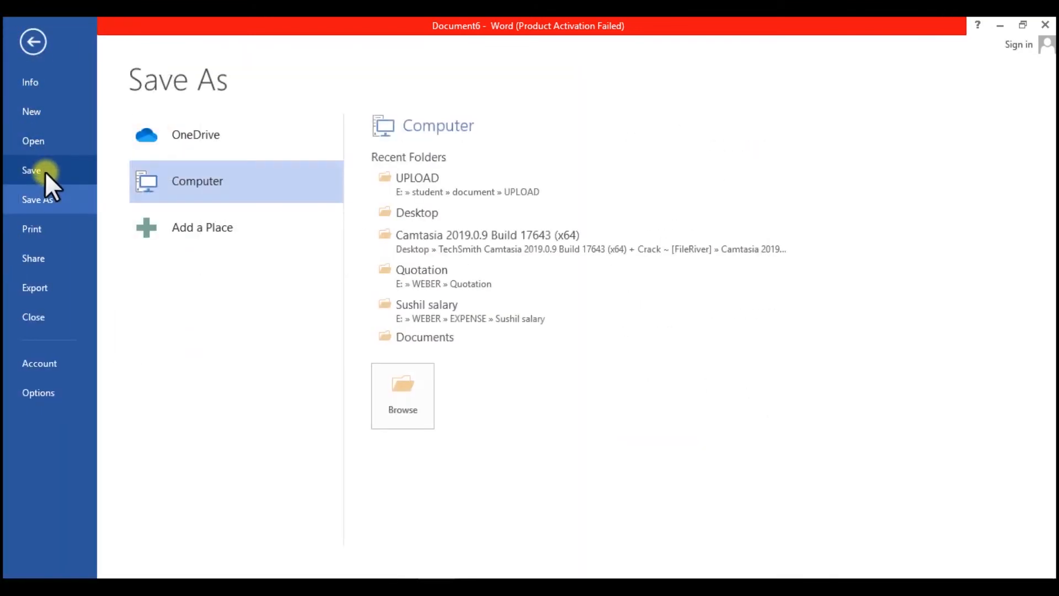
pyautogui.moveTo(414, 225)
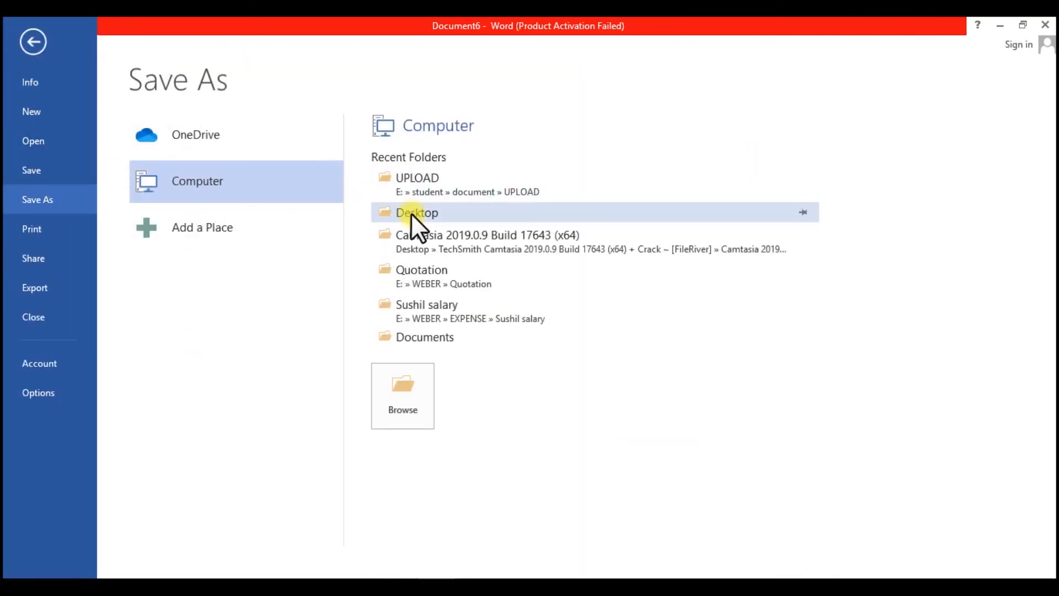
pyautogui.click(417, 212)
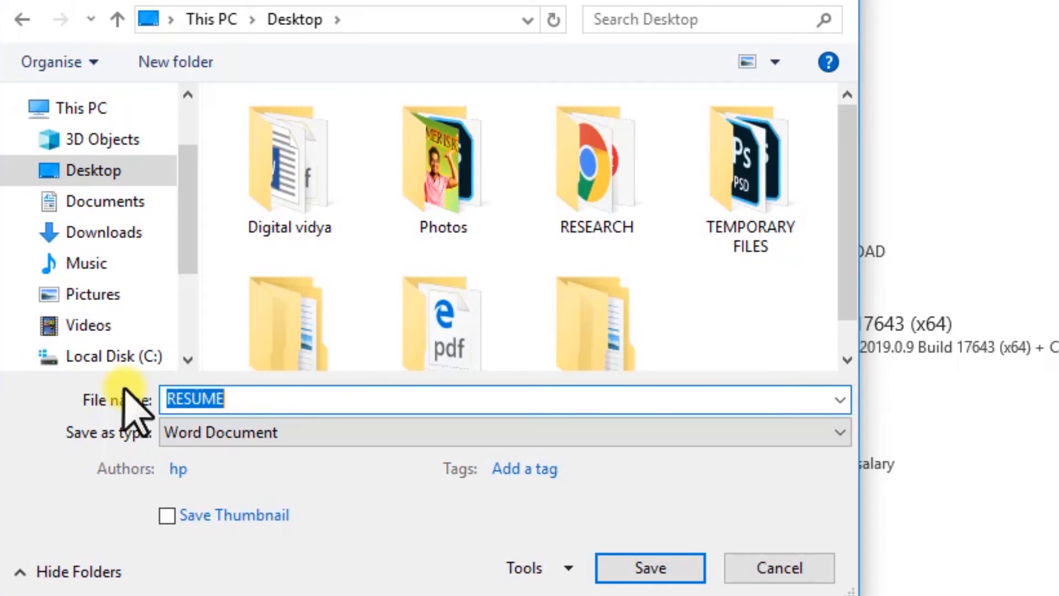
pyautogui.write('Mahen')
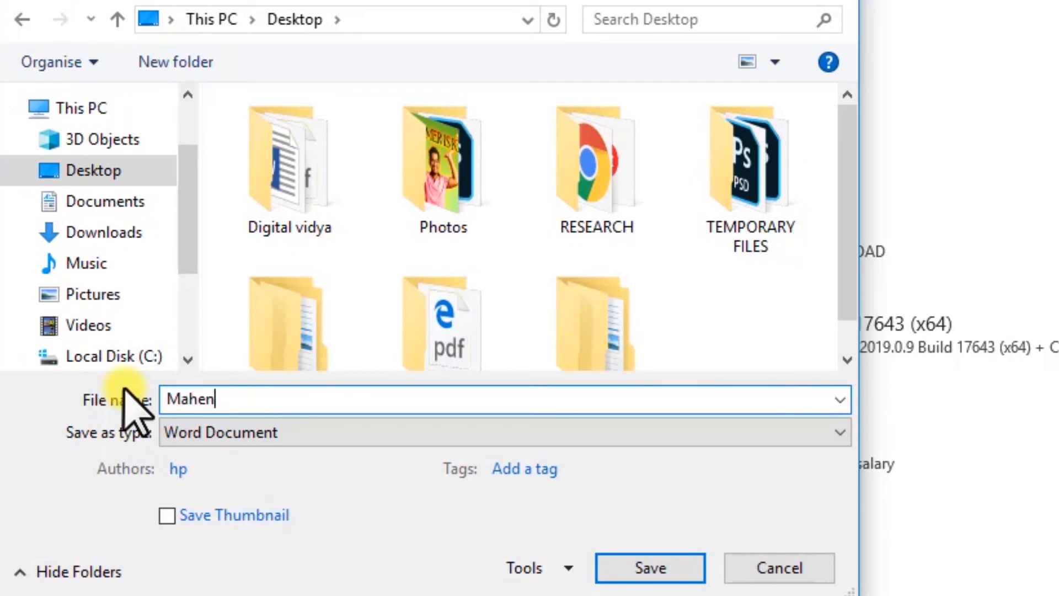
pyautogui.write('dra Biswal')
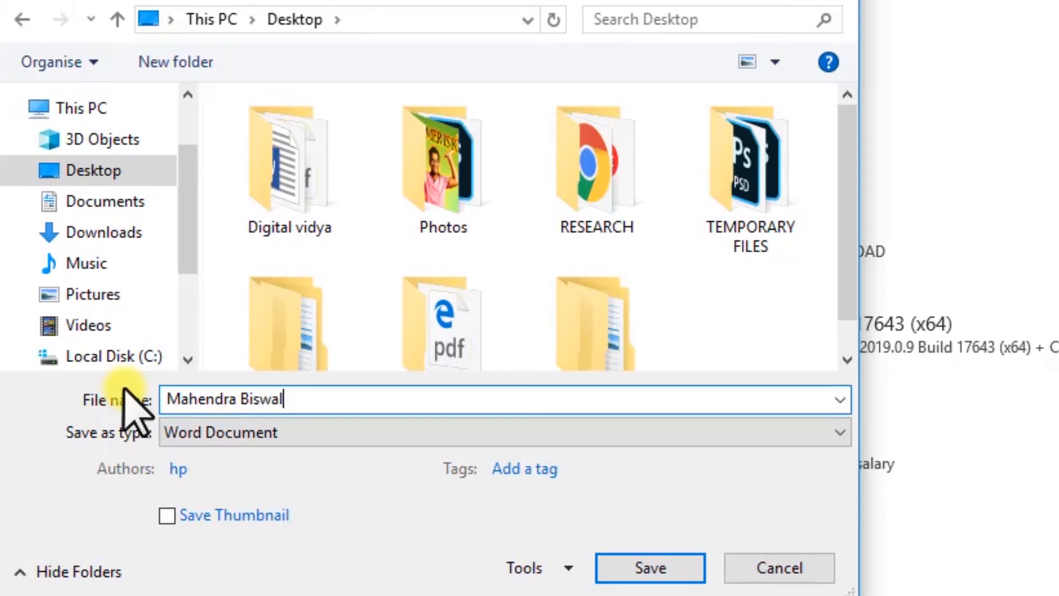
pyautogui.write('-')
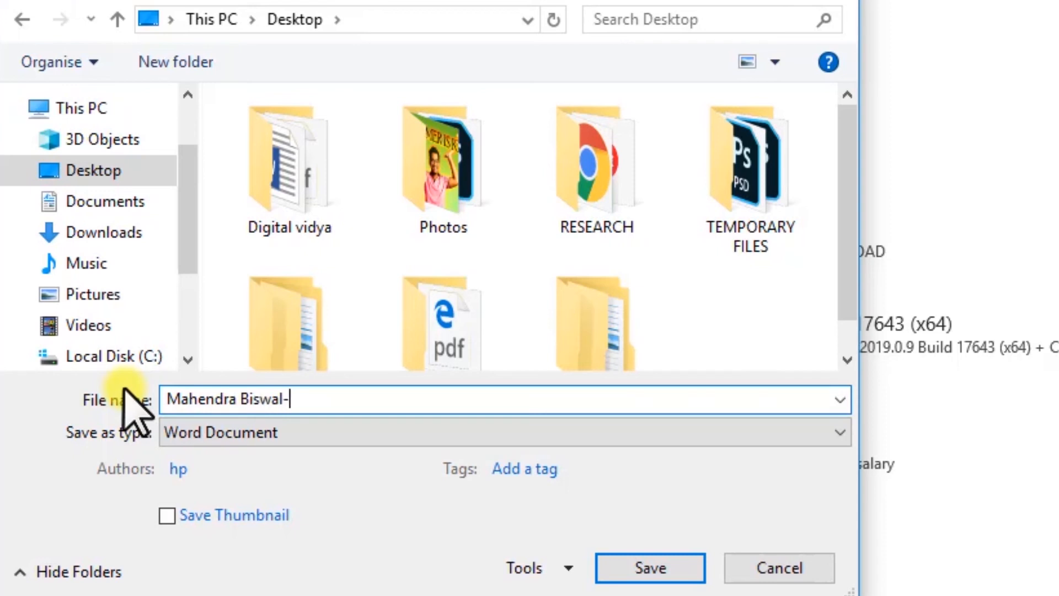
pyautogui.write('Sales')
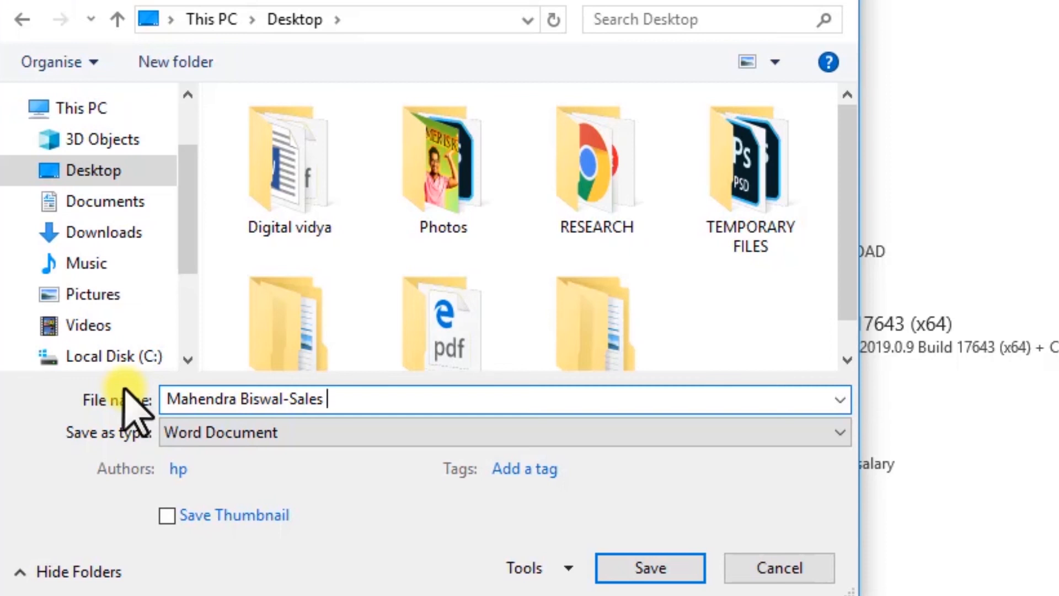
pyautogui.write('CV')
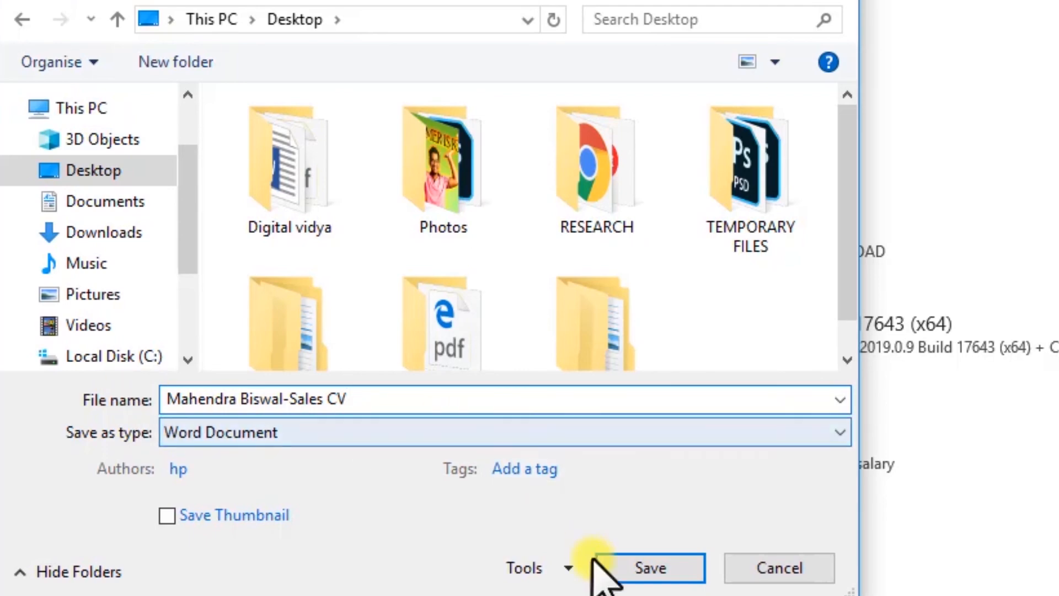
pyautogui.click(652, 583)
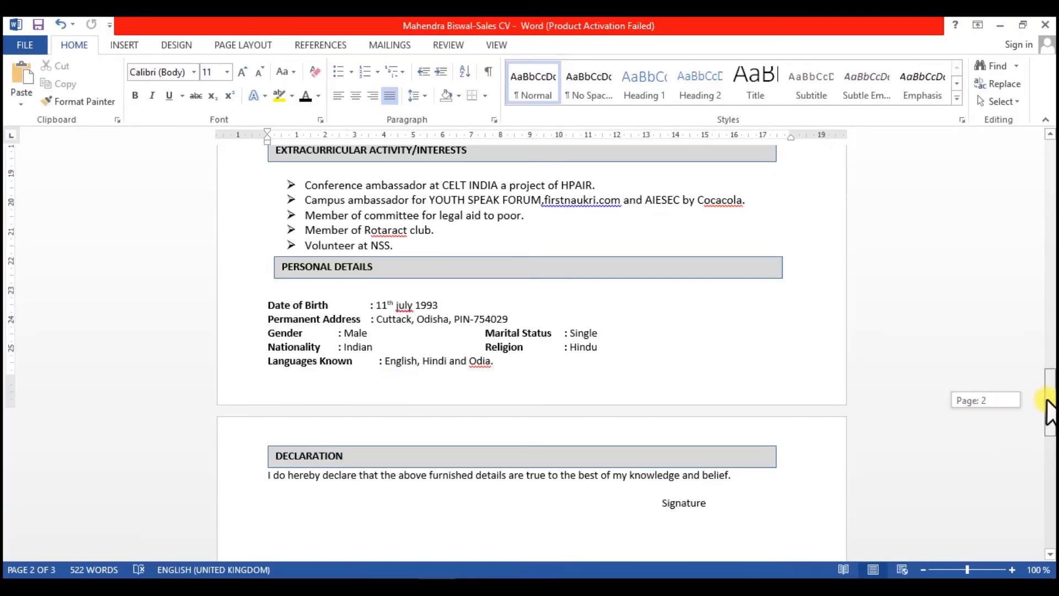
# Scroll through the pages from the photo header to the declaration, then back up slightly.
pyautogui.scroll(-3)
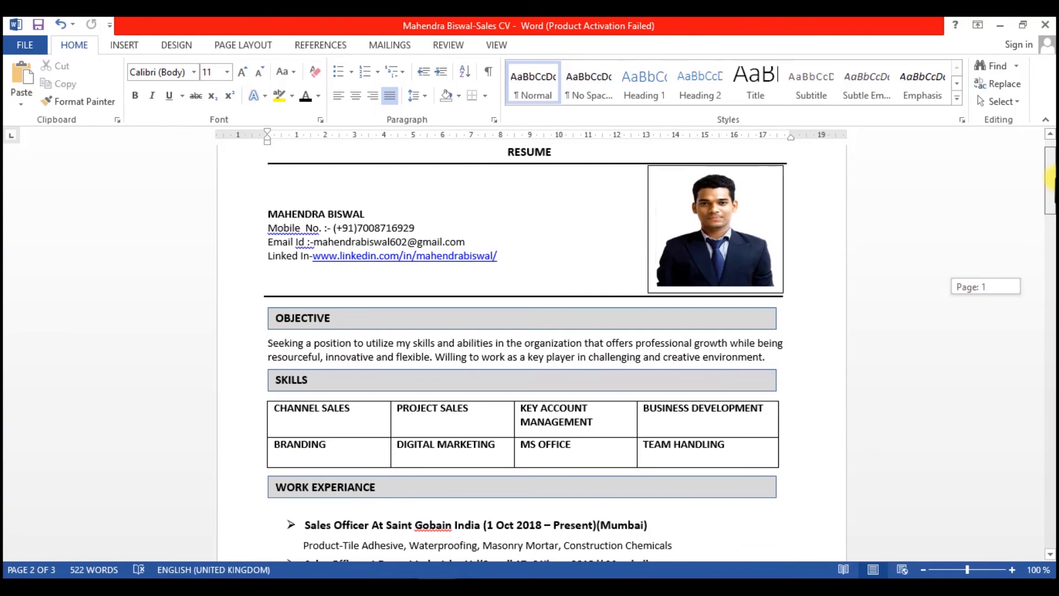
pyautogui.scroll(-3)
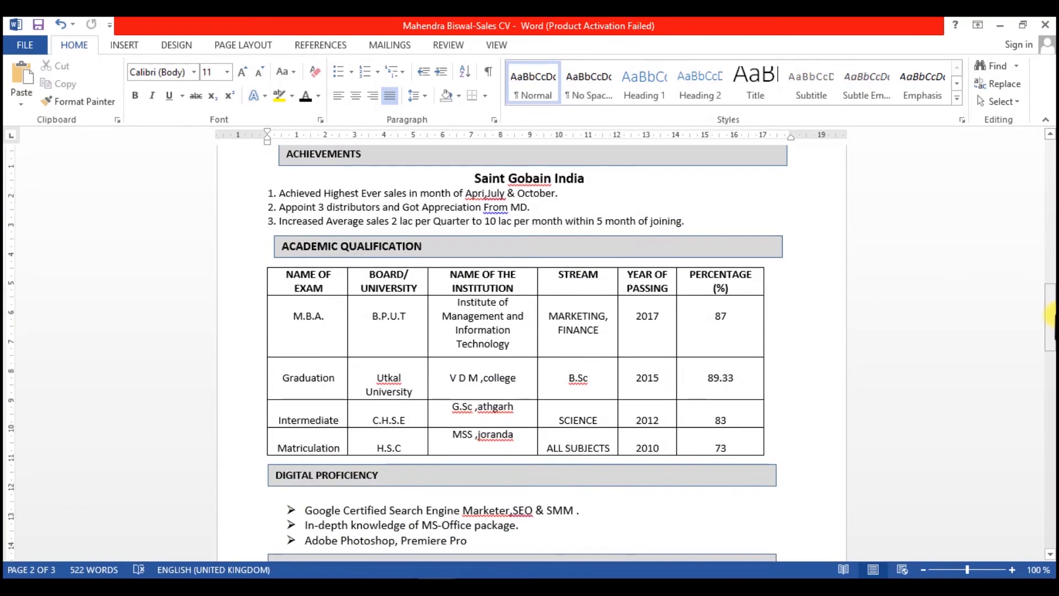
pyautogui.scroll(-3)
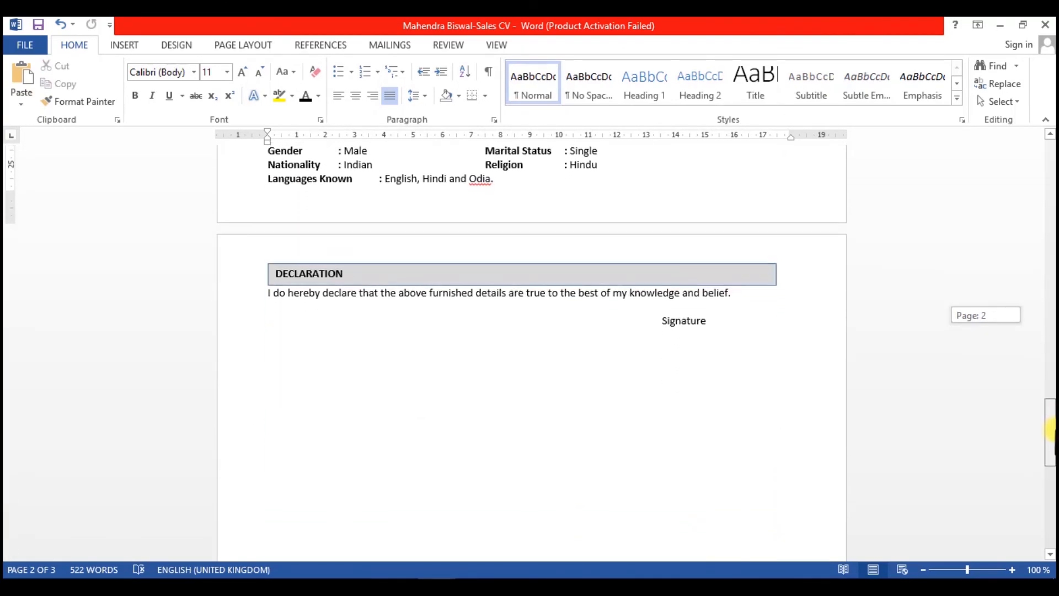
pyautogui.scroll(-3)
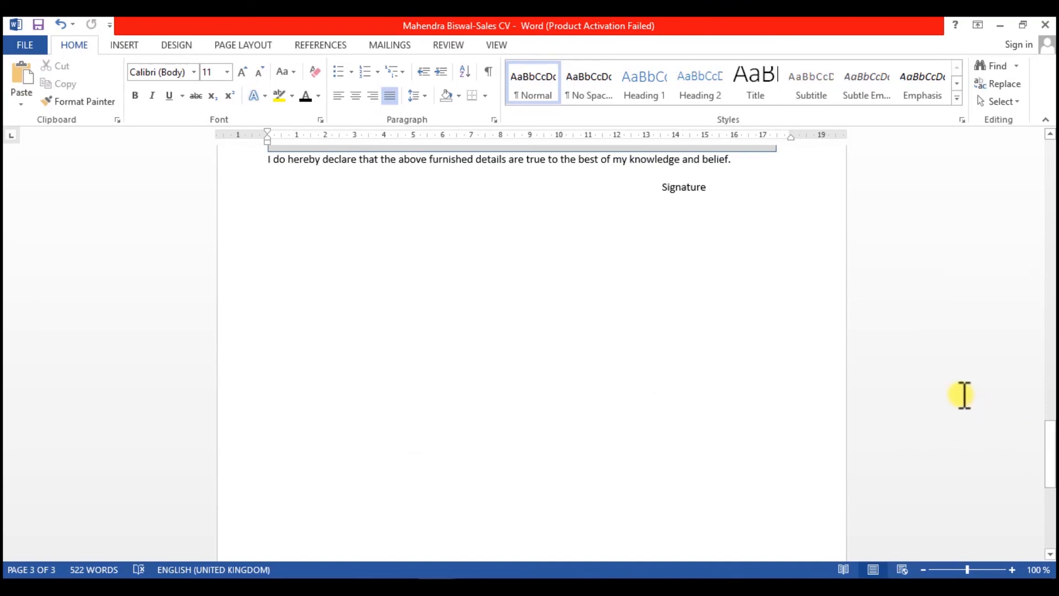
pyautogui.scroll(3)
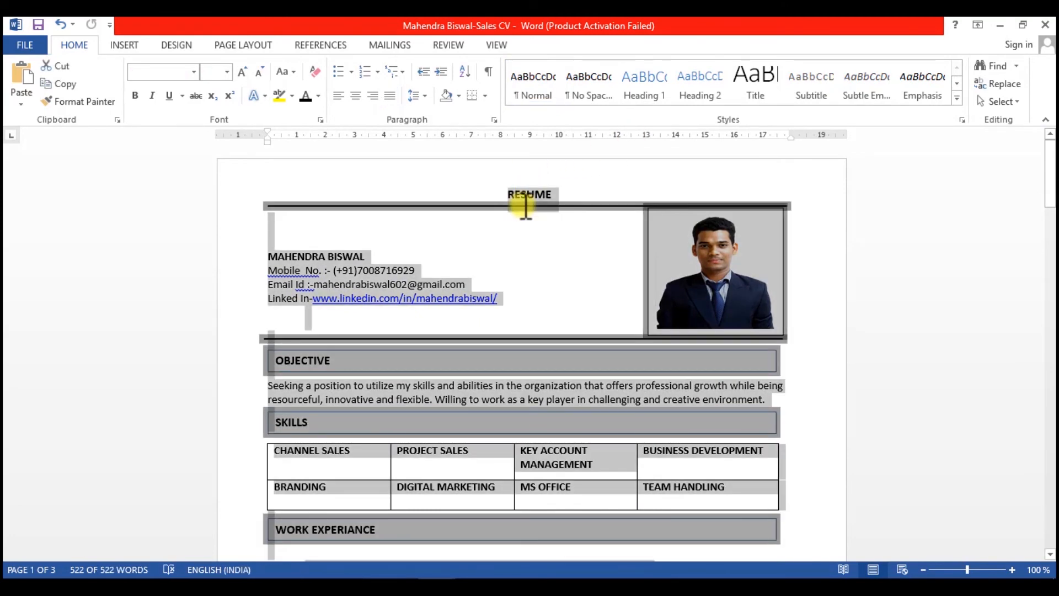
# Set the entire selected resume text to 12 pt and deselect it.
pyautogui.click(228, 71)
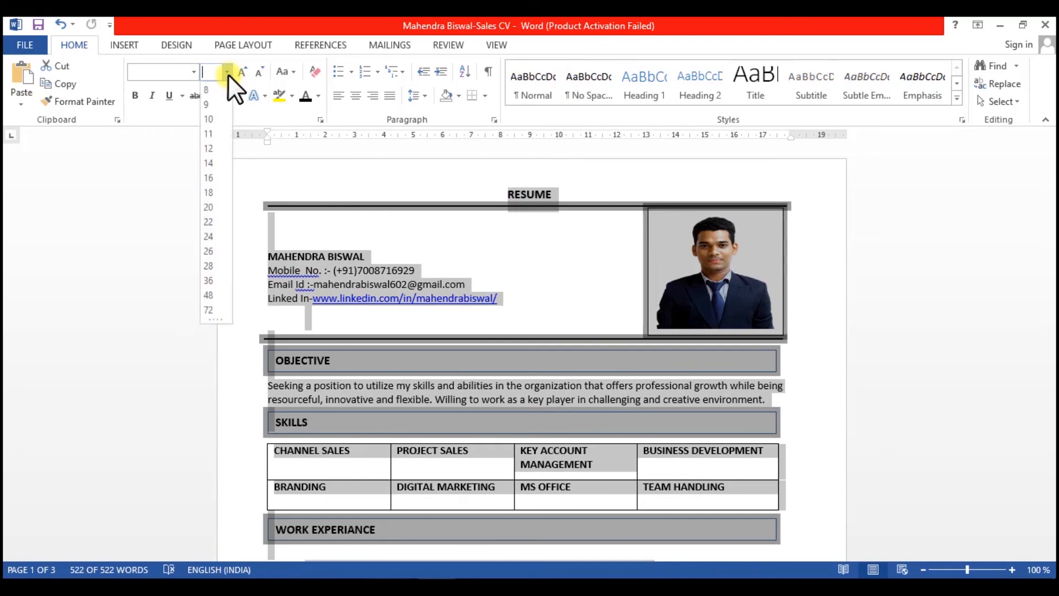
pyautogui.click(206, 147)
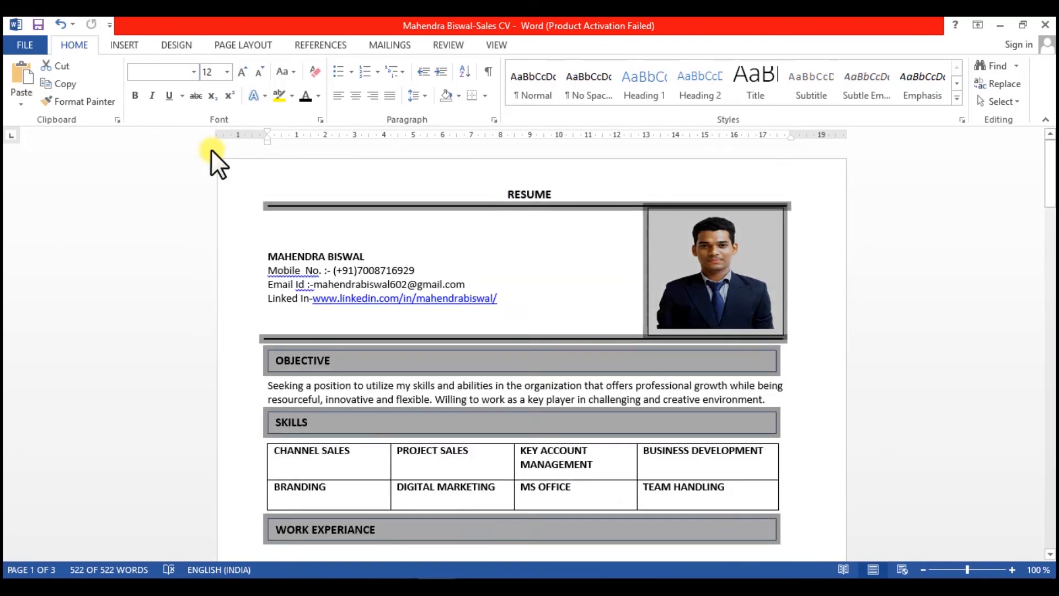
pyautogui.click(715, 276)
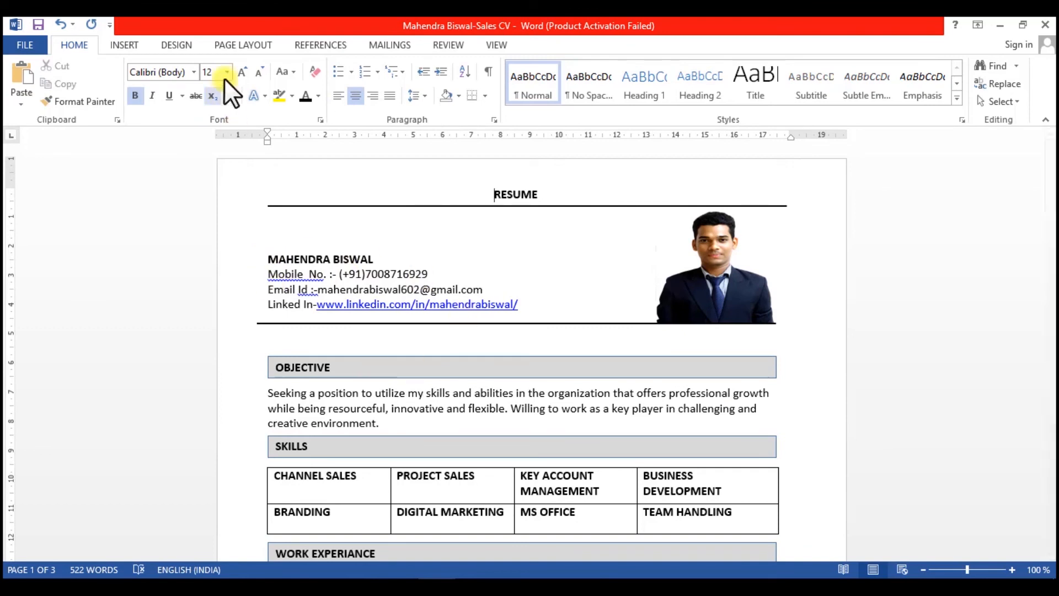
pyautogui.click(496, 45)
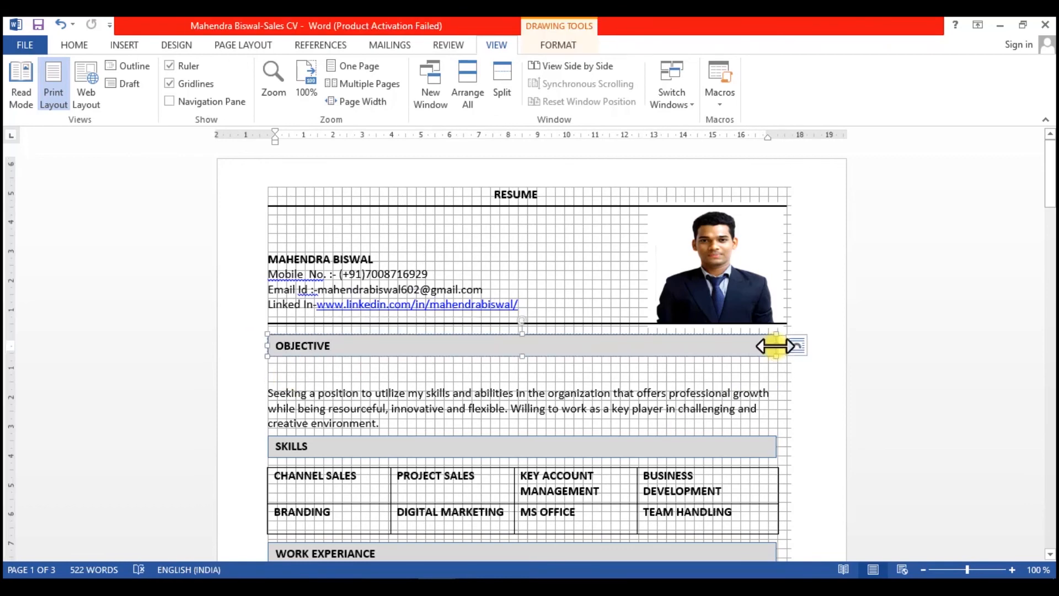
# Align each grey section bar with the right margin, then turn Gridlines off.
pyautogui.scroll(-3)
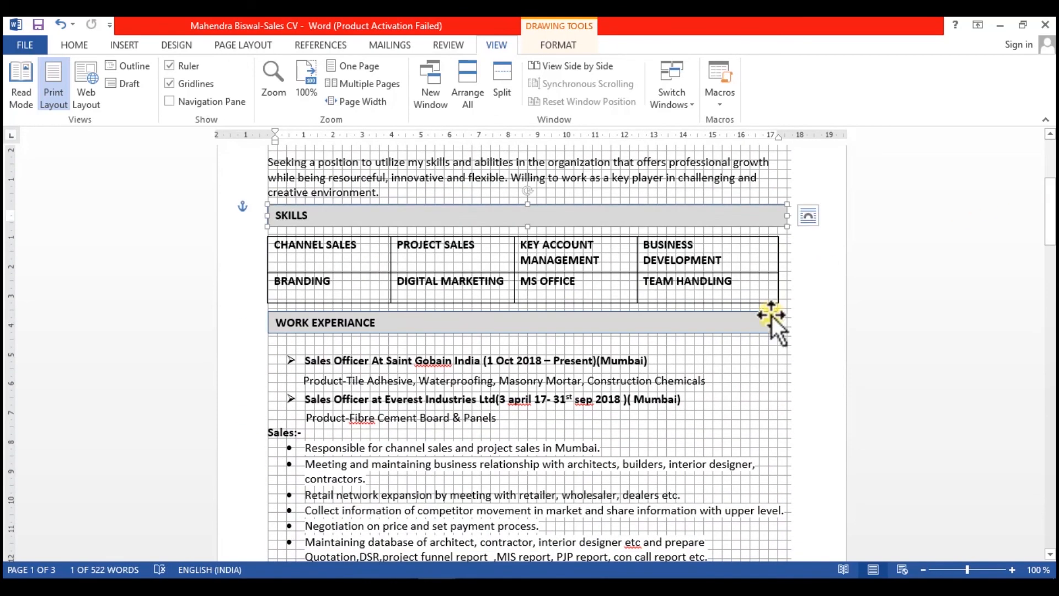
pyautogui.scroll(-3)
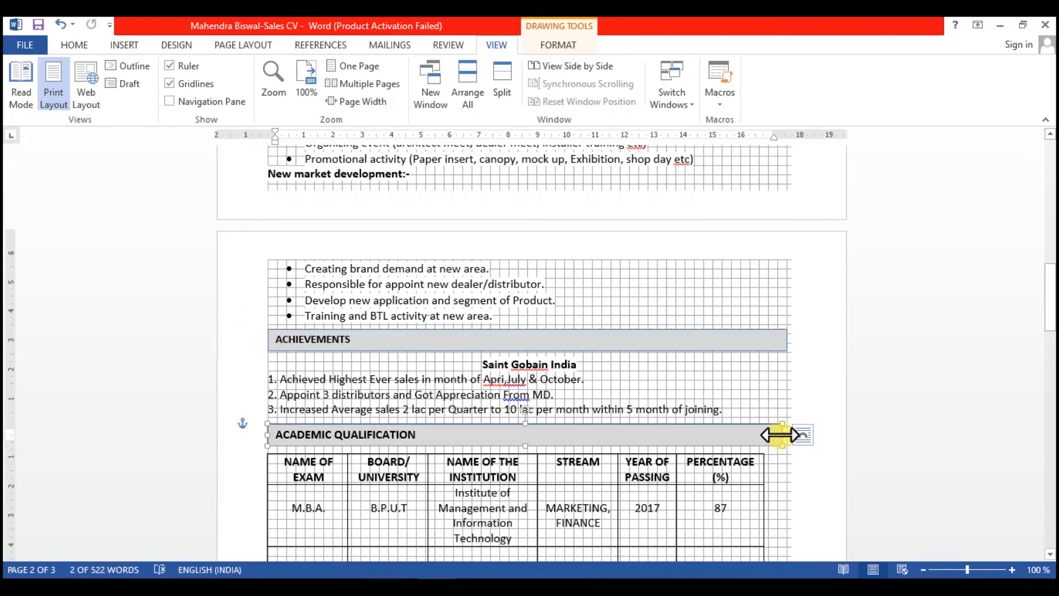
pyautogui.scroll(-3)
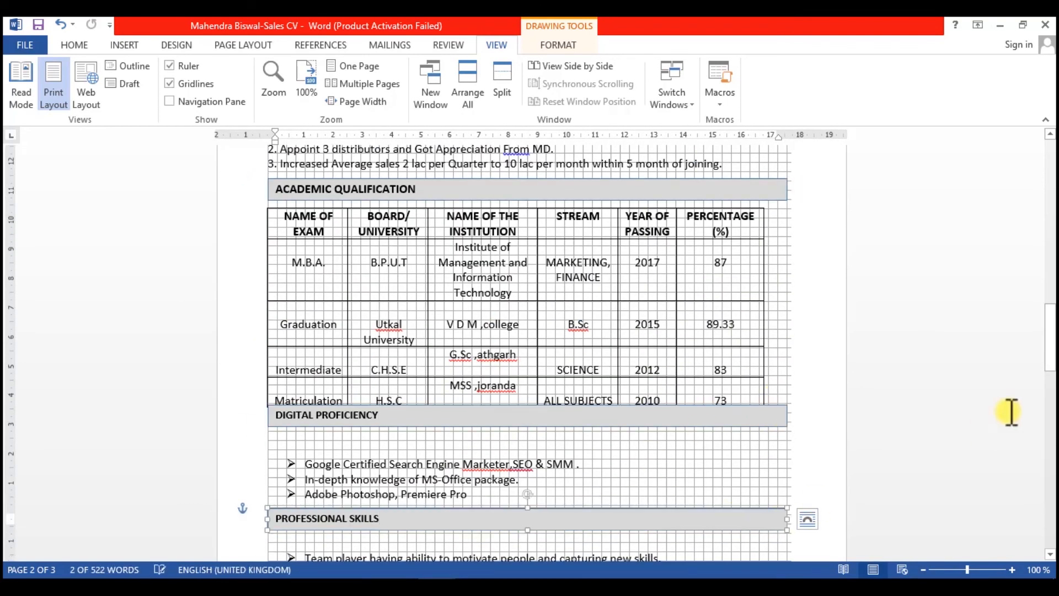
pyautogui.scroll(-3)
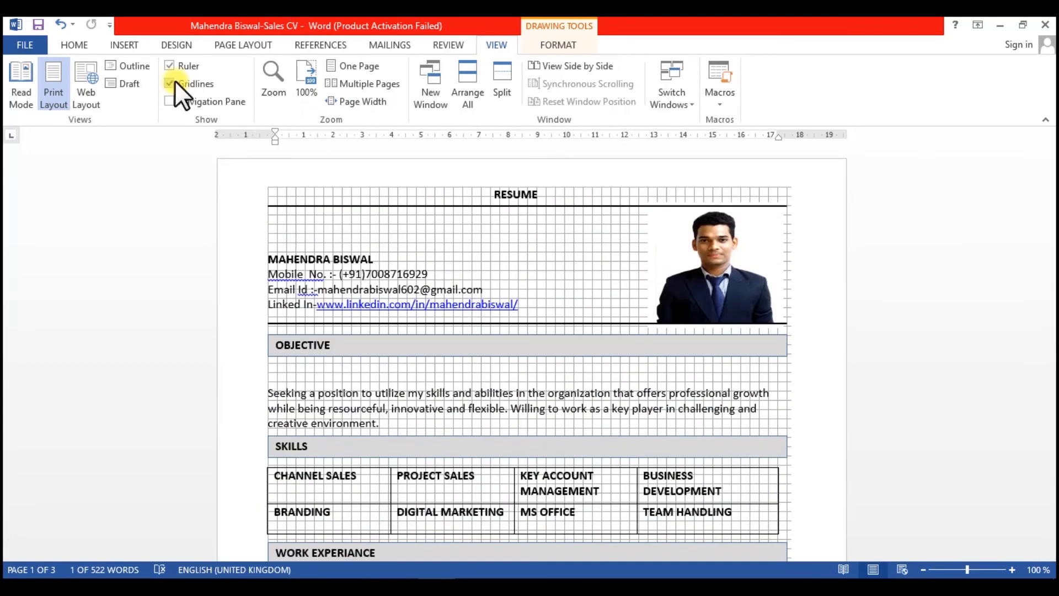
pyautogui.click(169, 83)
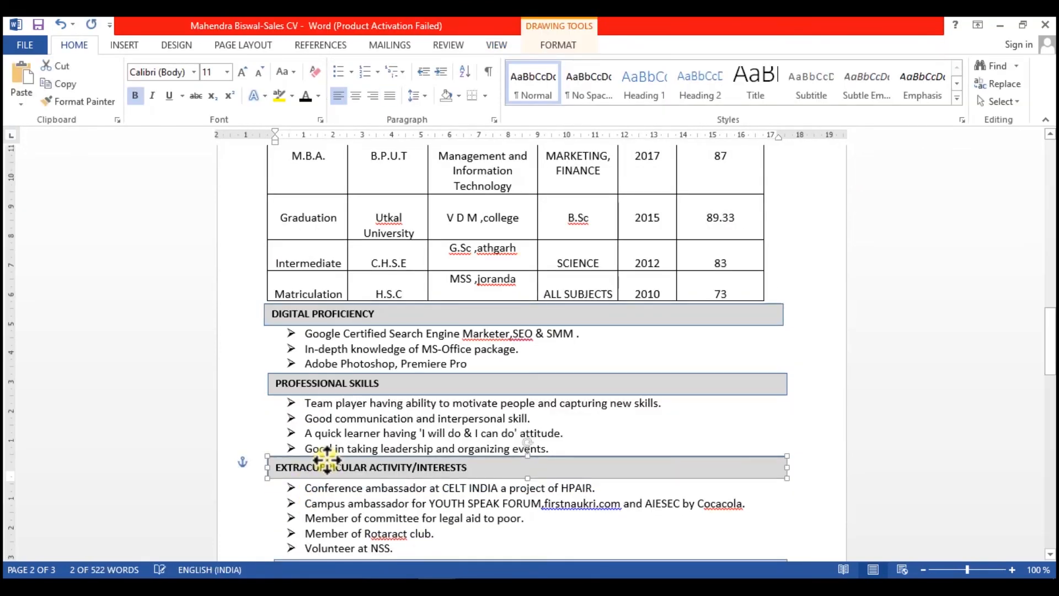
pyautogui.scroll(-3)
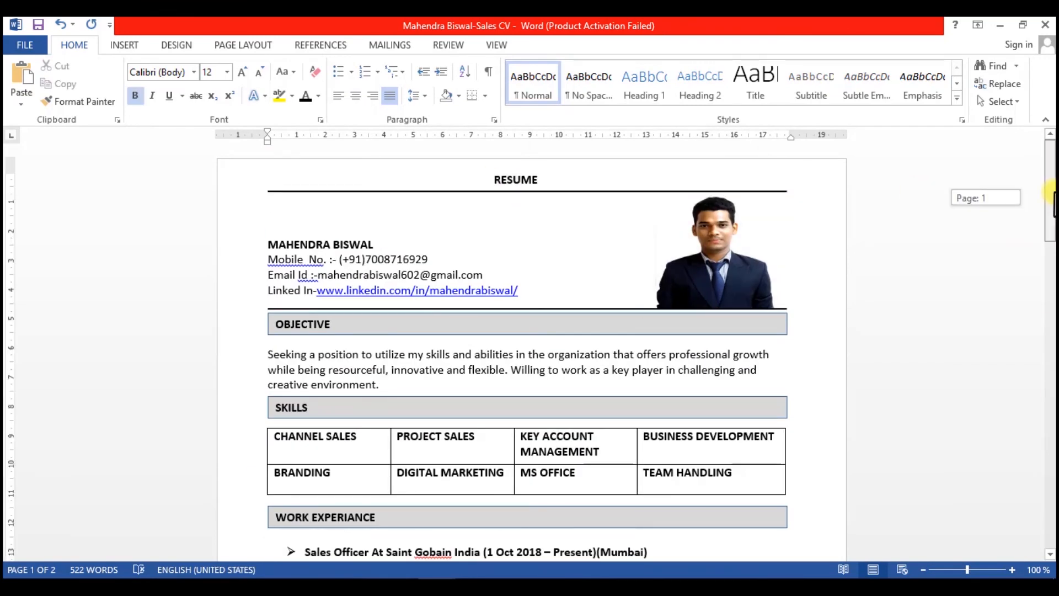
# Scroll from the top down to PERSONAL DETAILS to check the two-page layout.
pyautogui.scroll(-3)
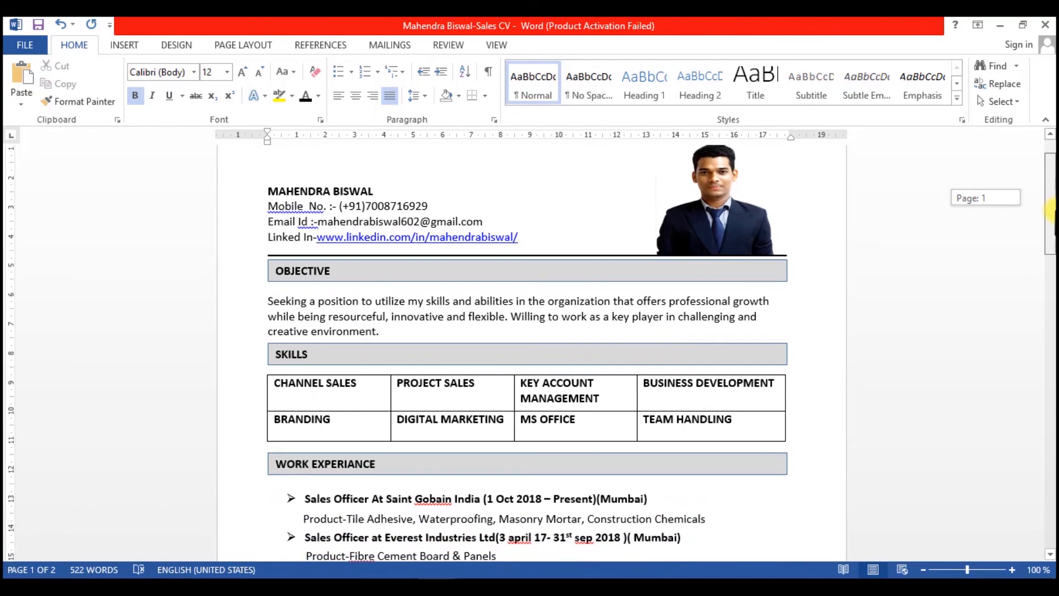
pyautogui.scroll(-3)
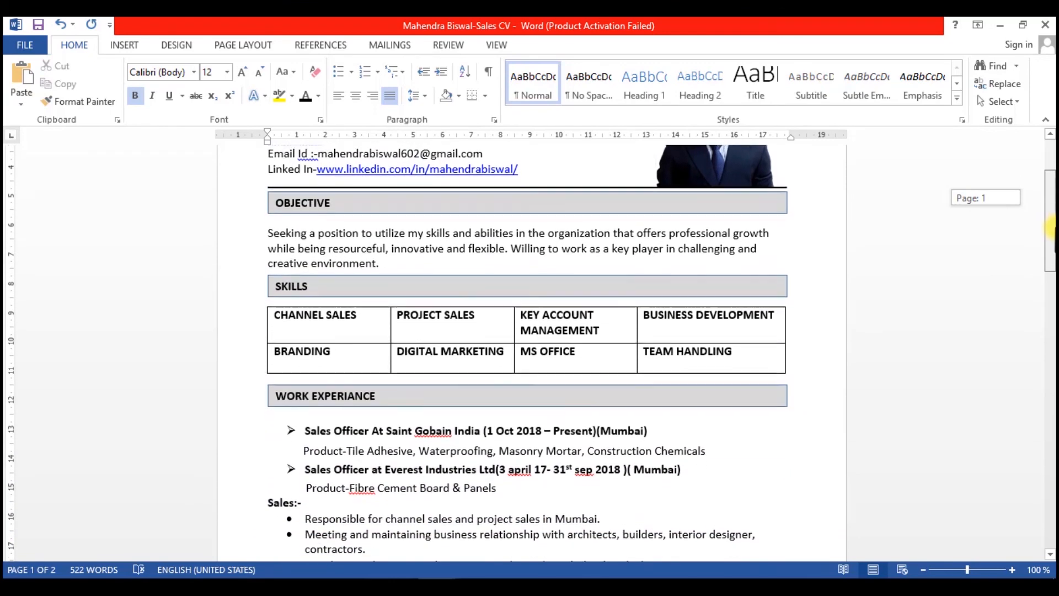
pyautogui.scroll(-3)
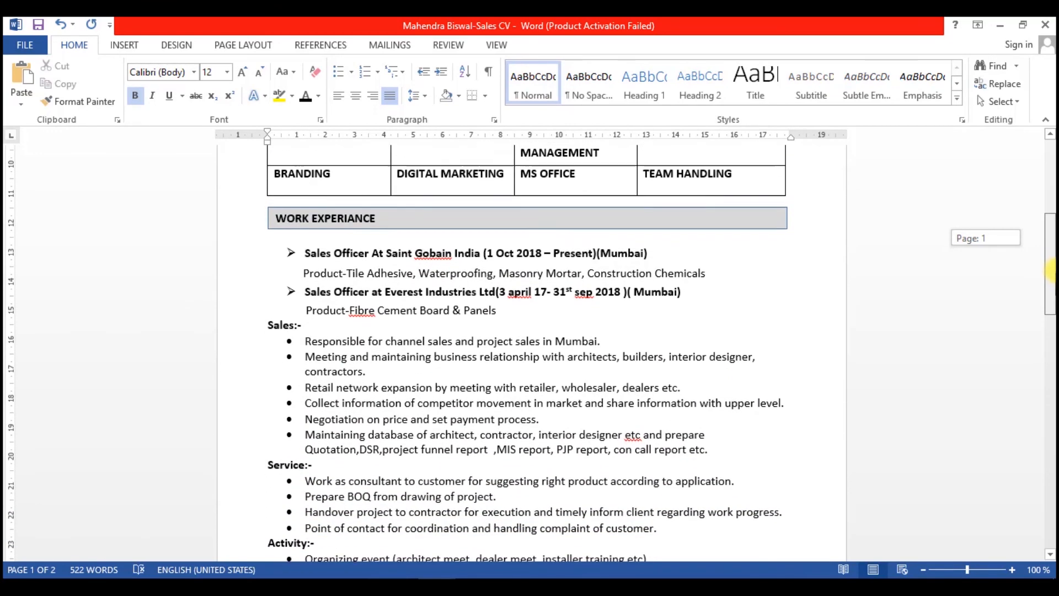
pyautogui.scroll(-3)
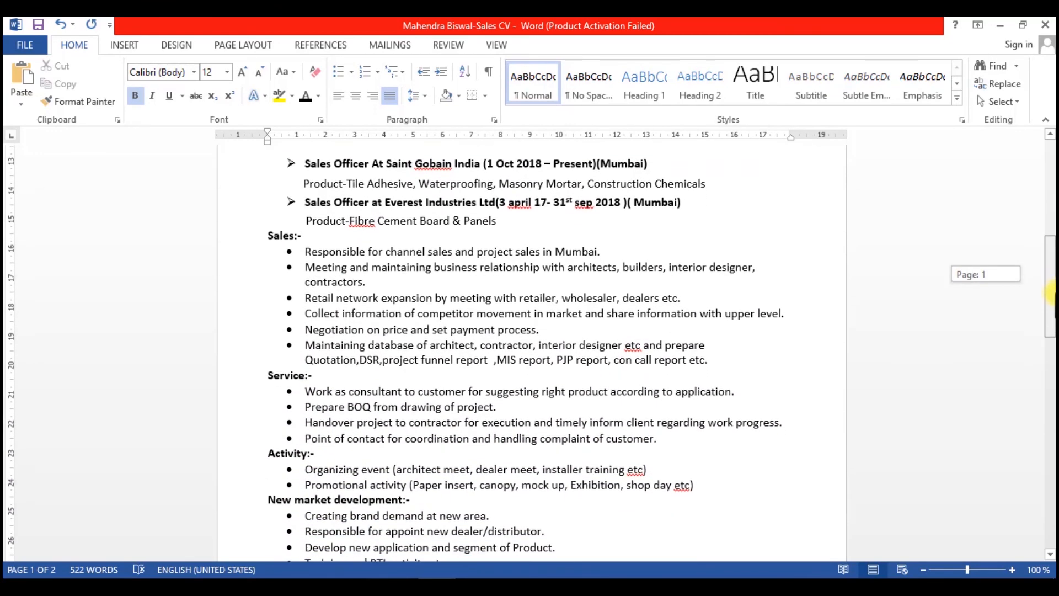
pyautogui.scroll(-3)
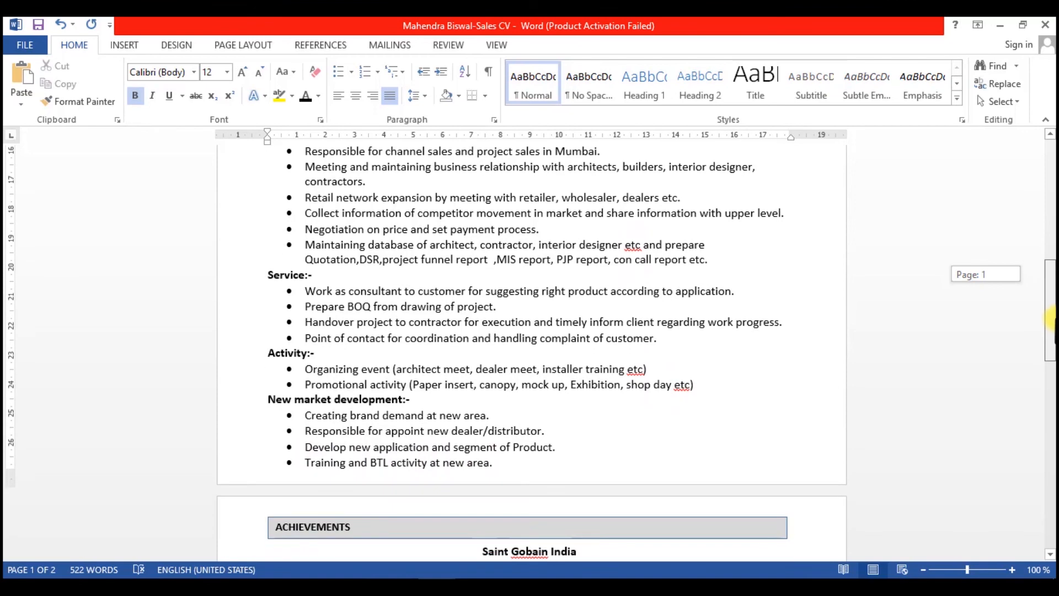
pyautogui.scroll(-3)
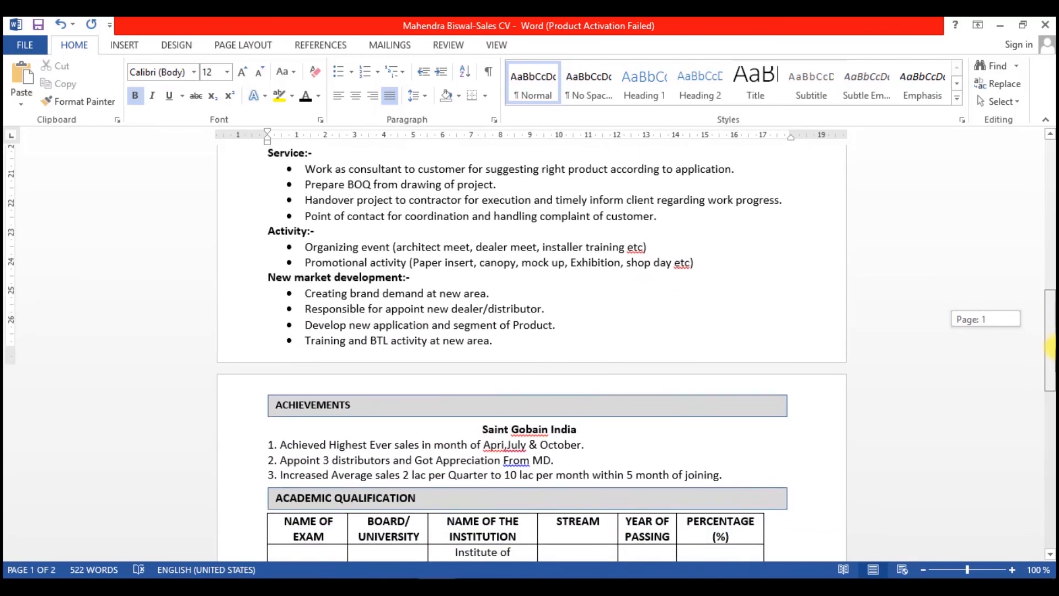
pyautogui.scroll(-3)
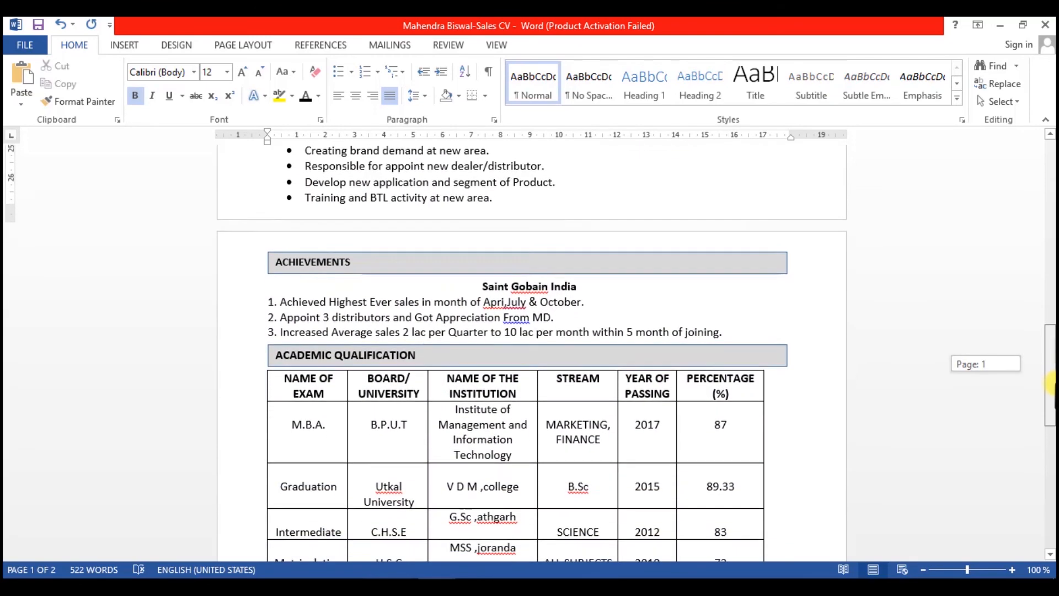
pyautogui.scroll(-3)
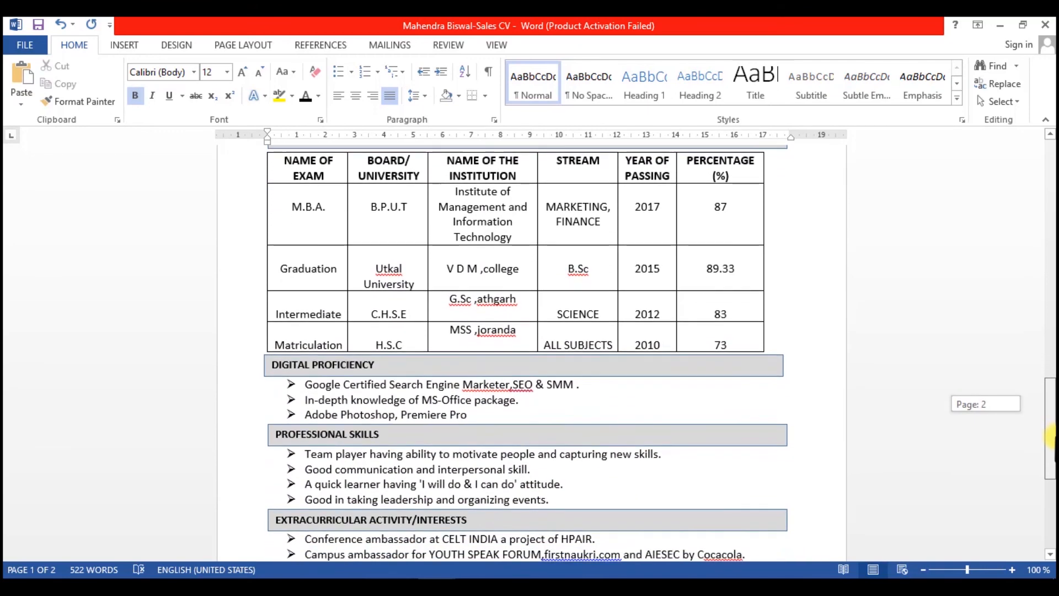
pyautogui.scroll(-3)
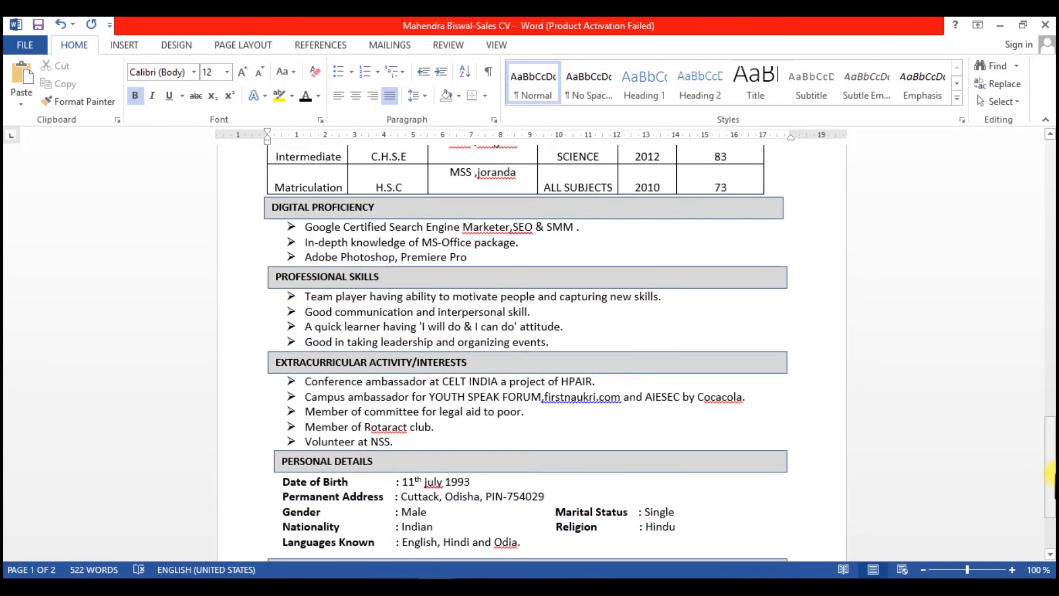